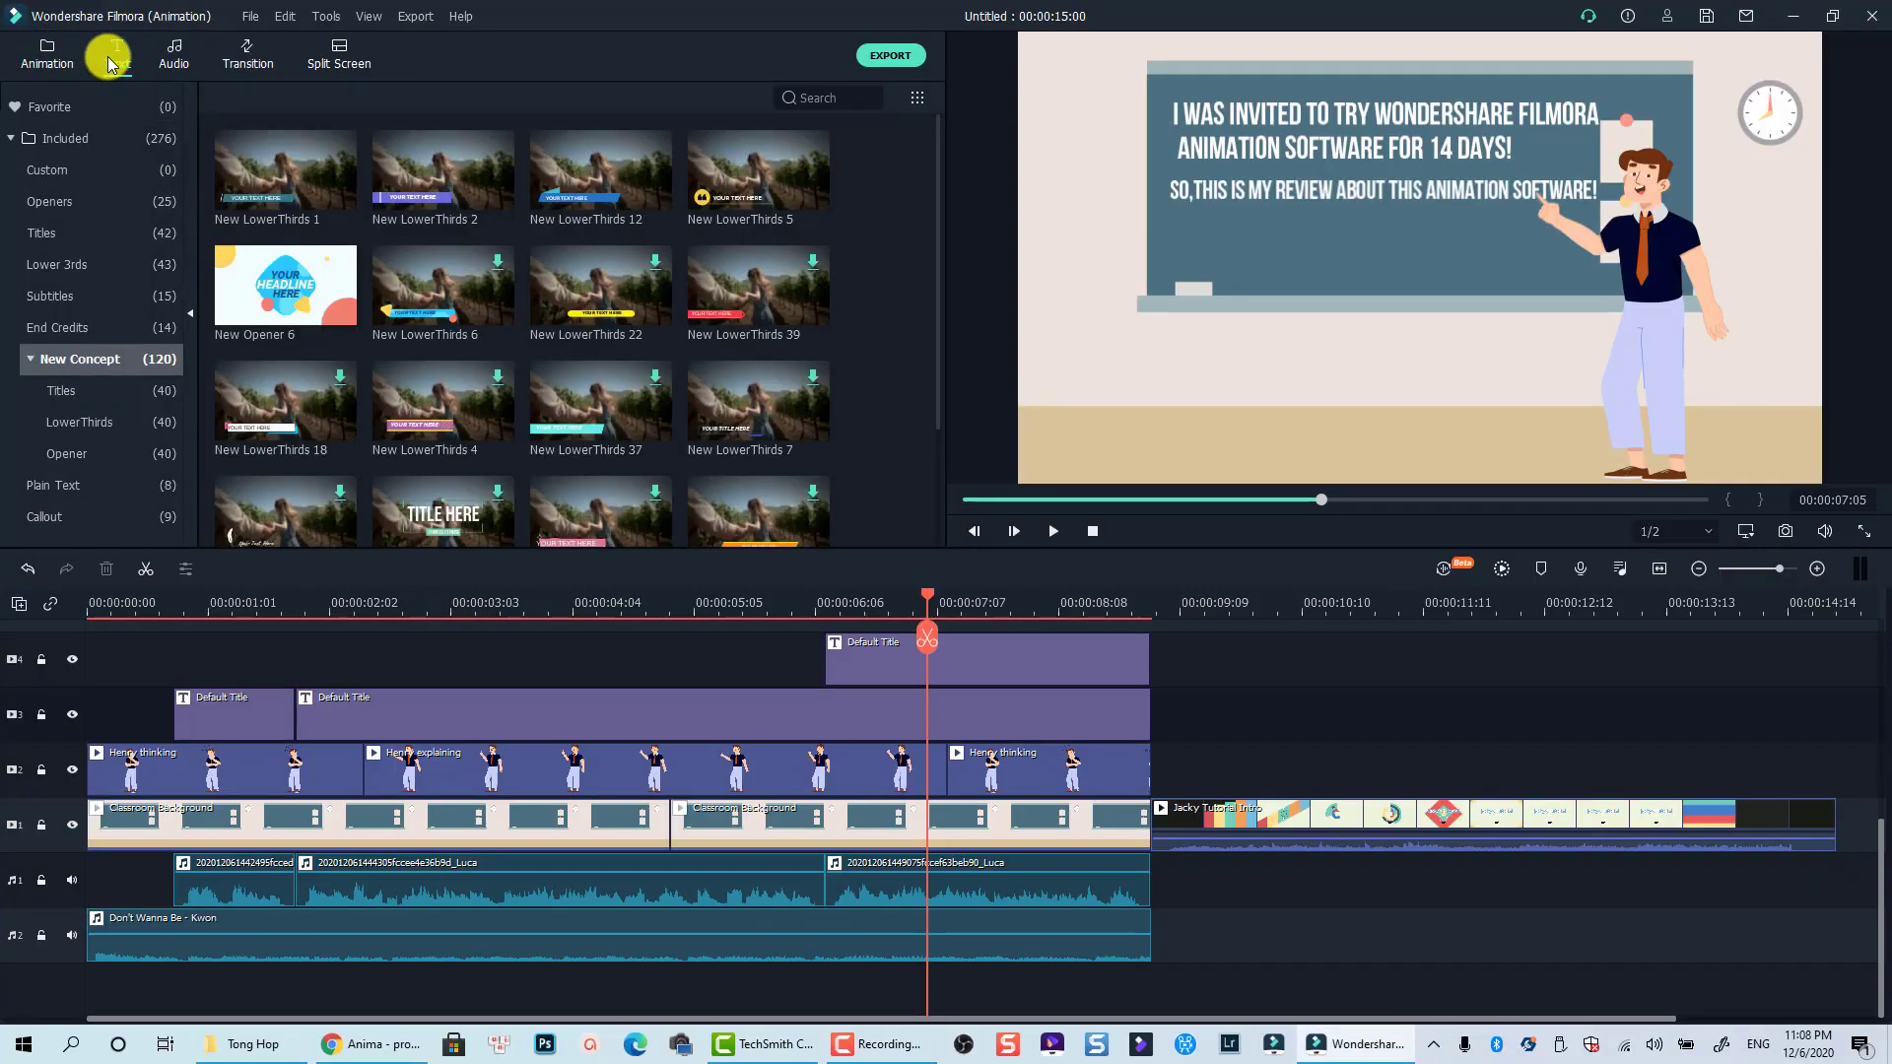
# Browse the Audio, Transition and Split Screen libraries, returning to Transition.
pyautogui.click(172, 54)
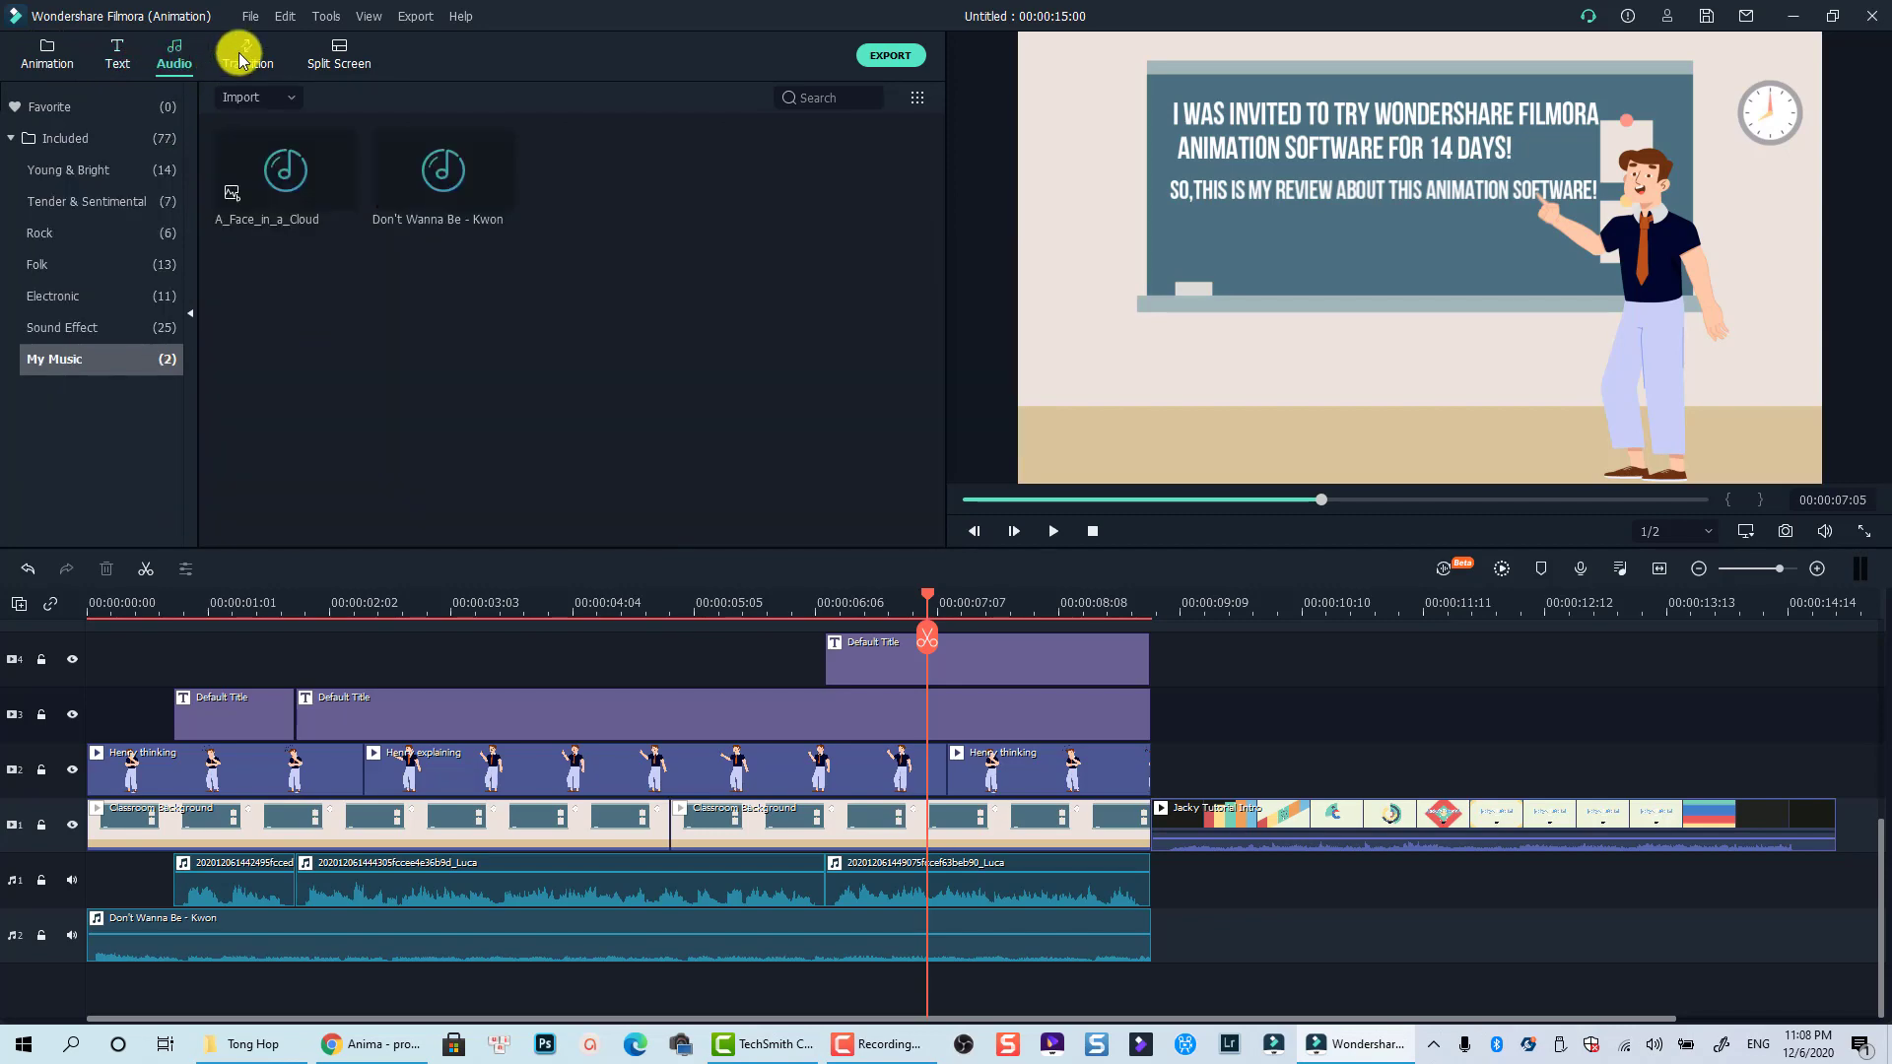
pyautogui.click(246, 55)
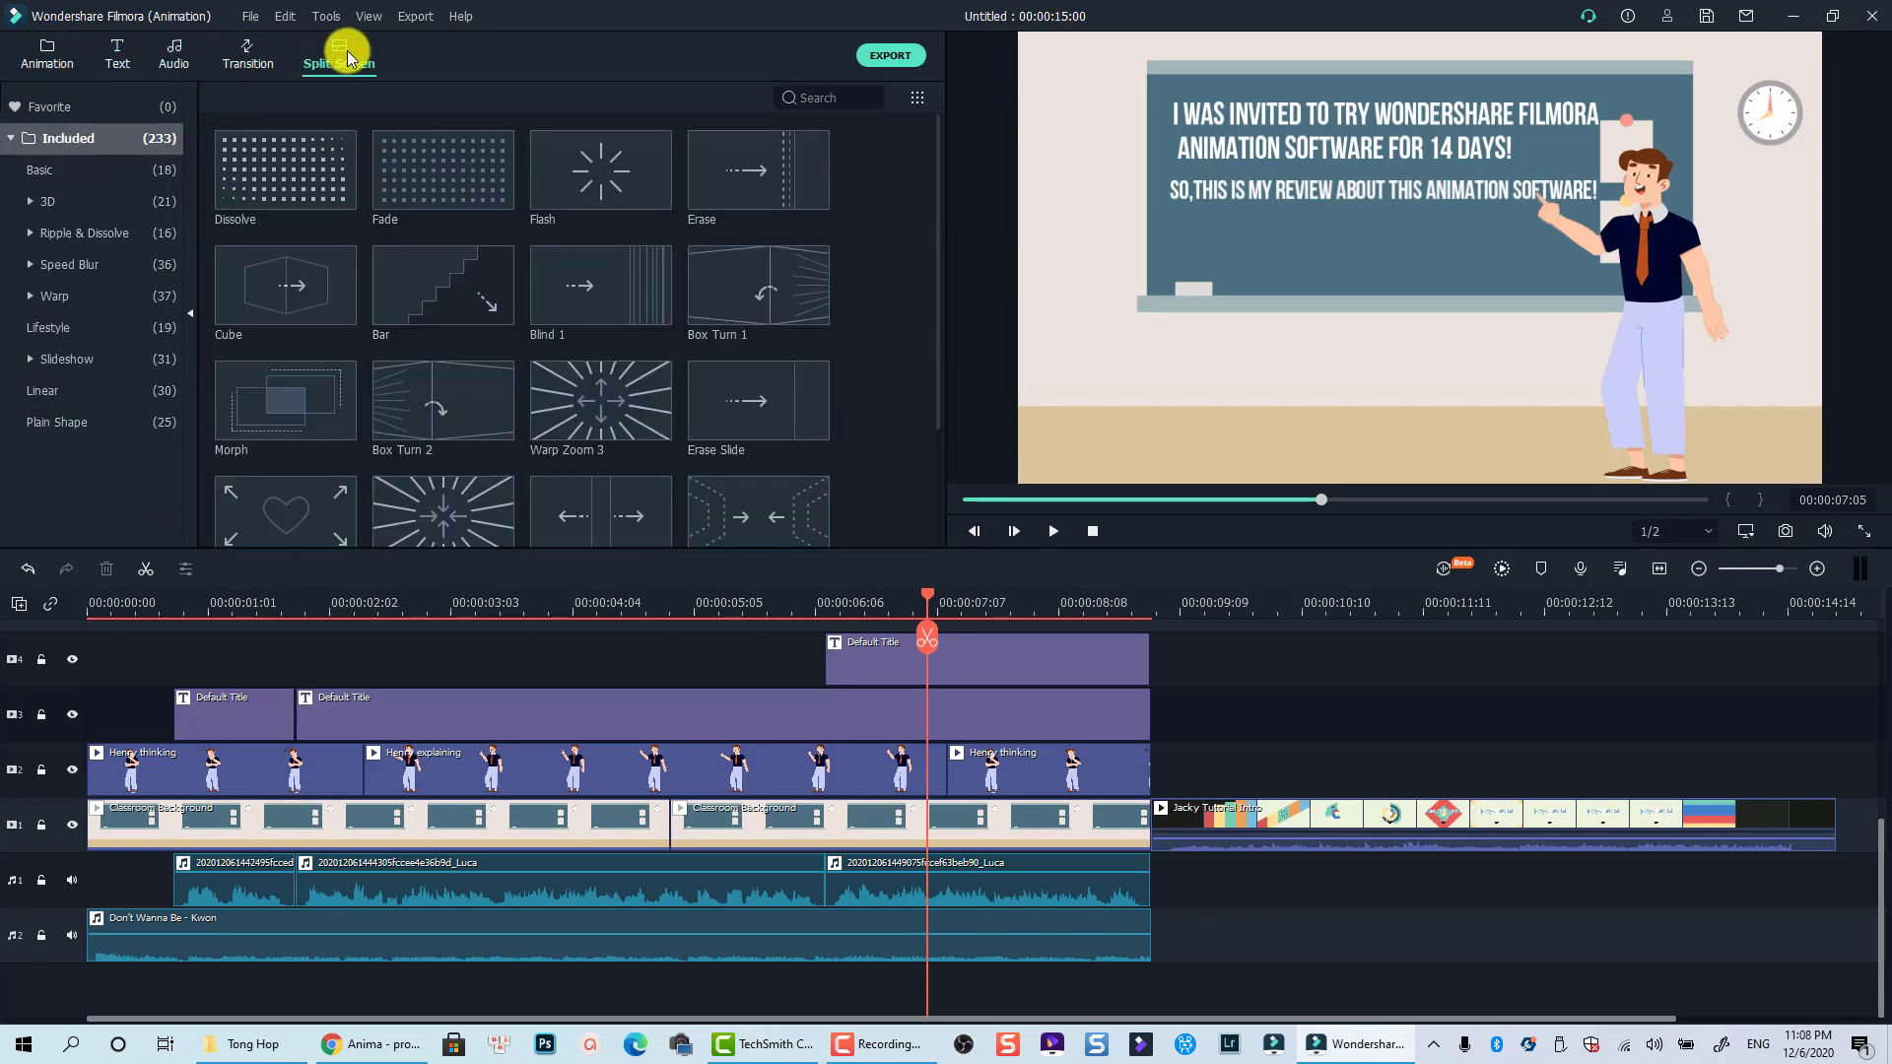
pyautogui.click(339, 54)
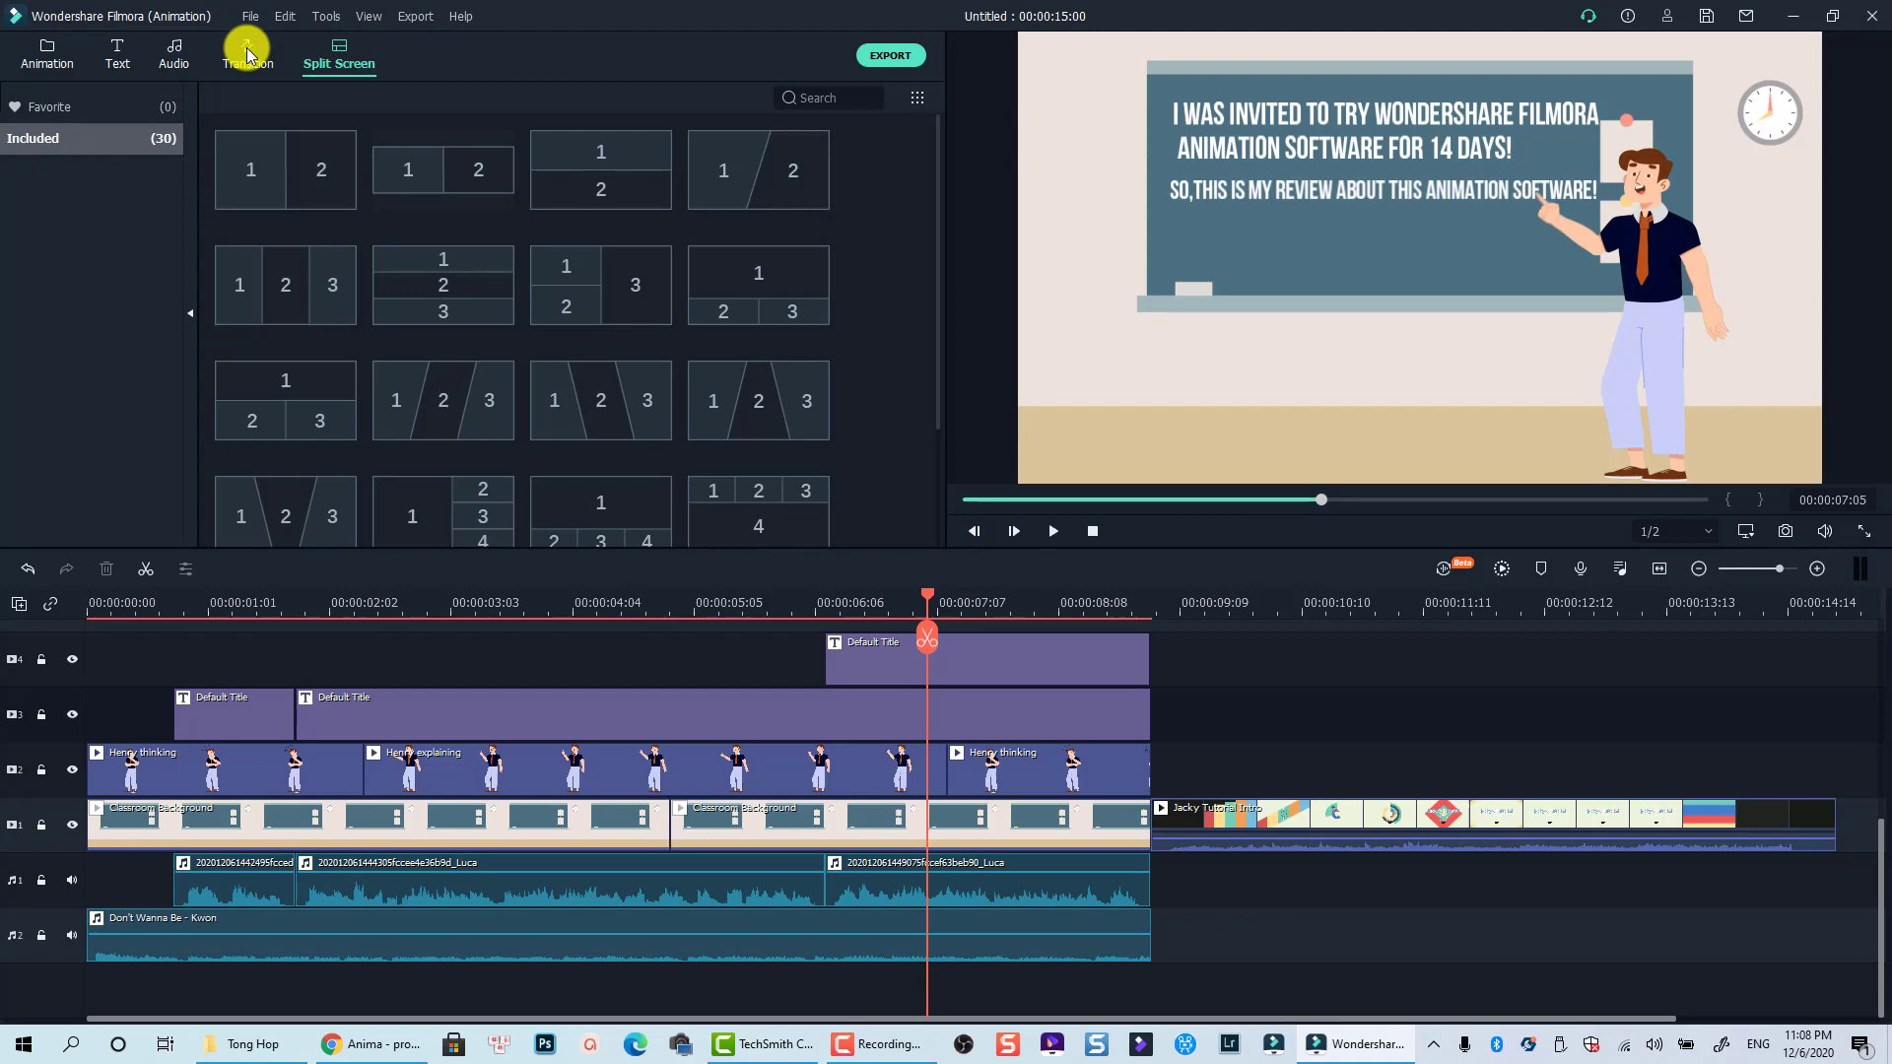
pyautogui.click(247, 54)
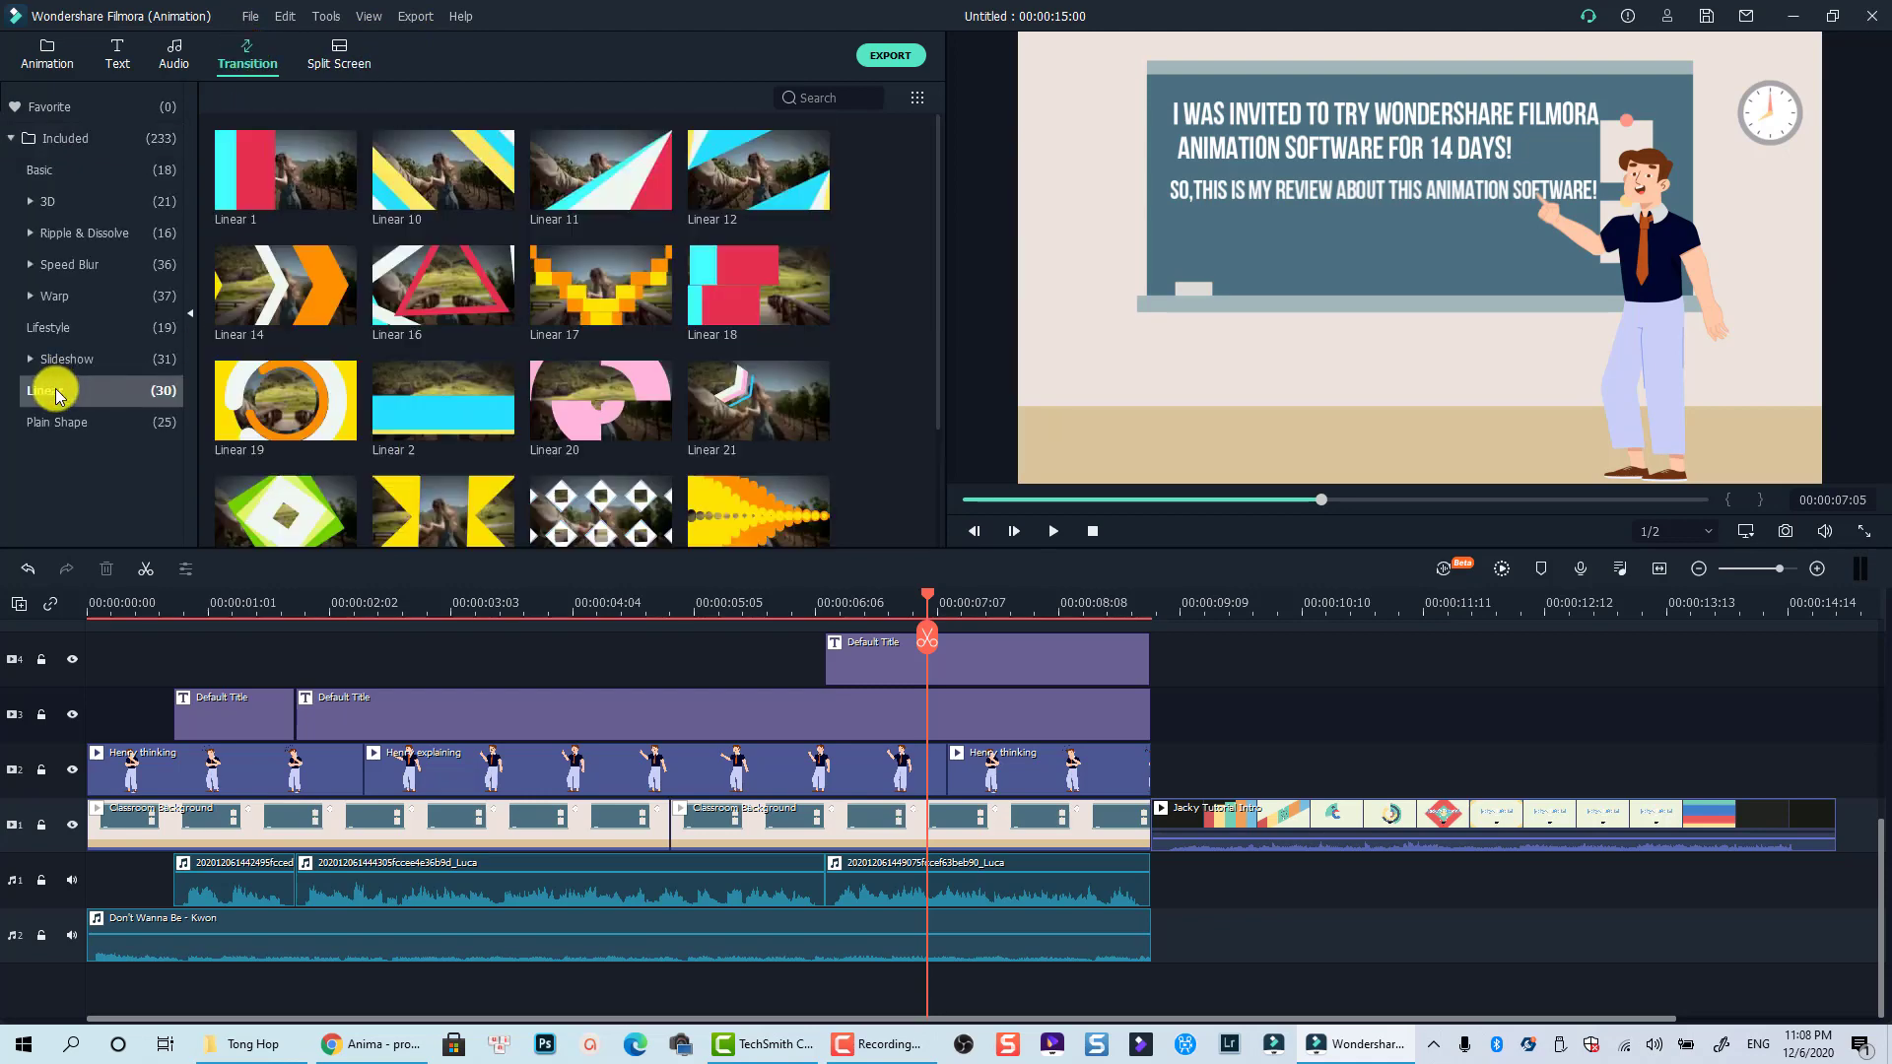
# Show the Slideshow group's Replace transitions and select the character clip.
pyautogui.click(55, 423)
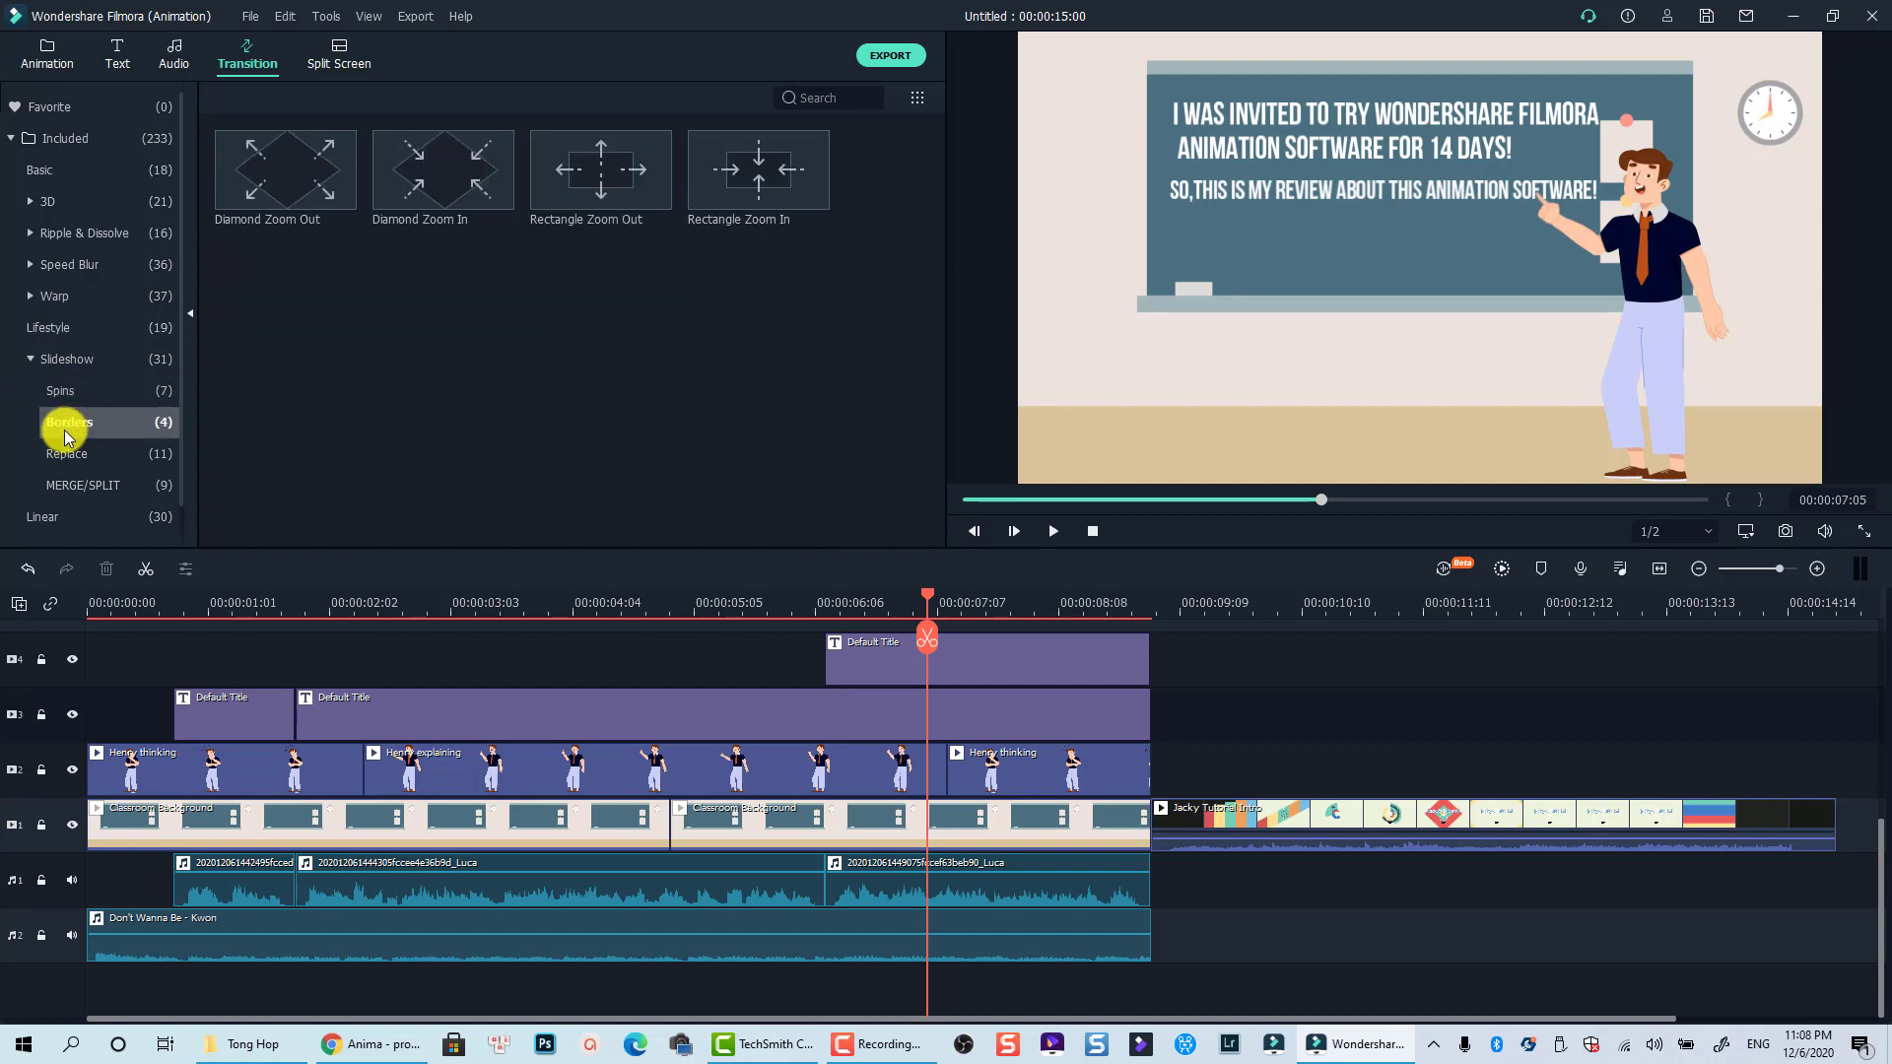
pyautogui.click(69, 453)
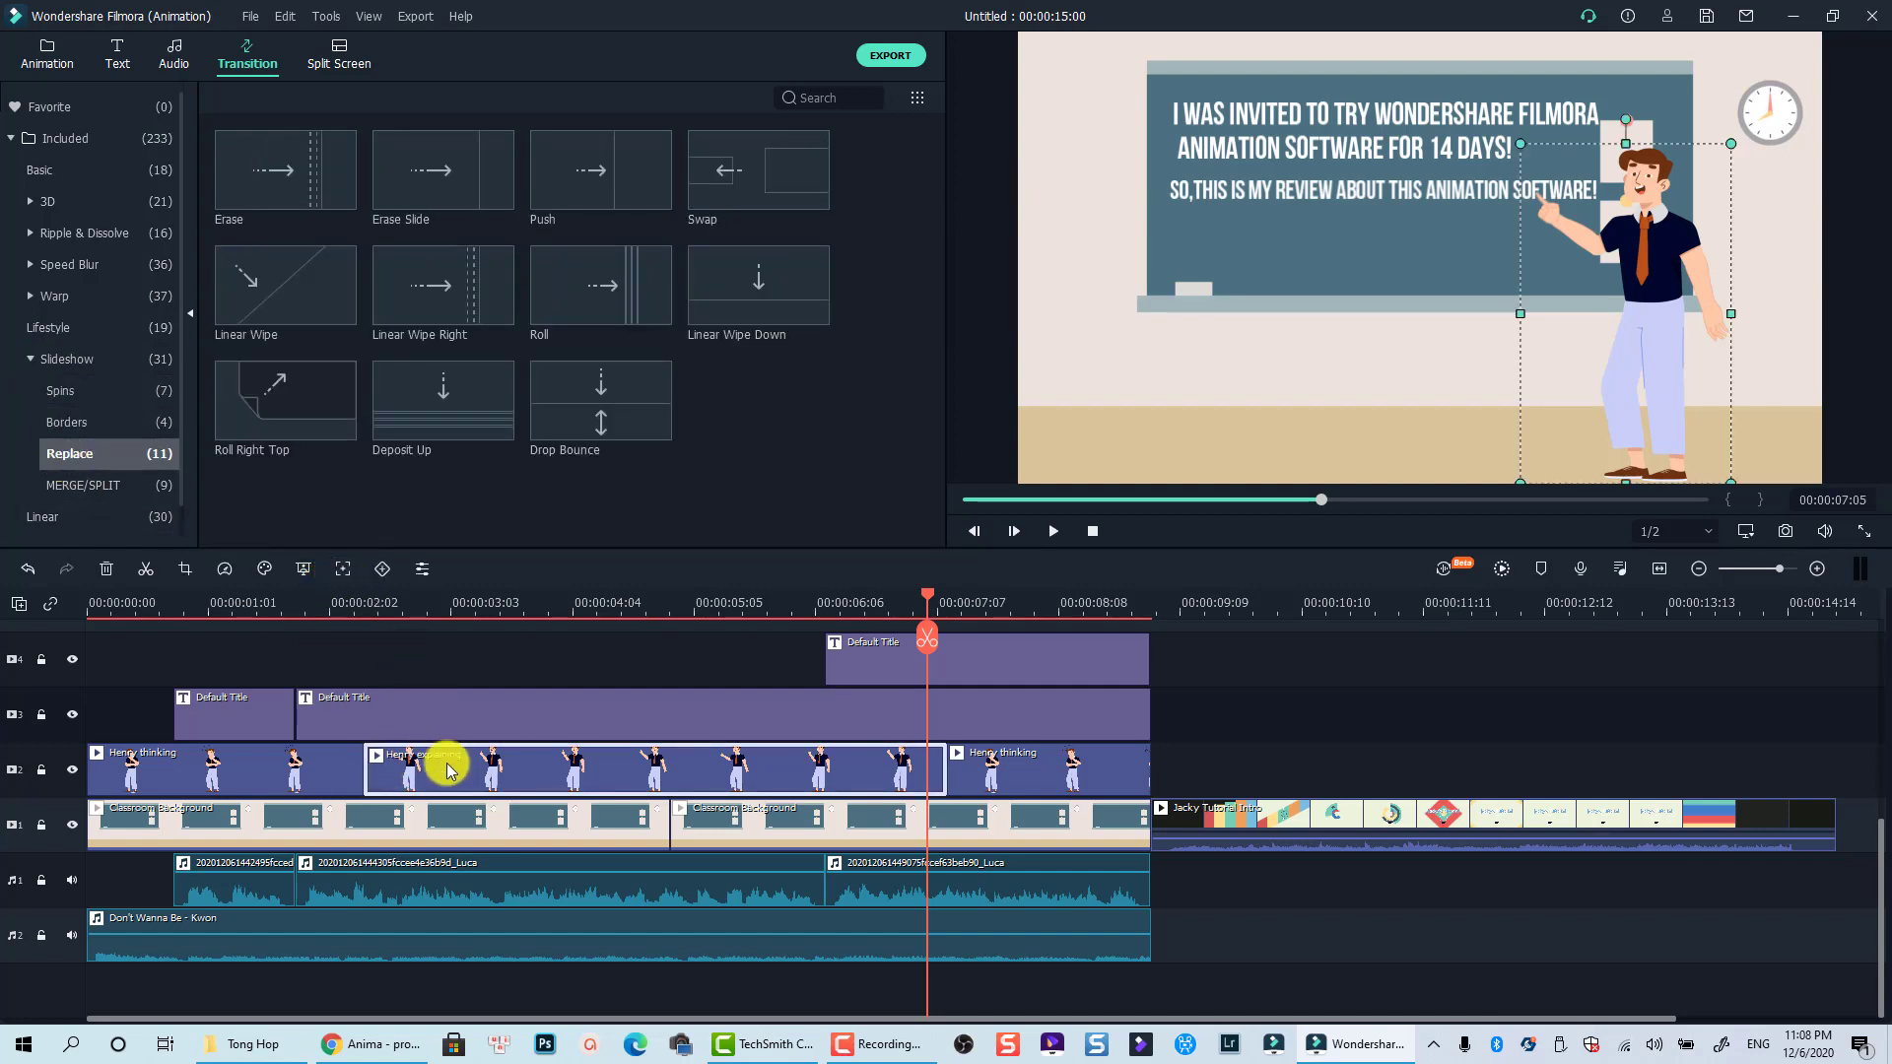
pyautogui.click(46, 54)
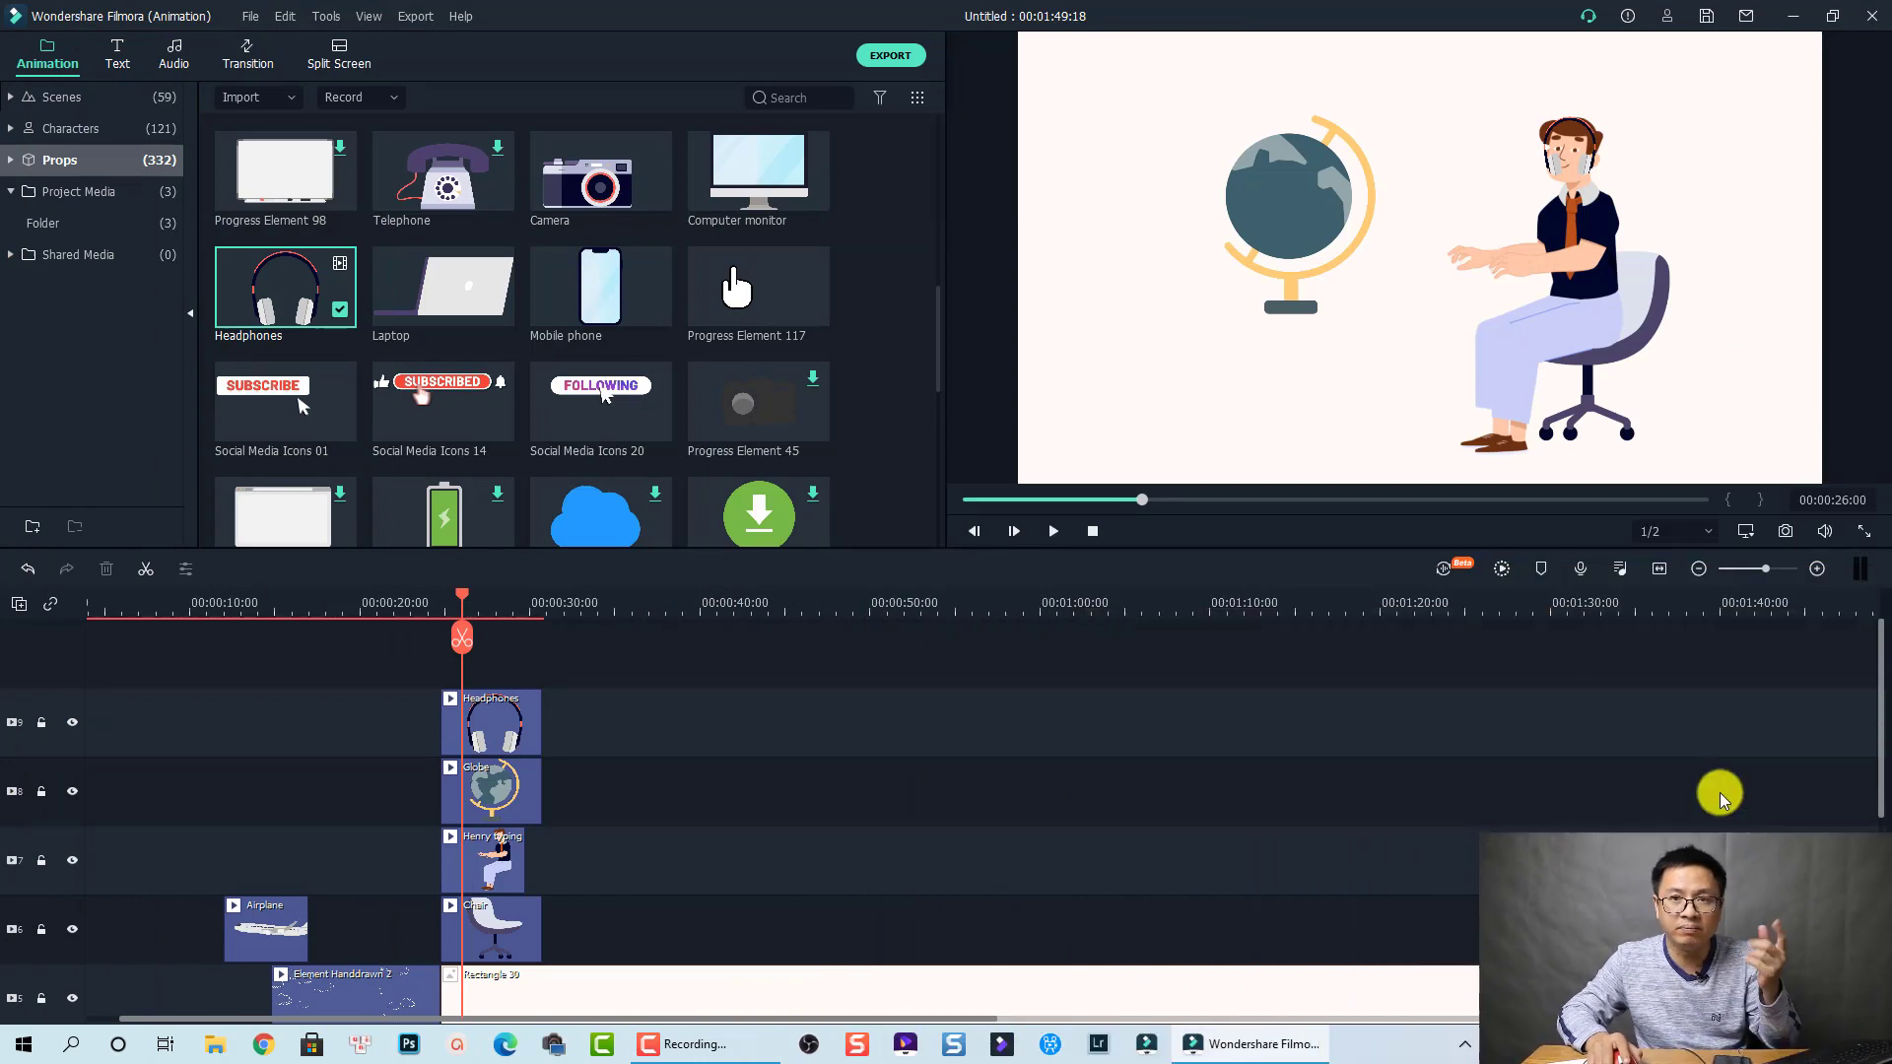
pyautogui.moveTo(753, 832)
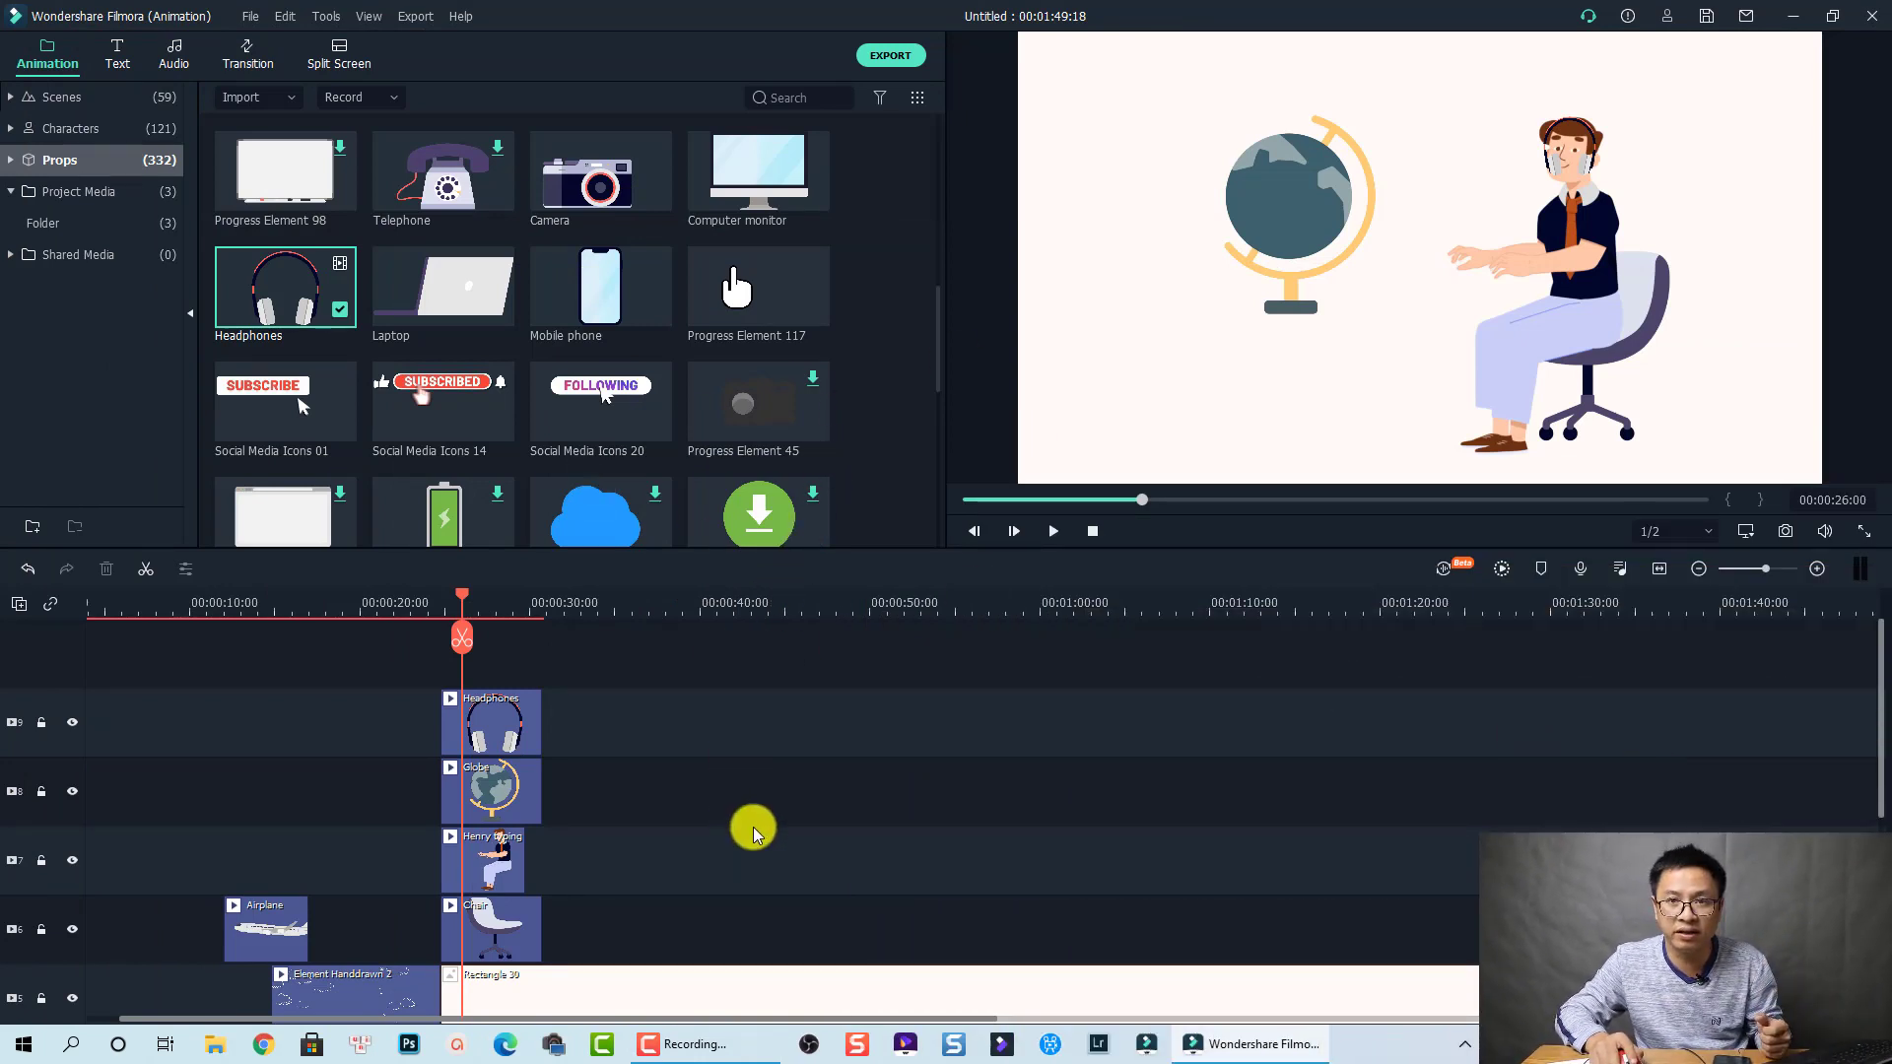
pyautogui.moveTo(91, 32)
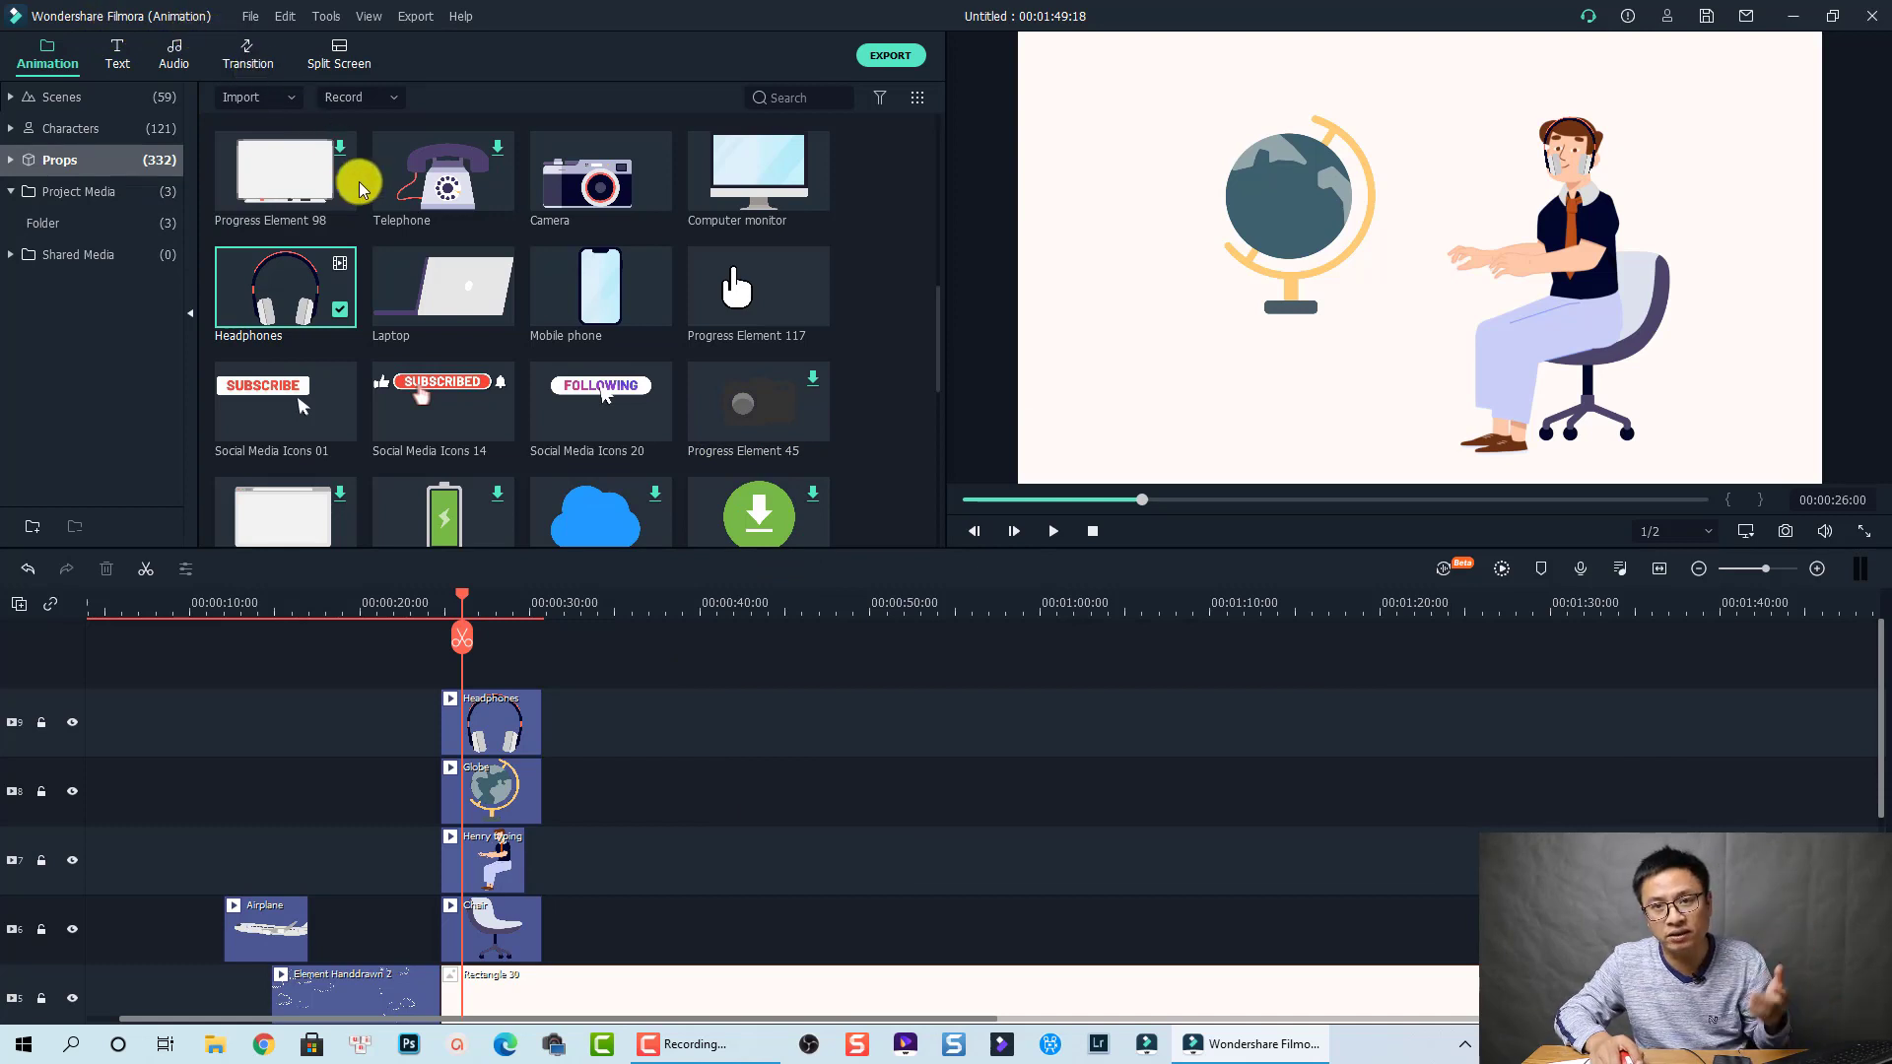
pyautogui.moveTo(692, 415)
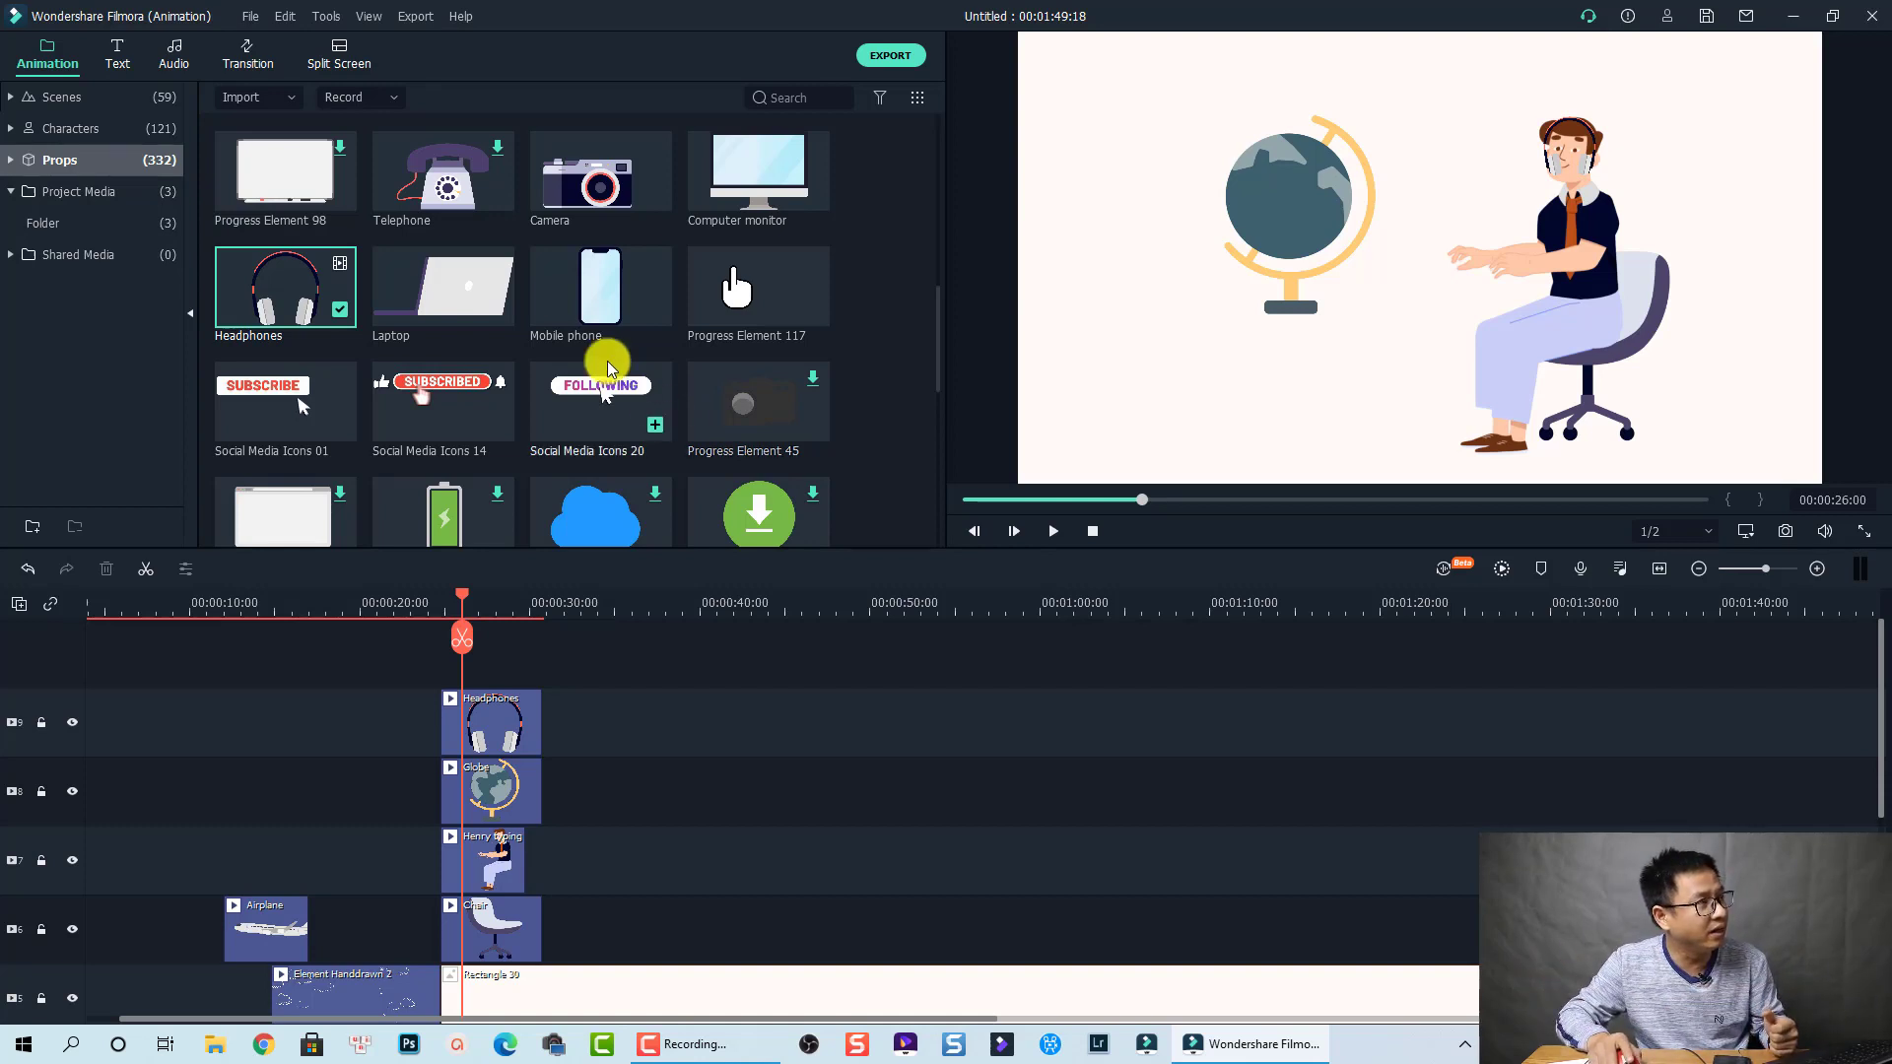
pyautogui.moveTo(1041, 655)
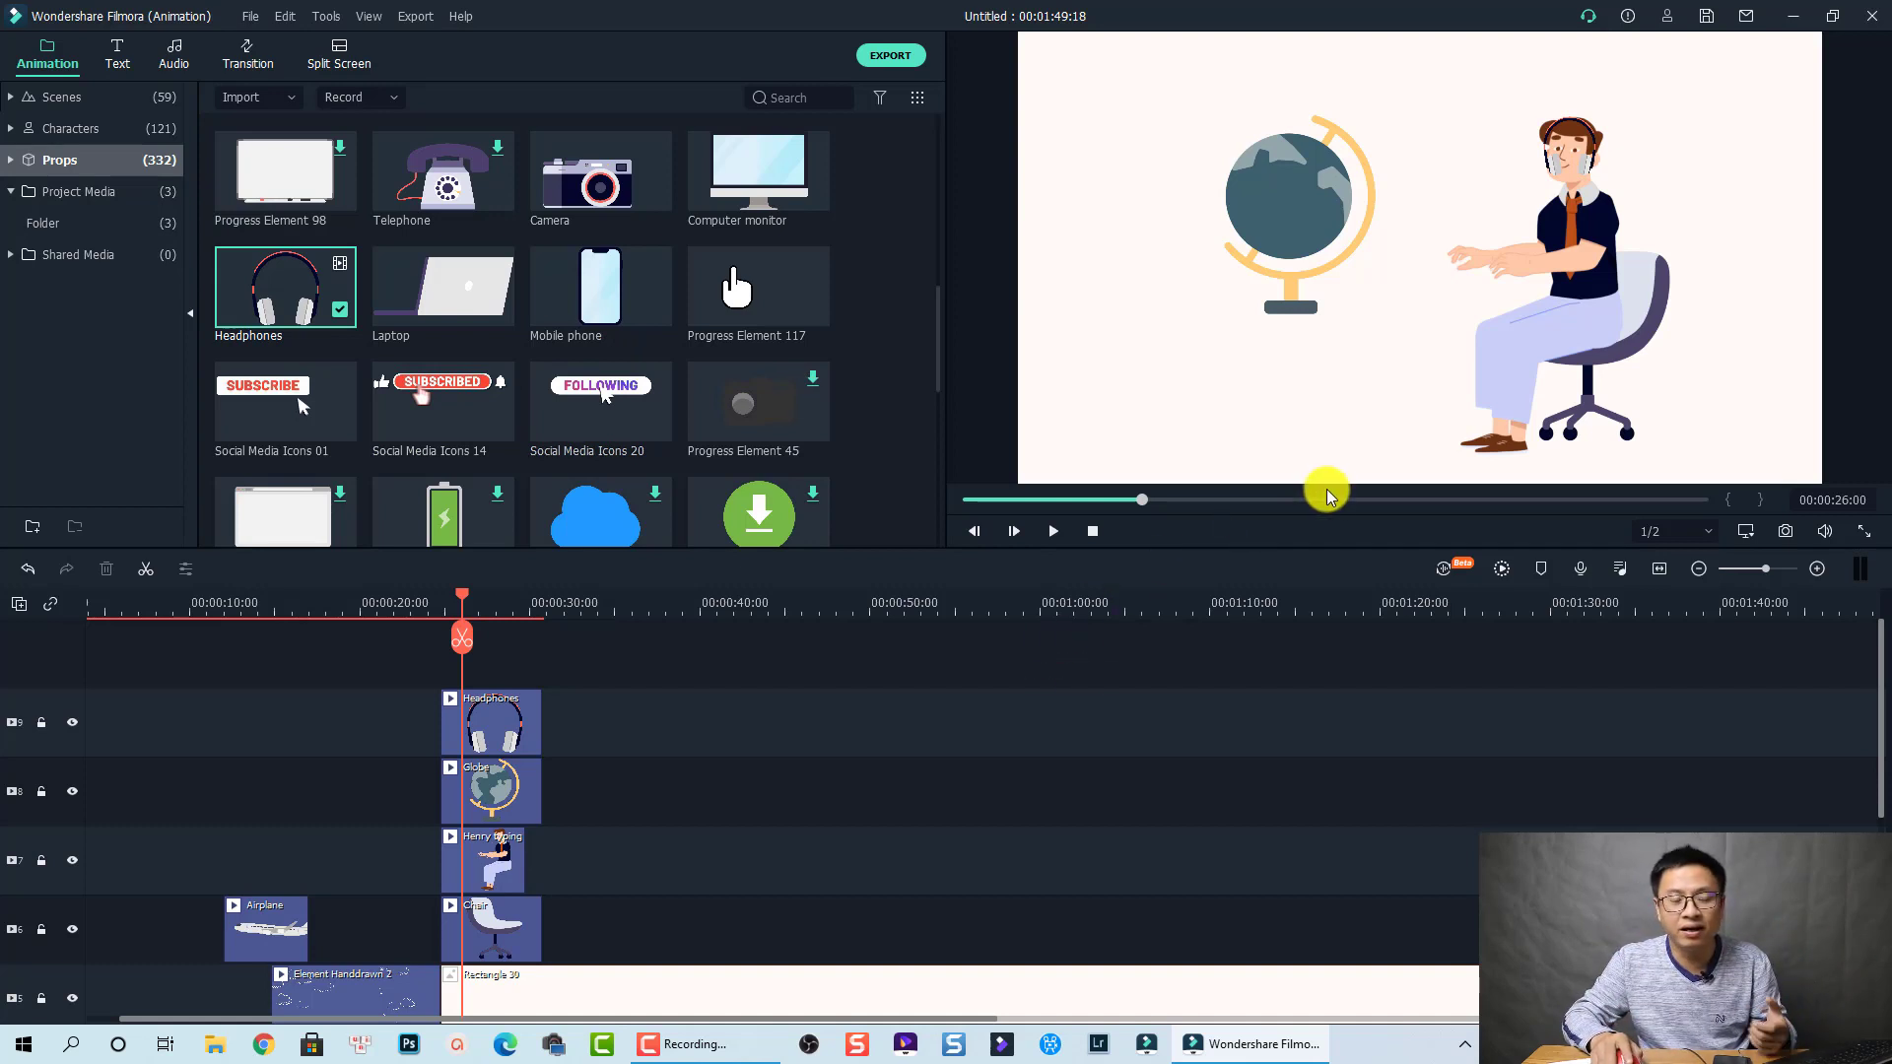
pyautogui.moveTo(471, 237)
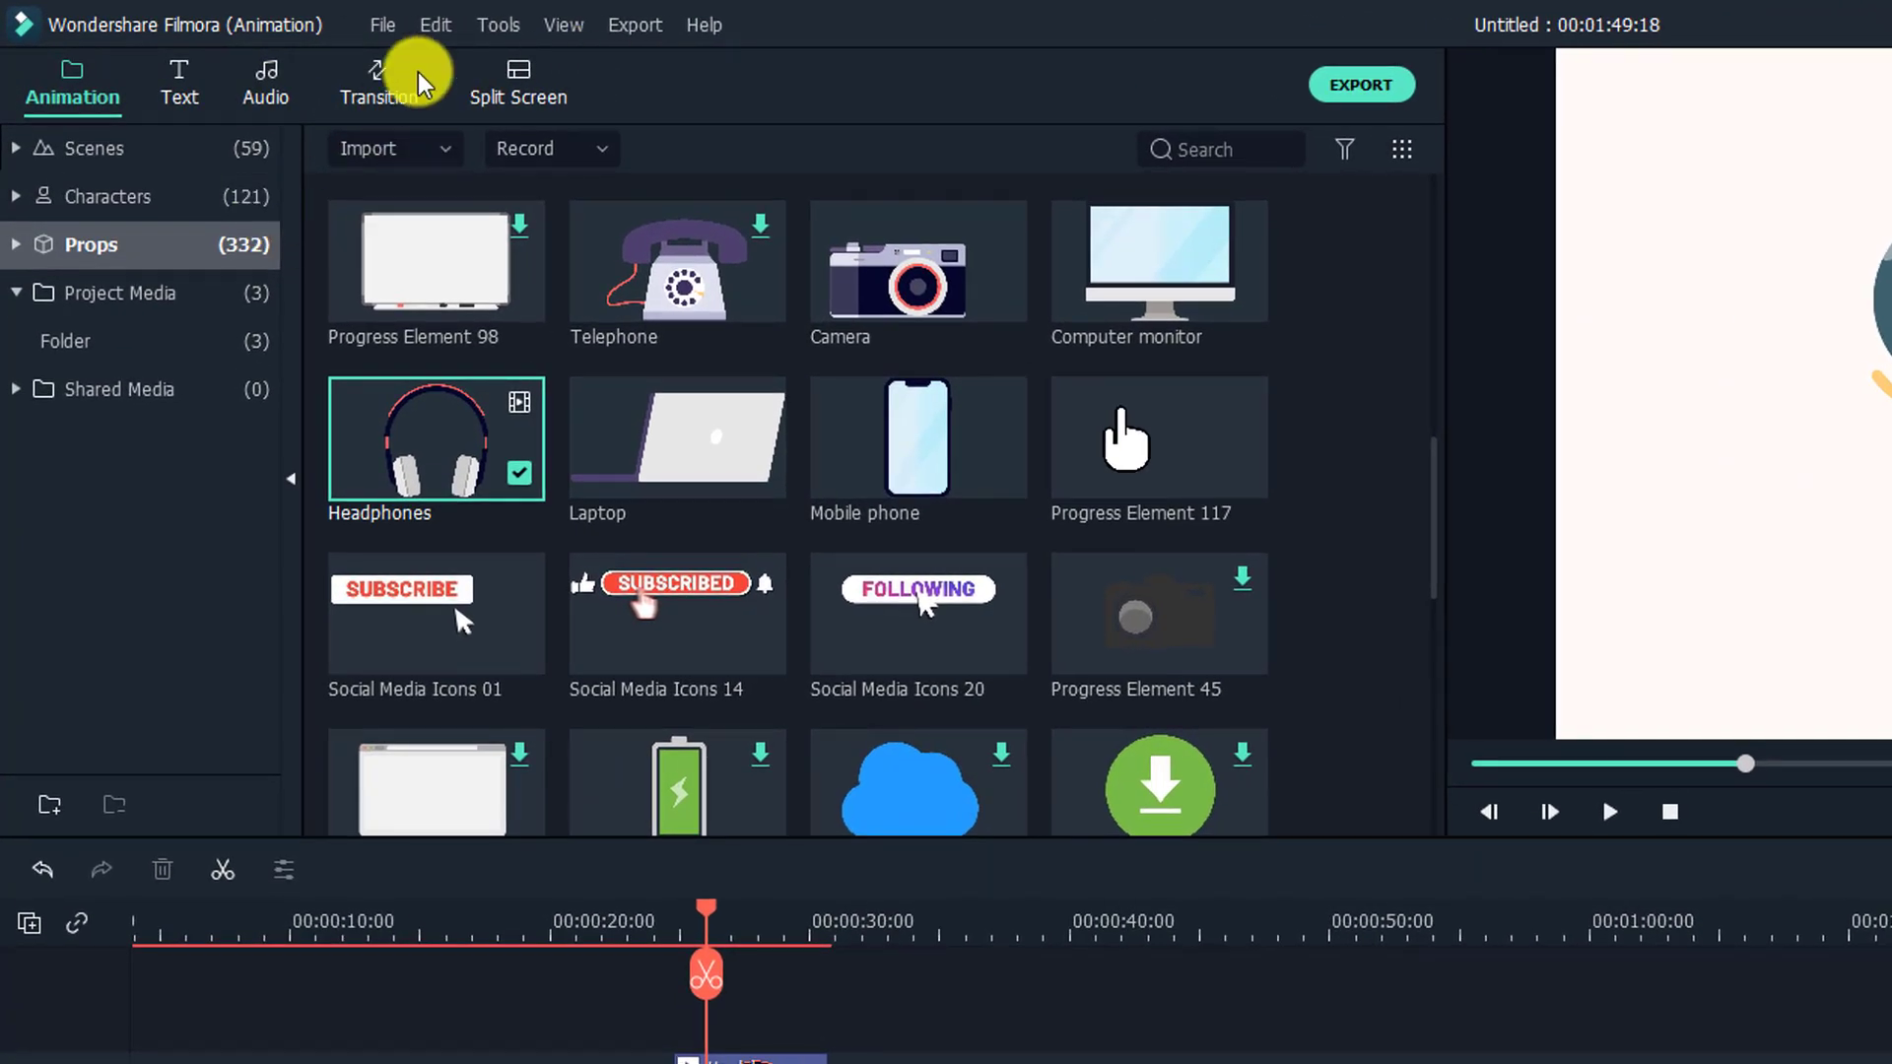
pyautogui.moveTo(290, 102)
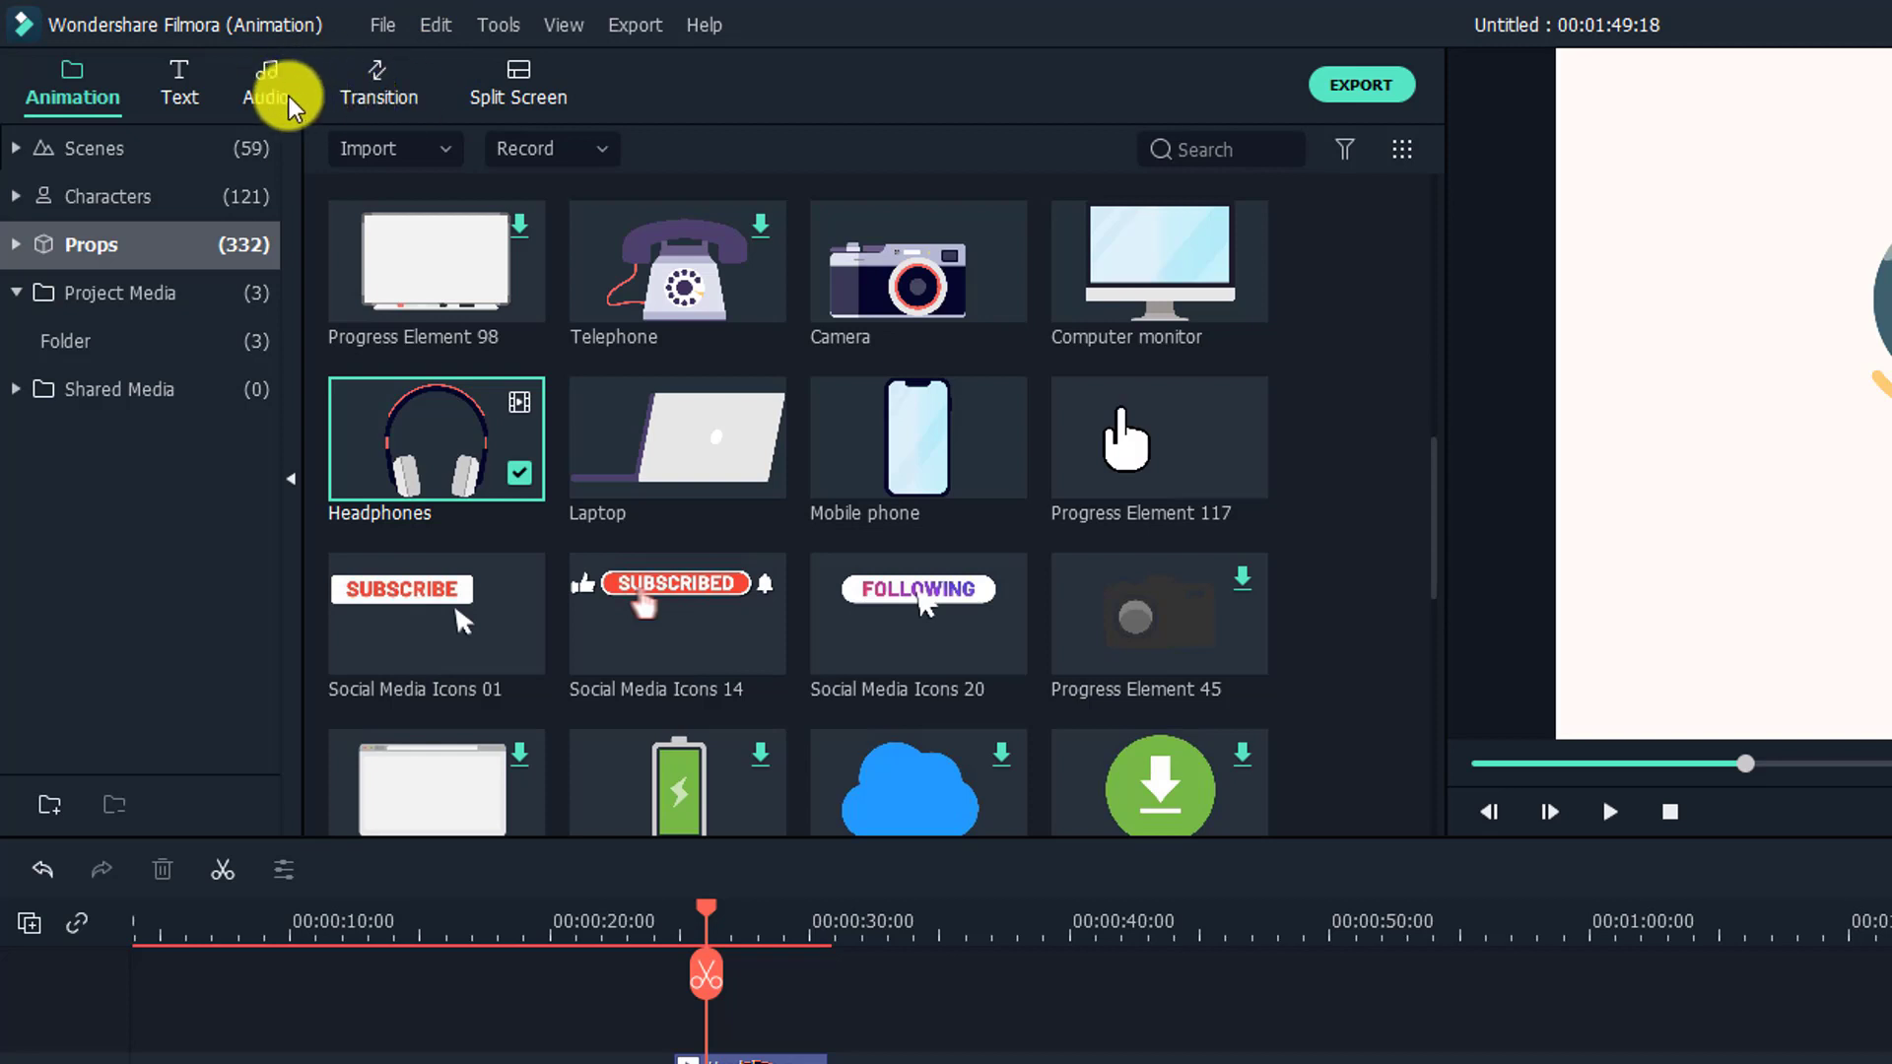
pyautogui.moveTo(72, 97)
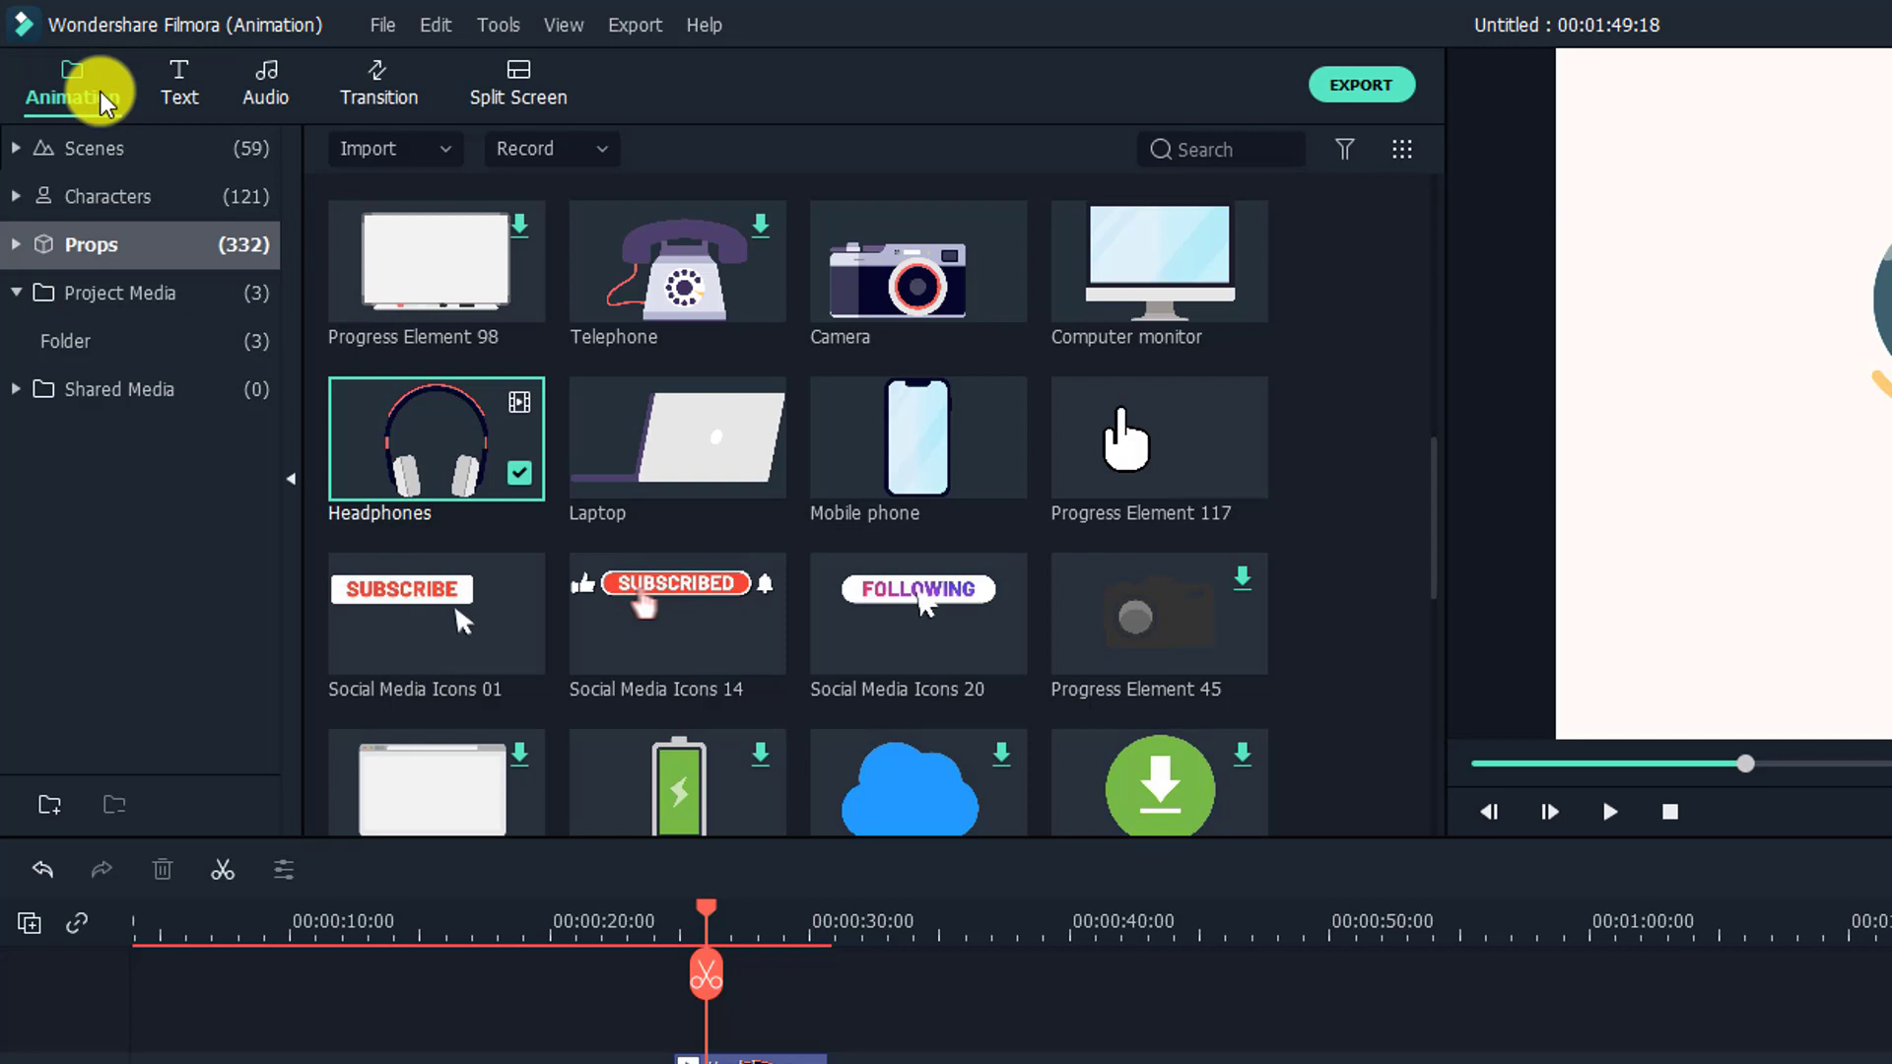
pyautogui.moveTo(499, 120)
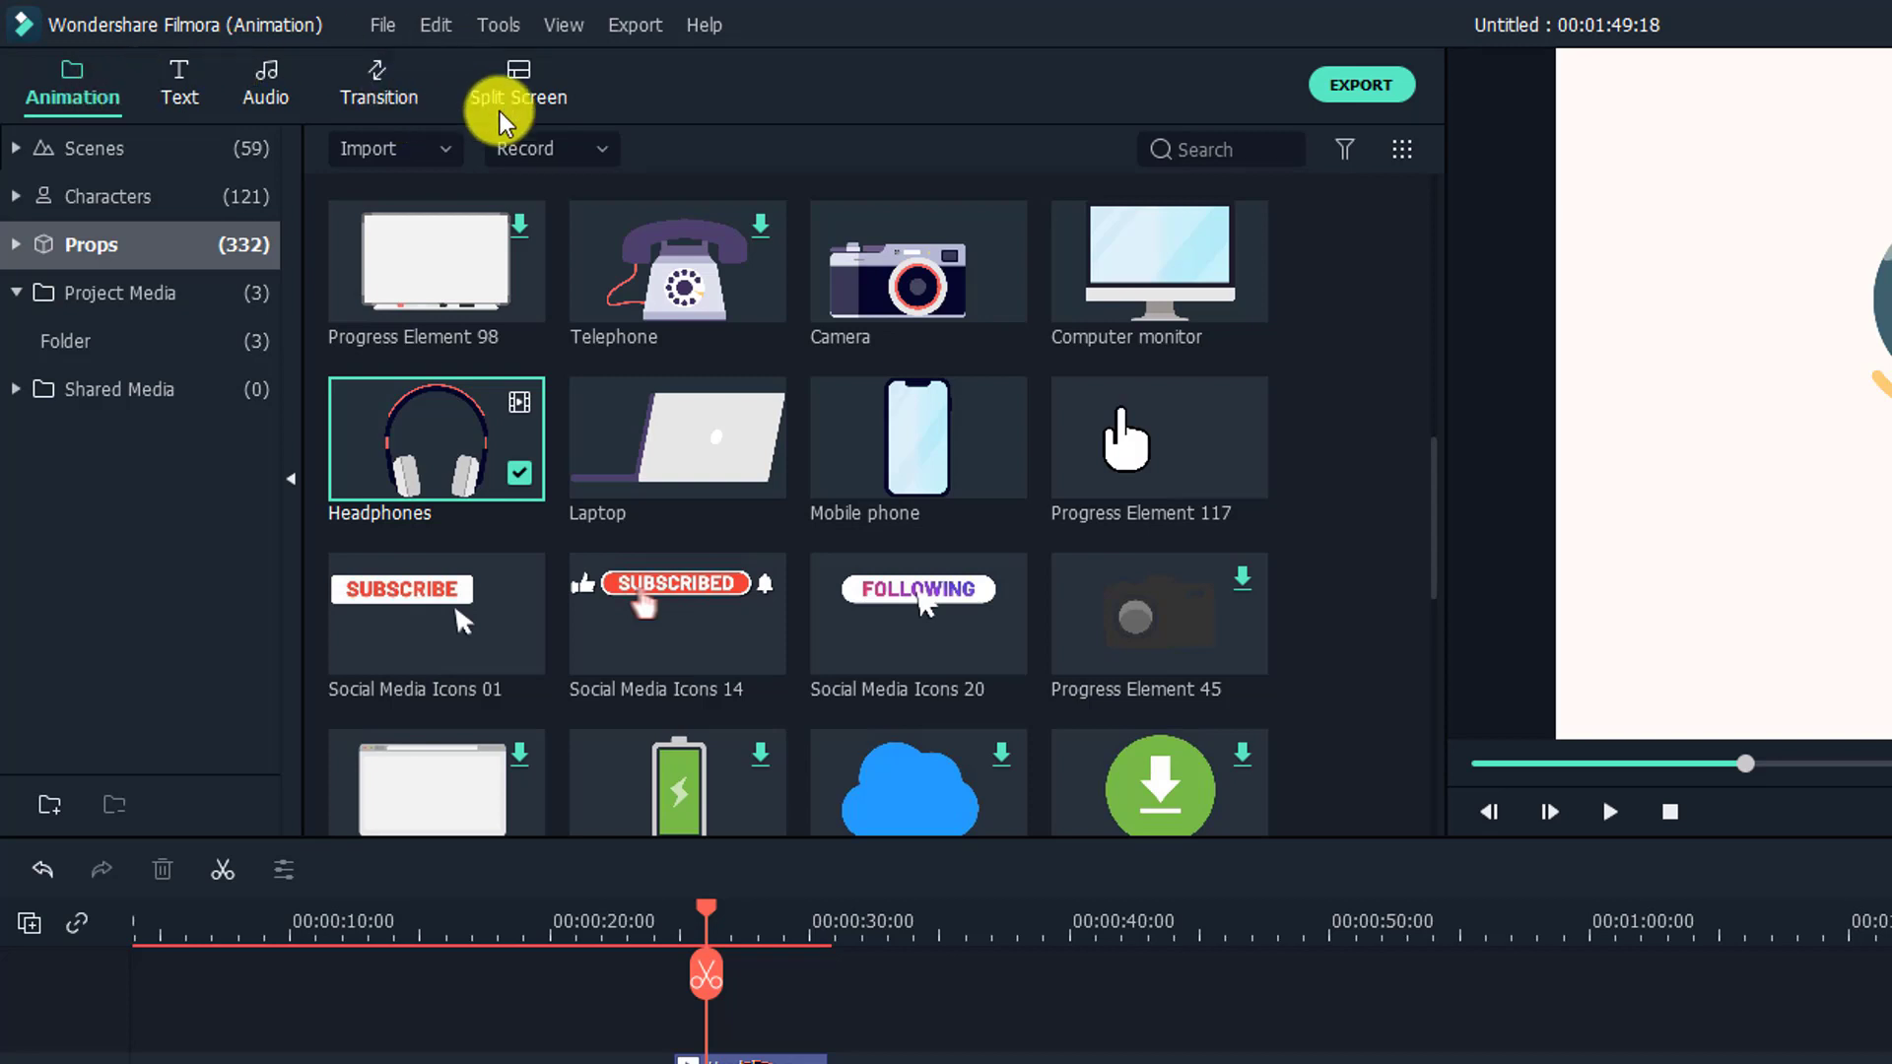
pyautogui.moveTo(446, 103)
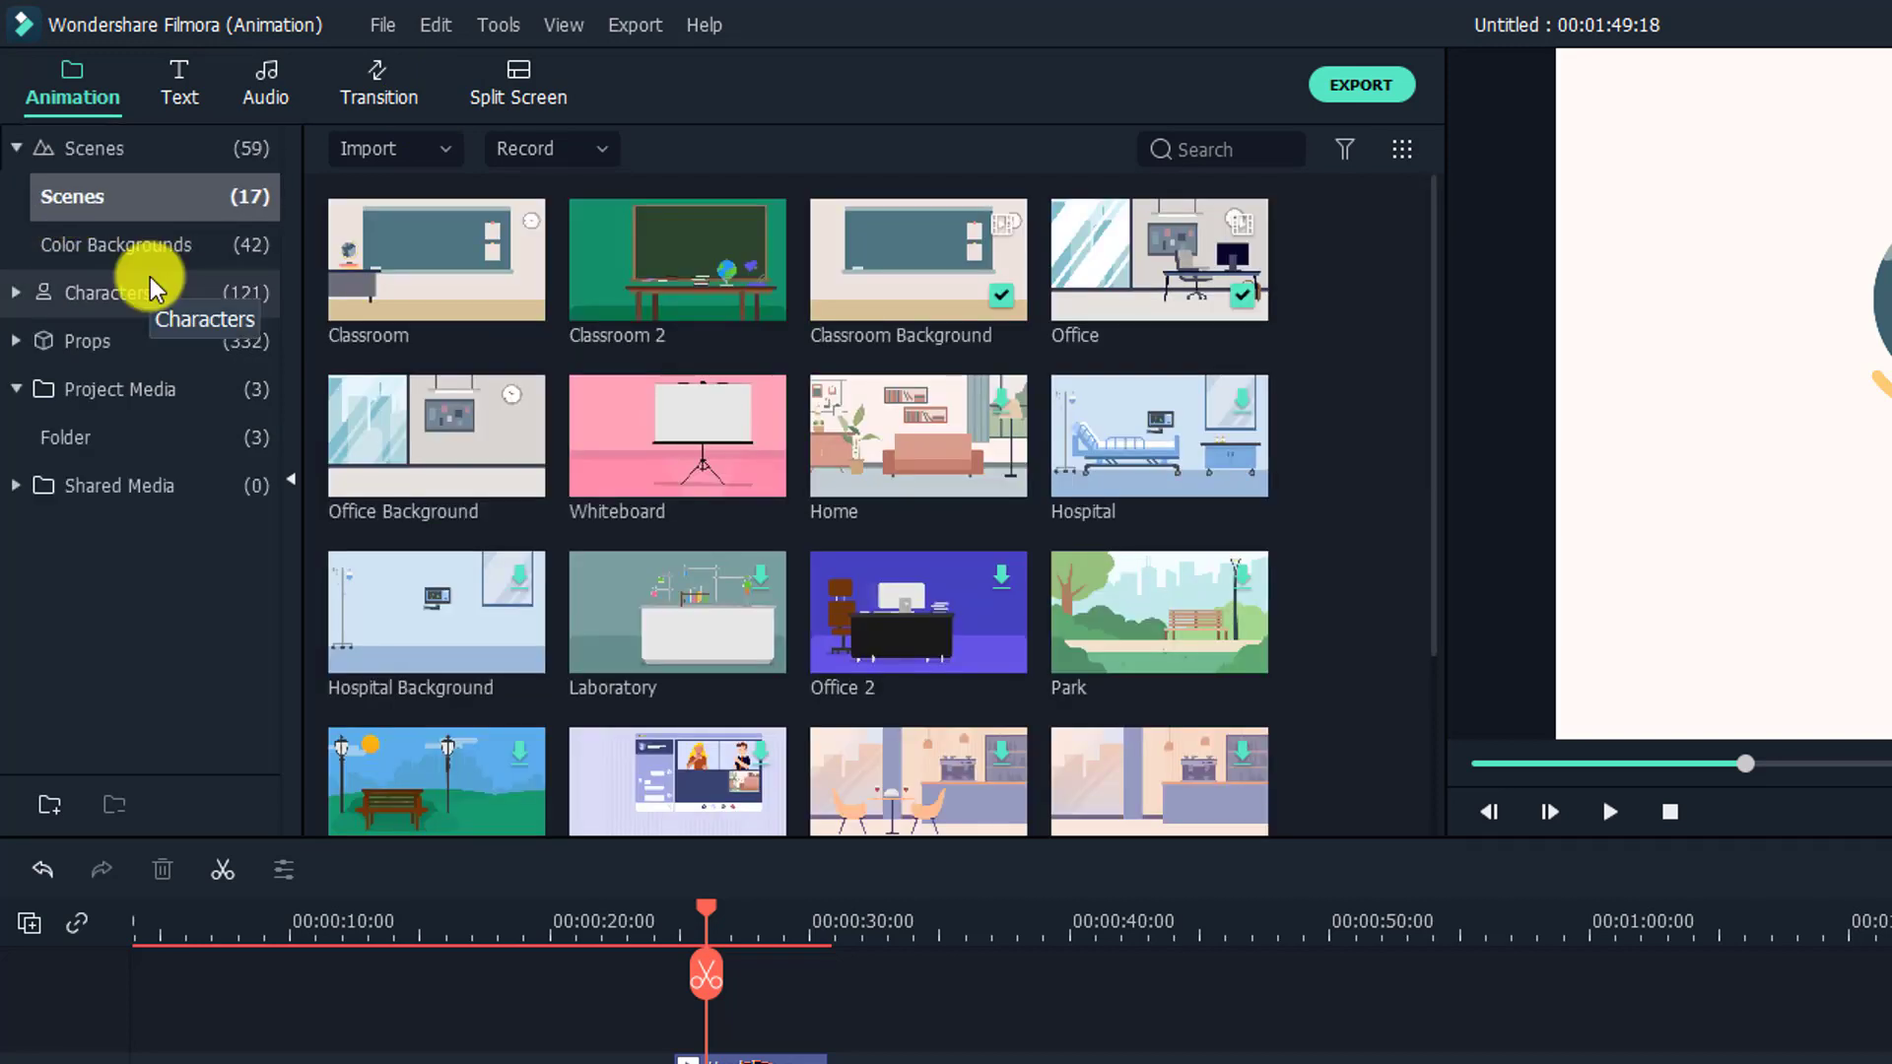
# Preview Jenna's animations under Characters, then show every character together.
pyautogui.click(116, 245)
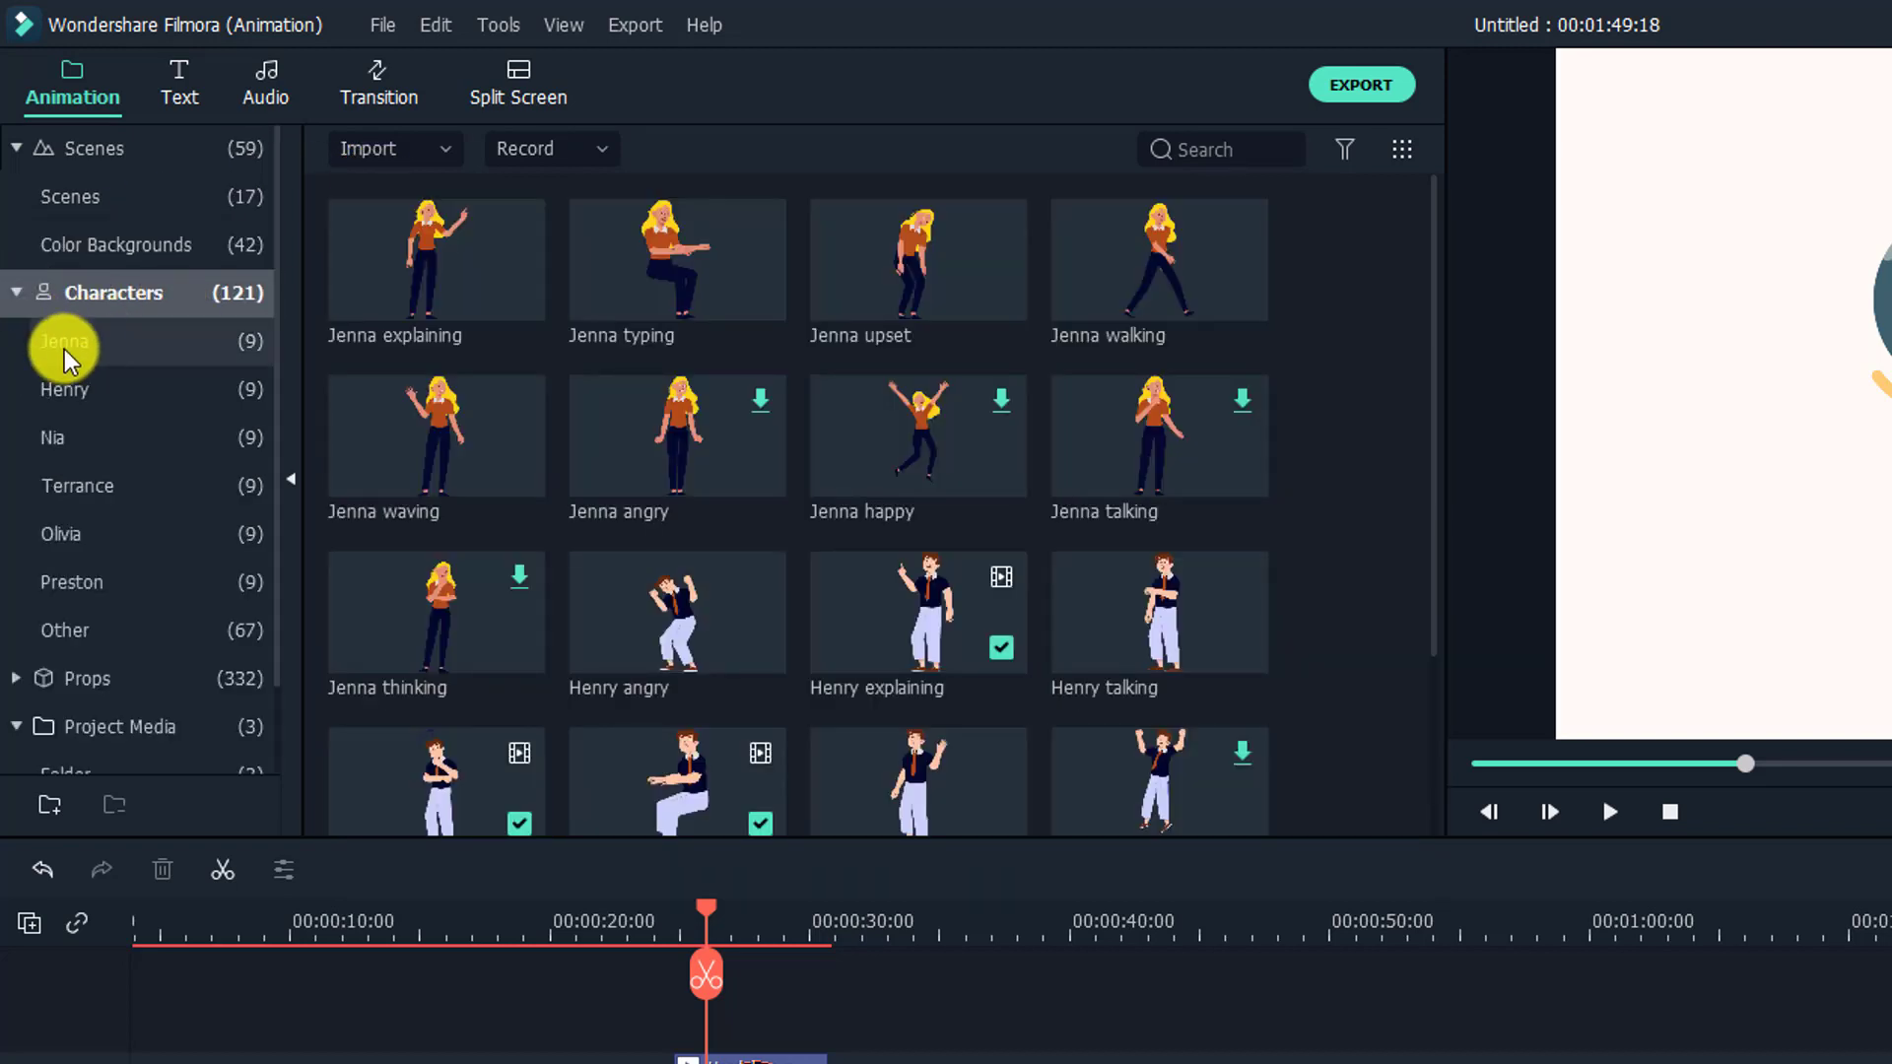
pyautogui.click(66, 341)
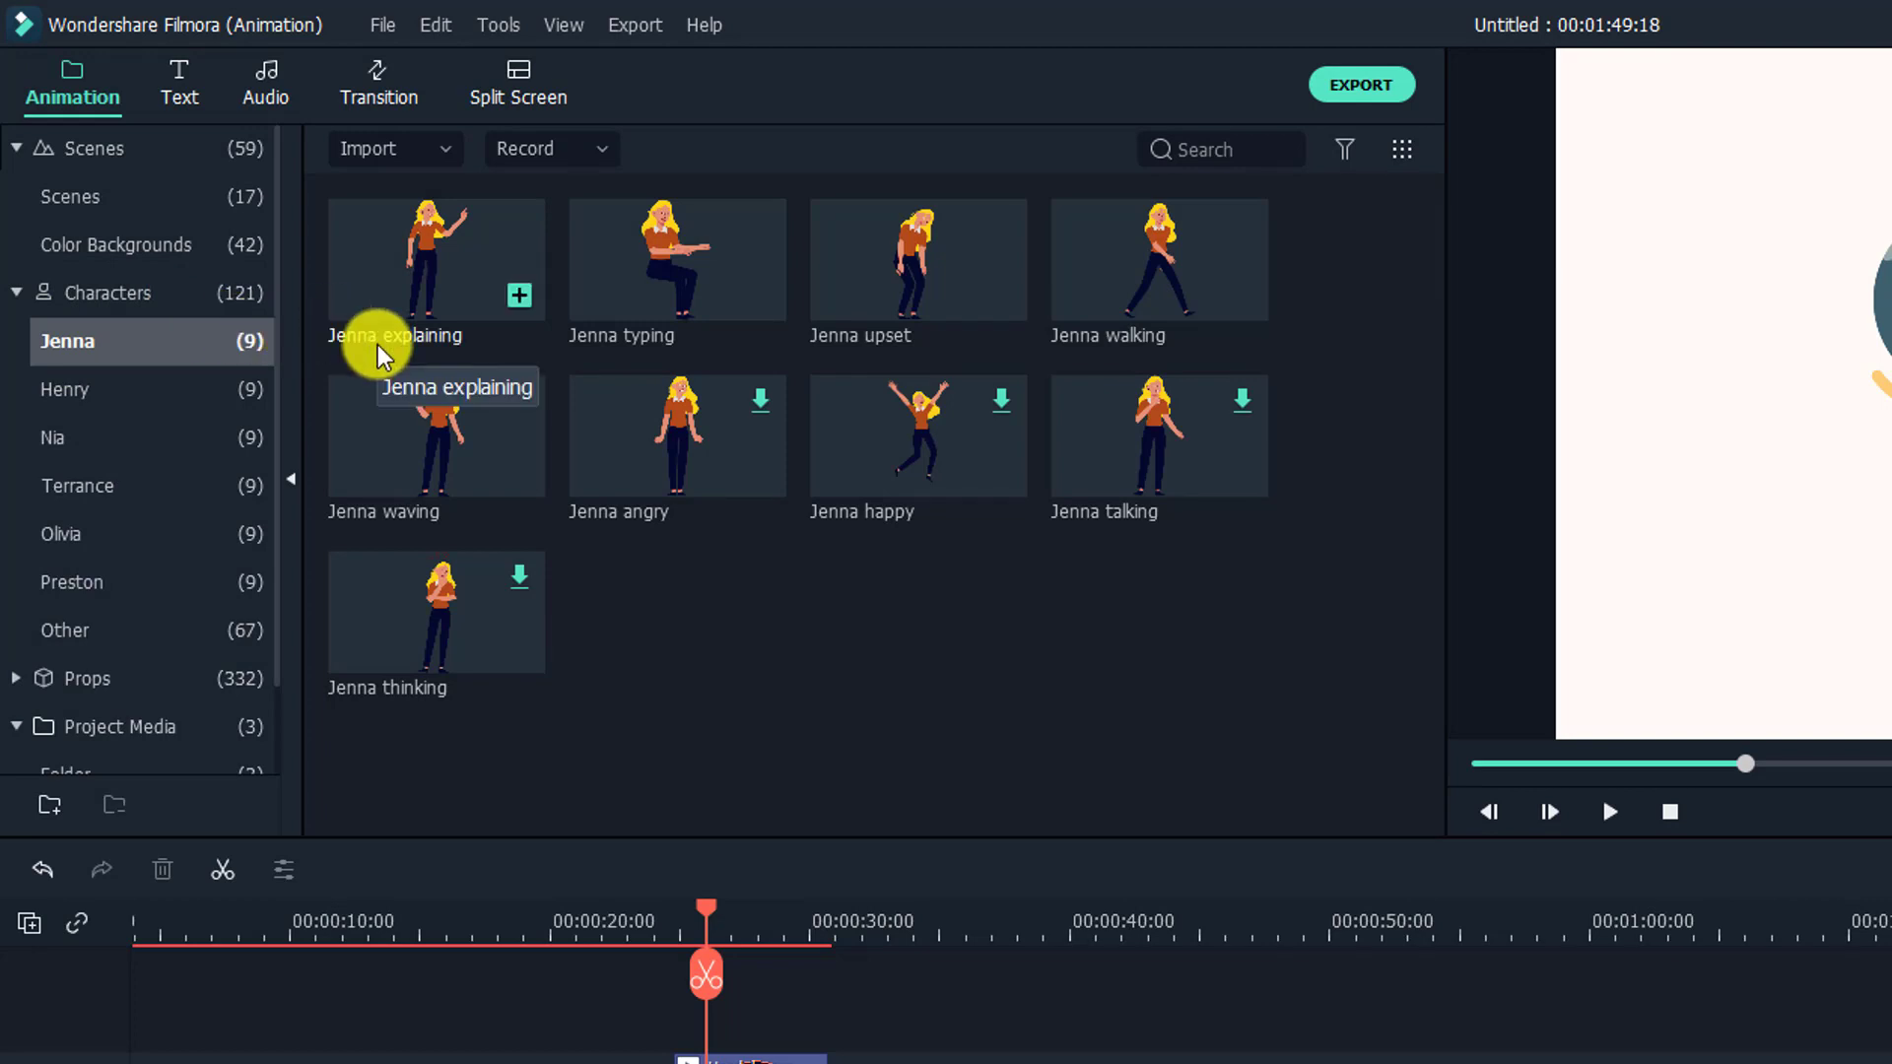
pyautogui.click(111, 293)
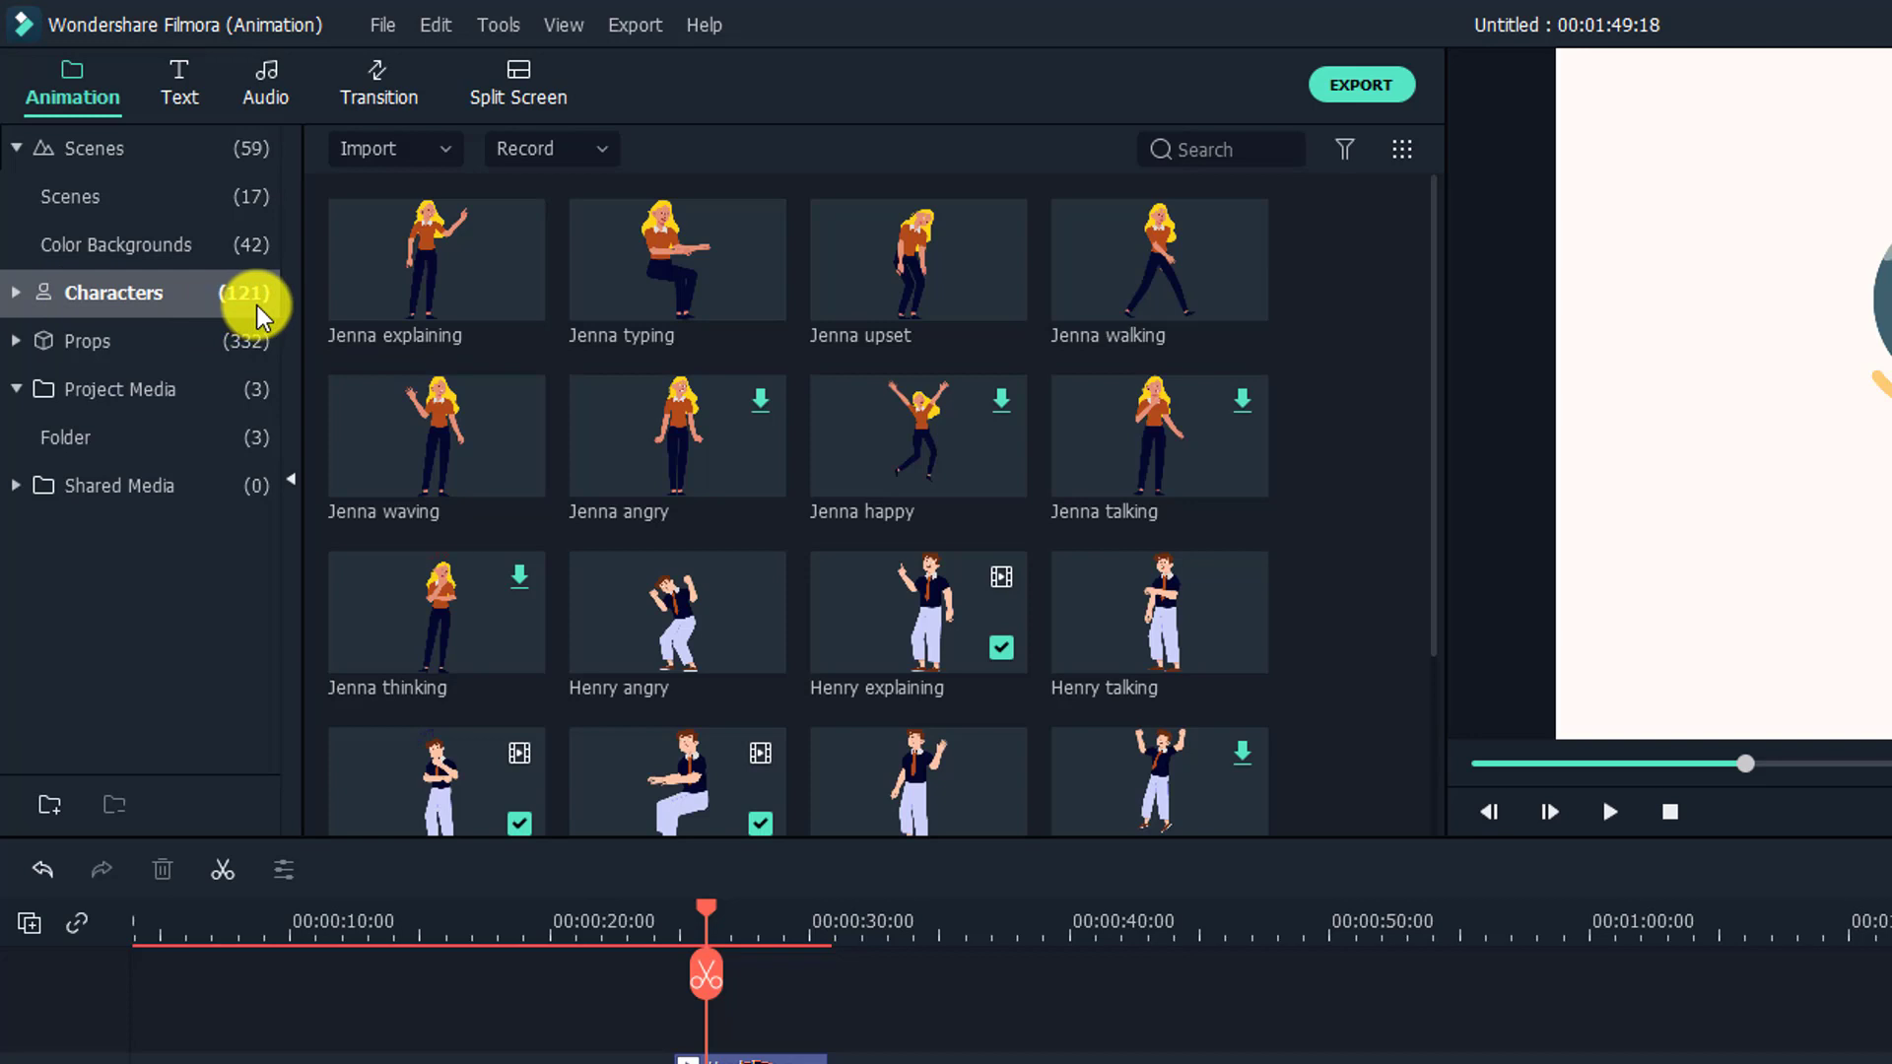
pyautogui.moveTo(118, 342)
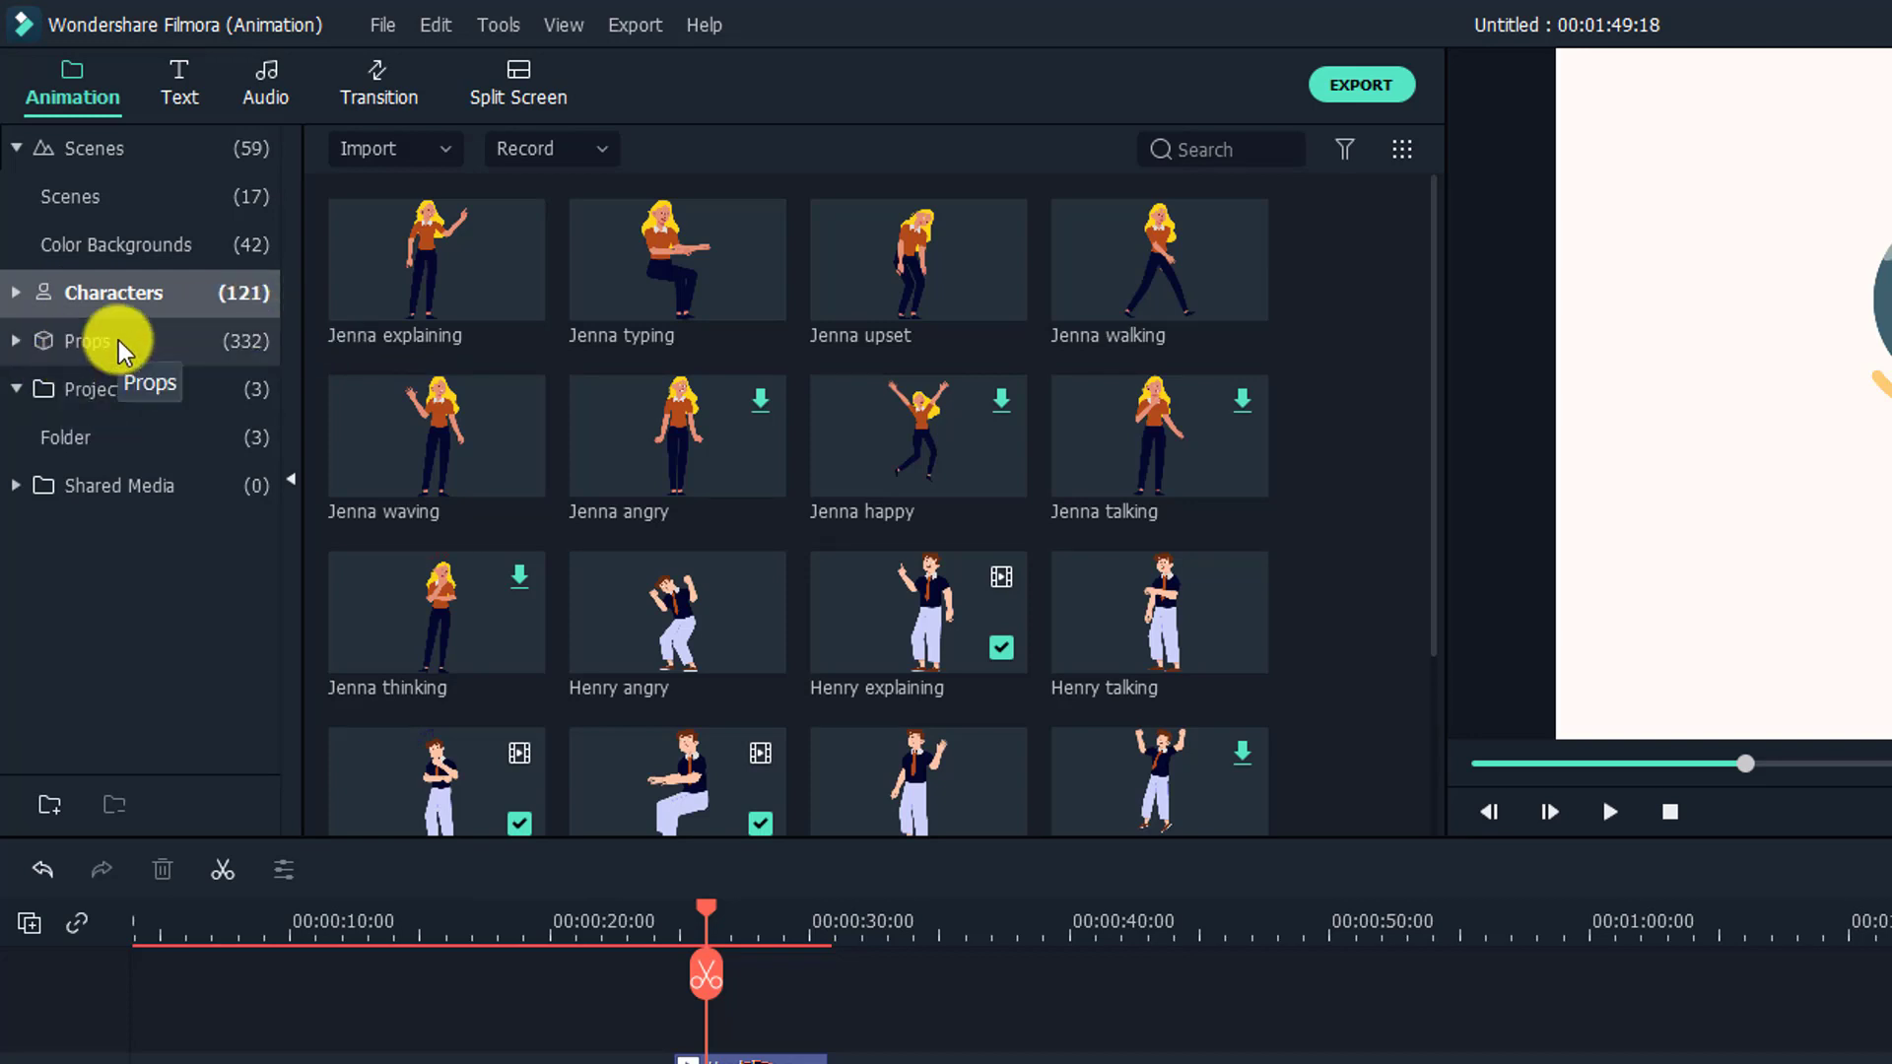
# View Medical, Nature & Life and Badges props, then Project Media and Shared Media.
pyautogui.click(86, 339)
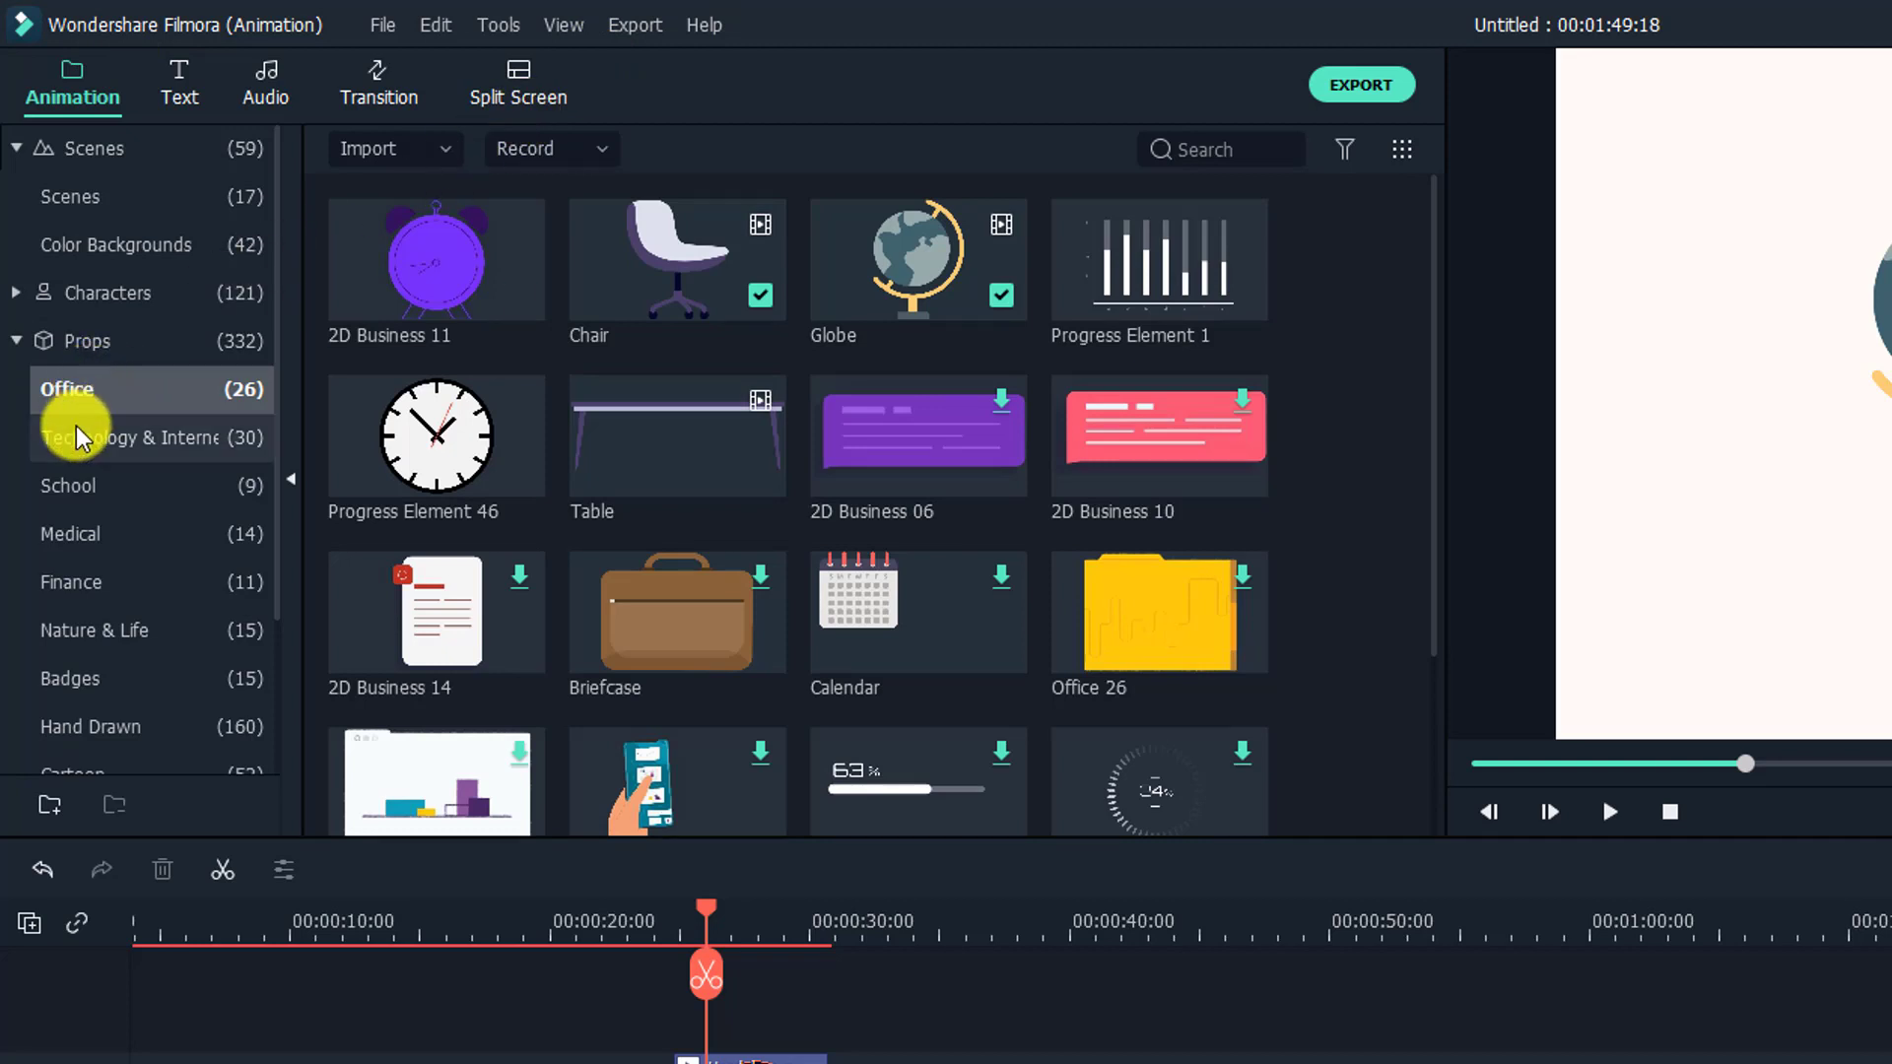
pyautogui.click(133, 436)
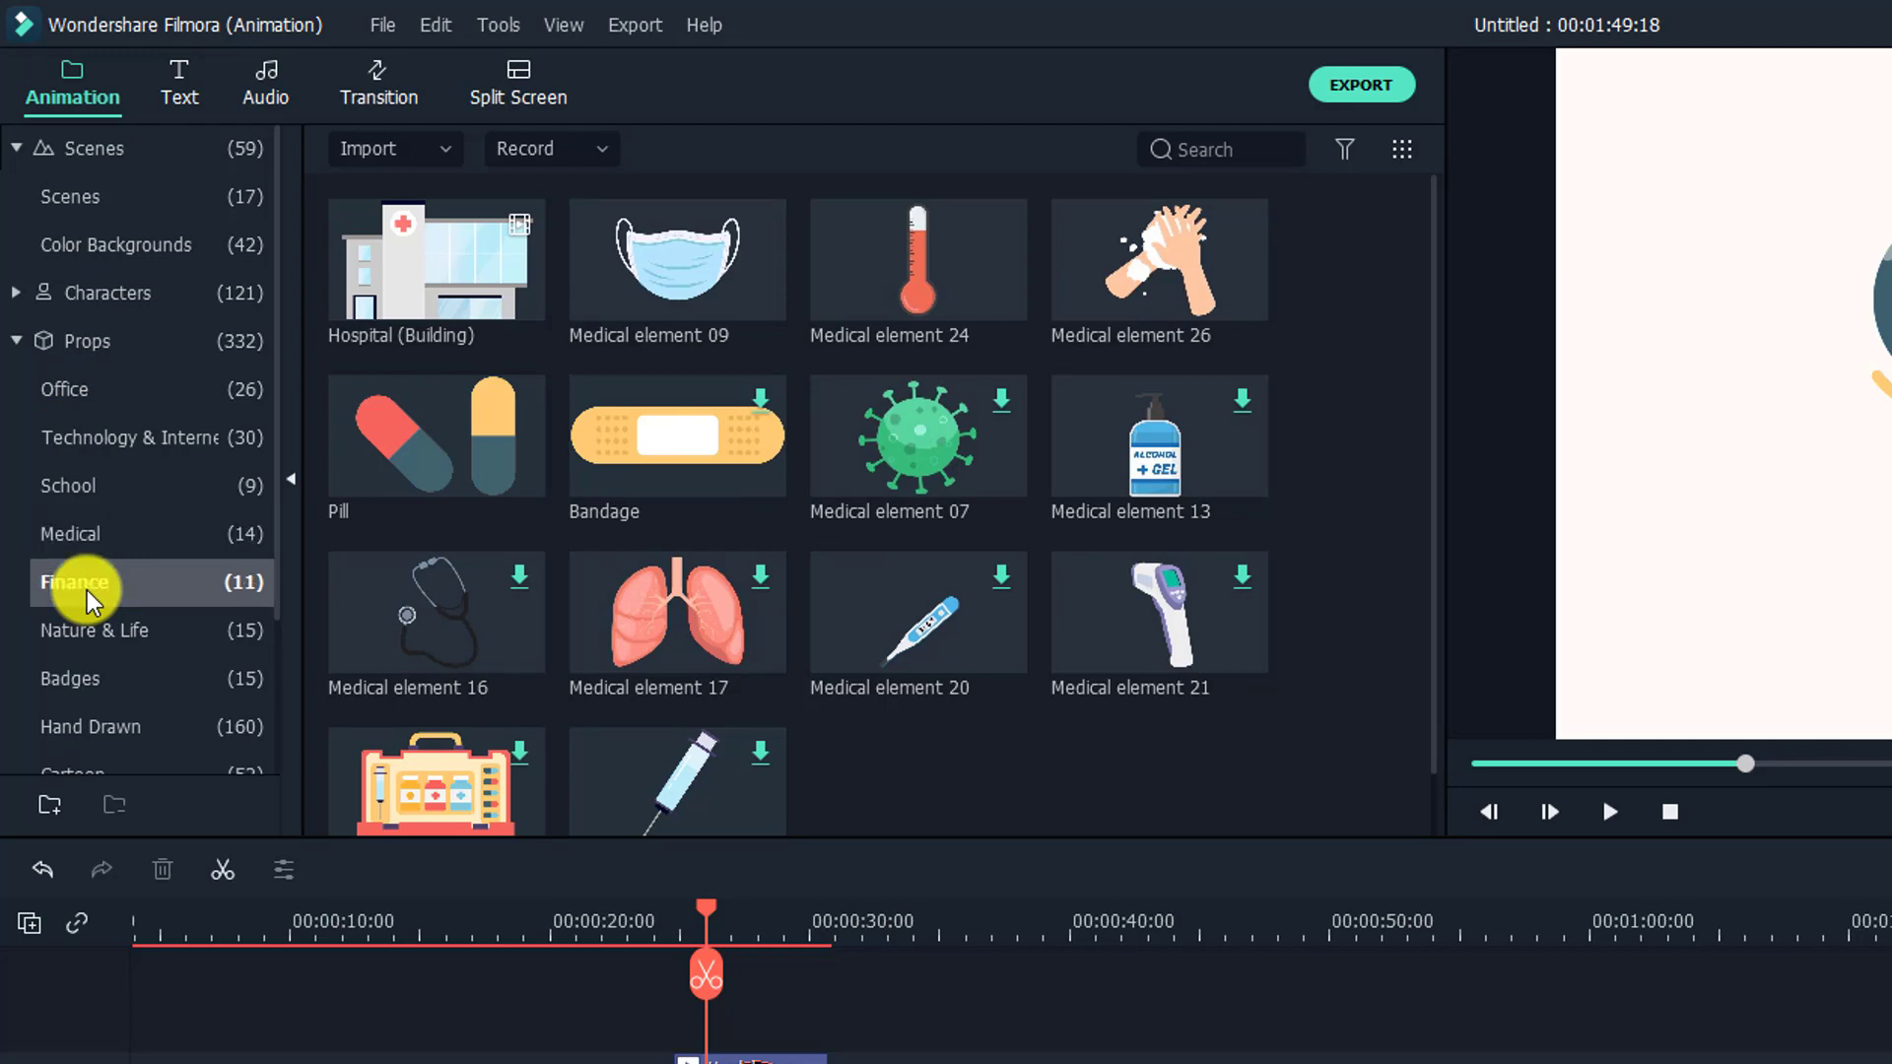
pyautogui.click(102, 629)
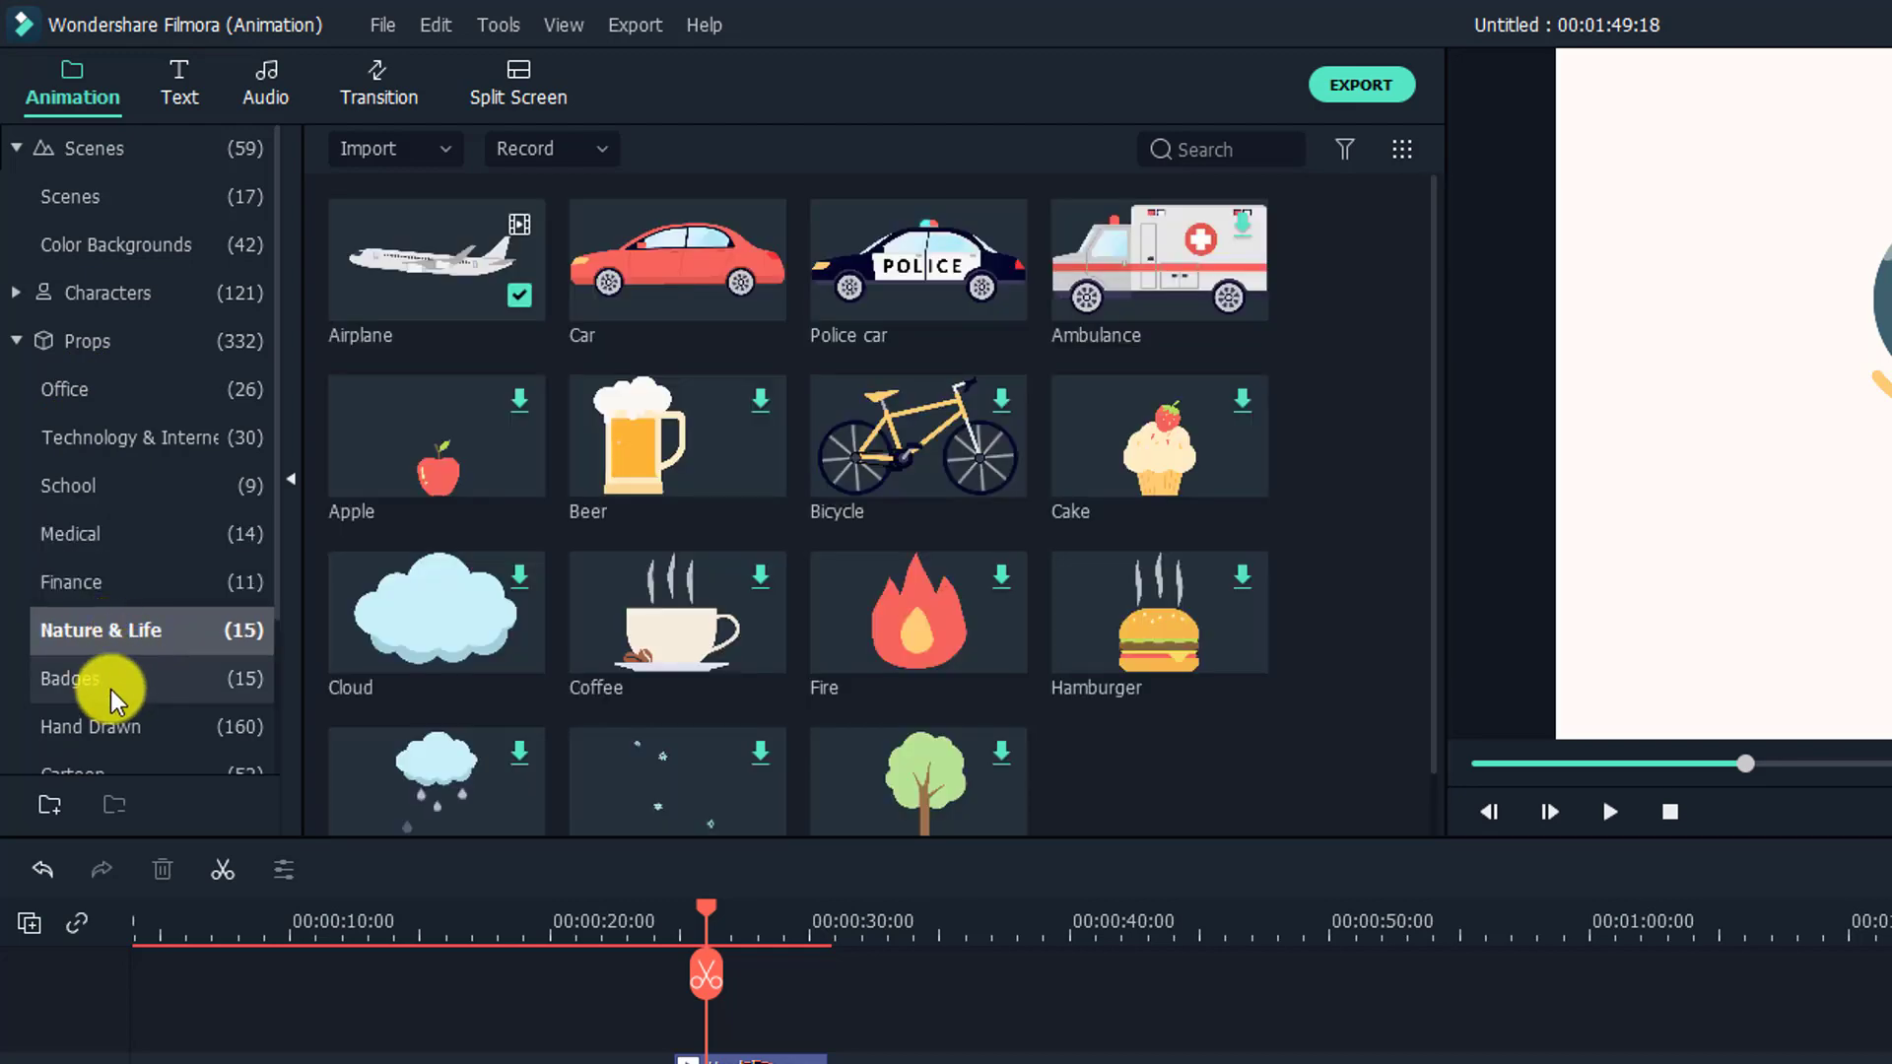
pyautogui.click(74, 678)
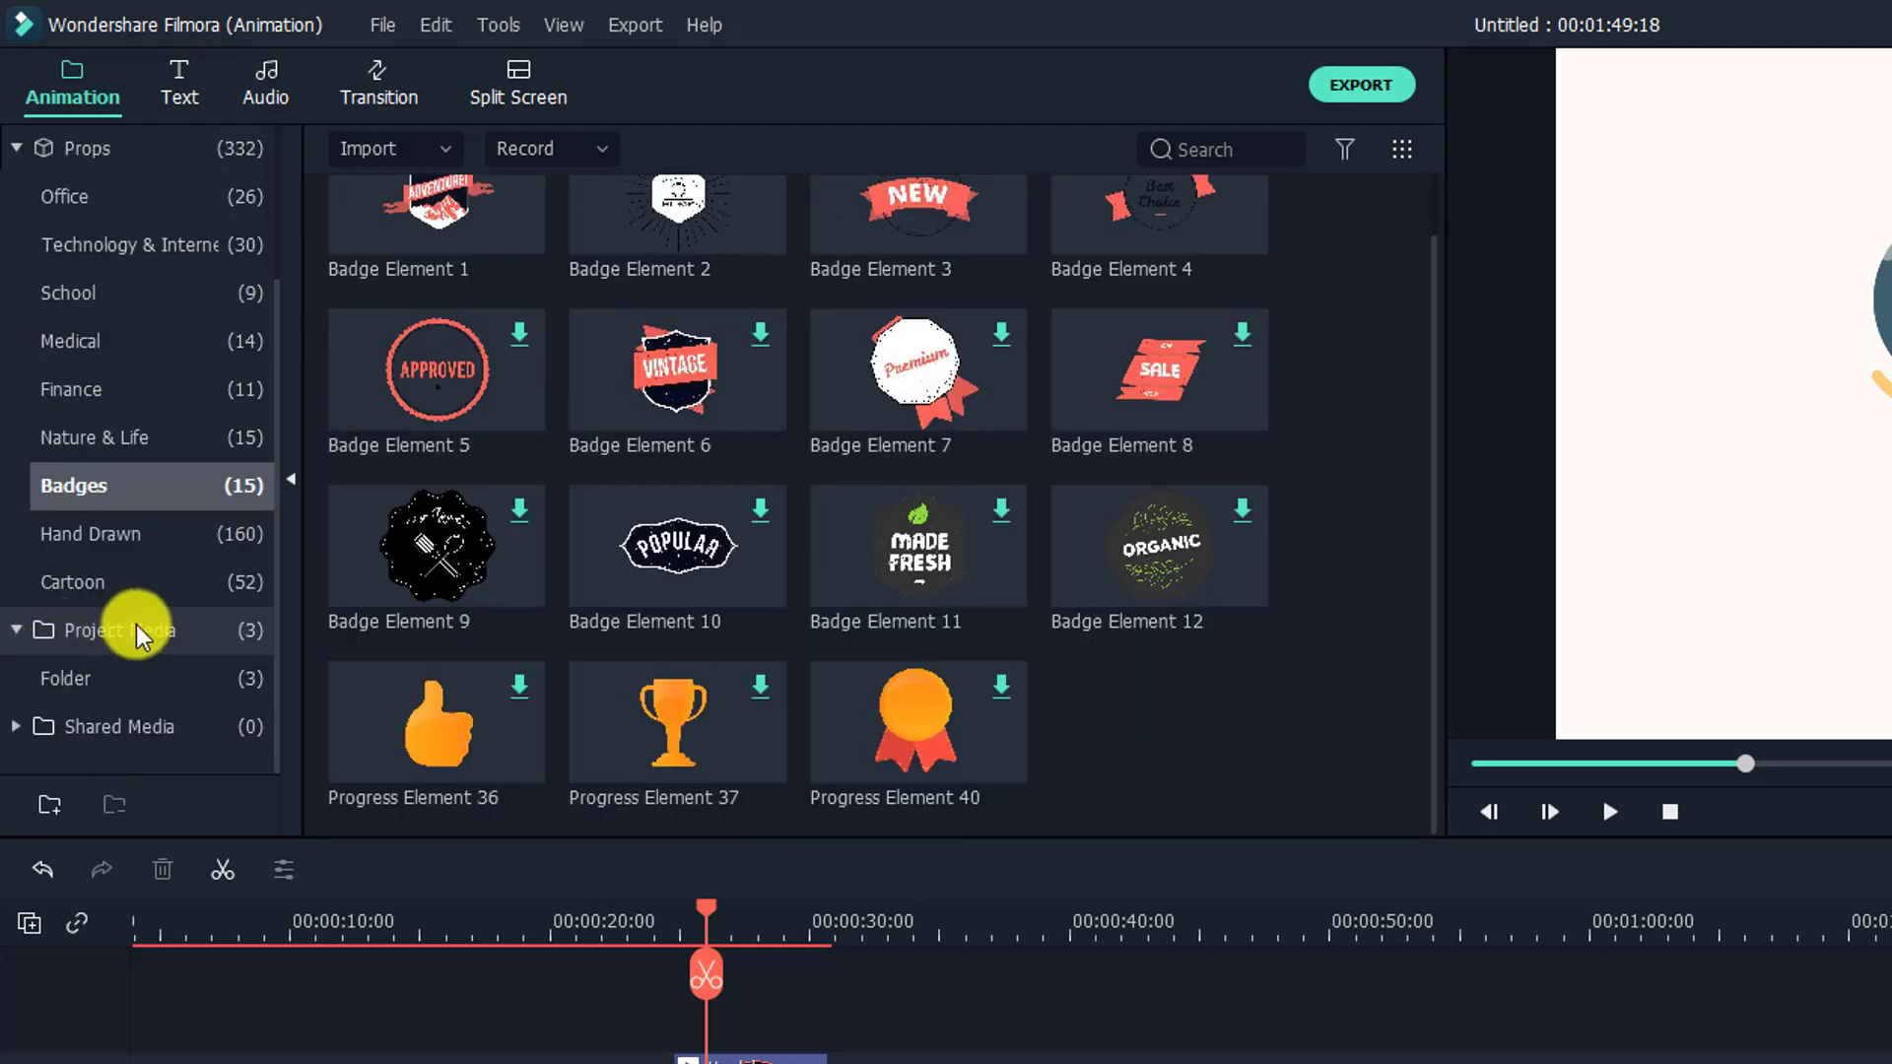
pyautogui.click(118, 629)
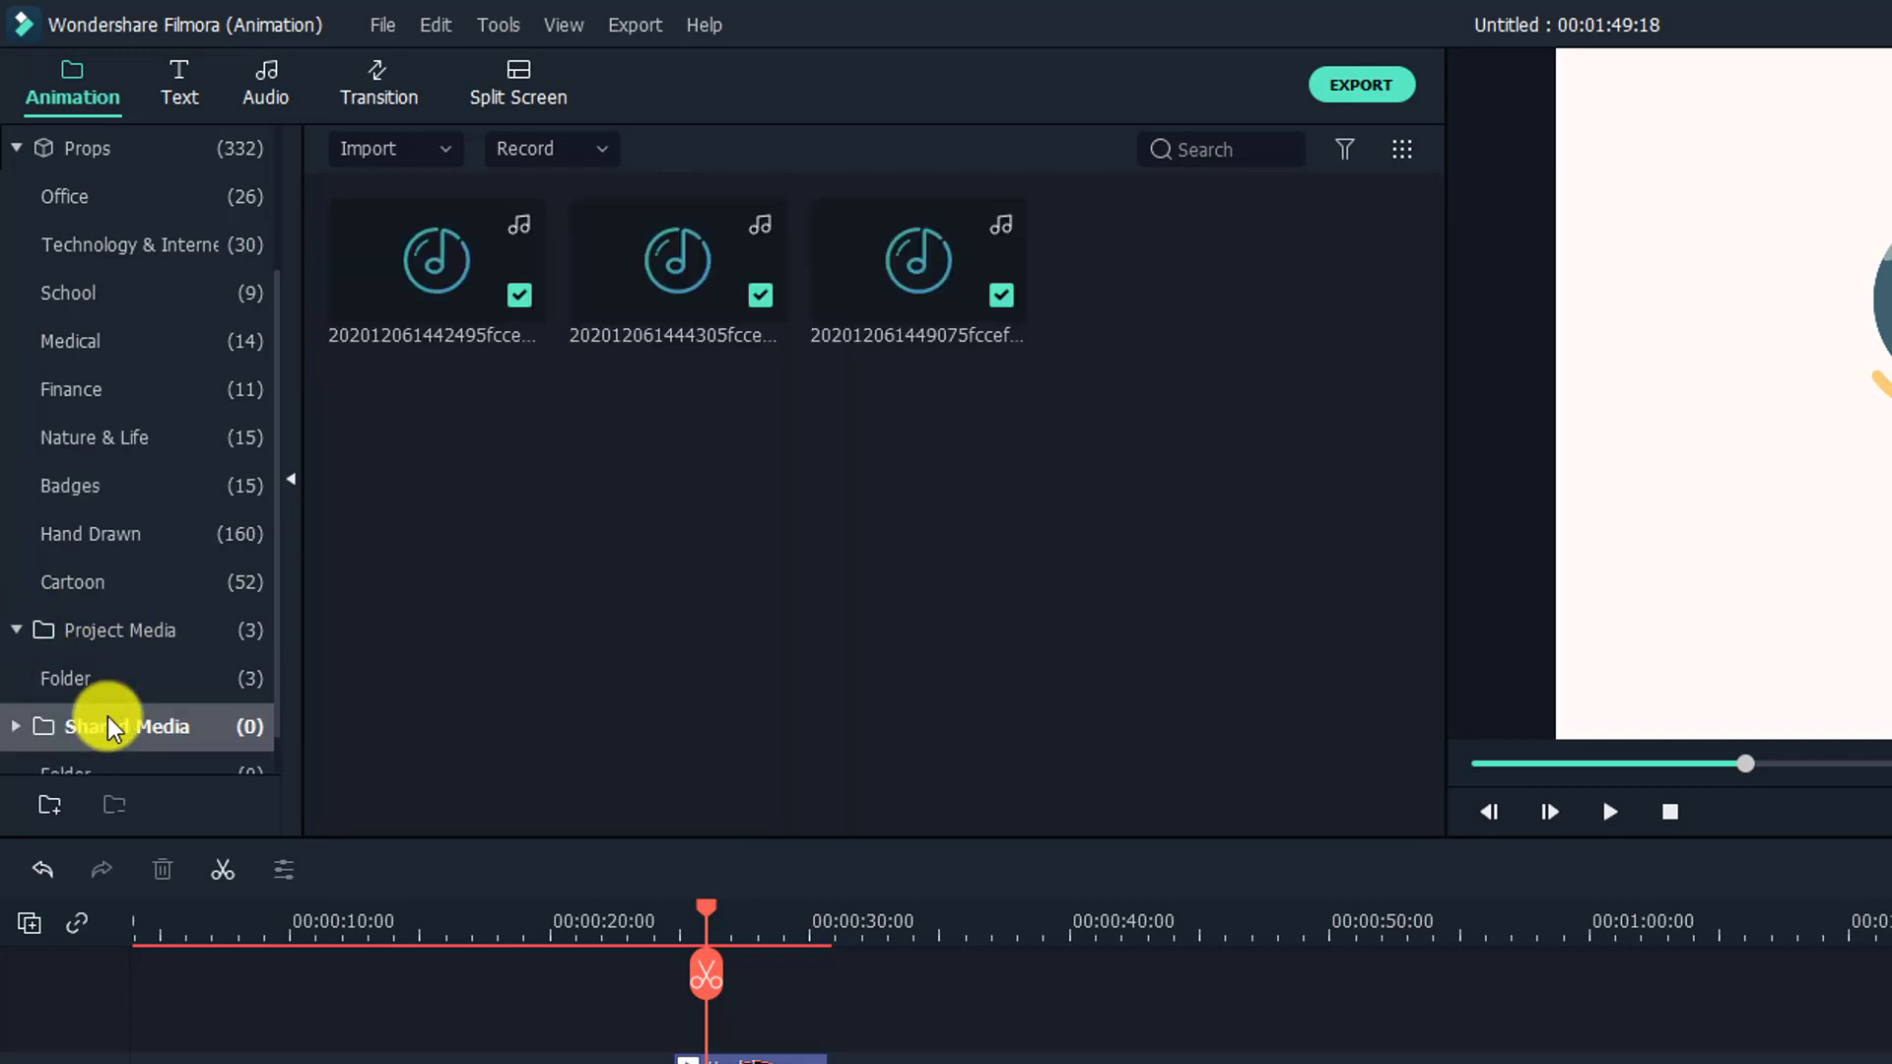
pyautogui.click(123, 725)
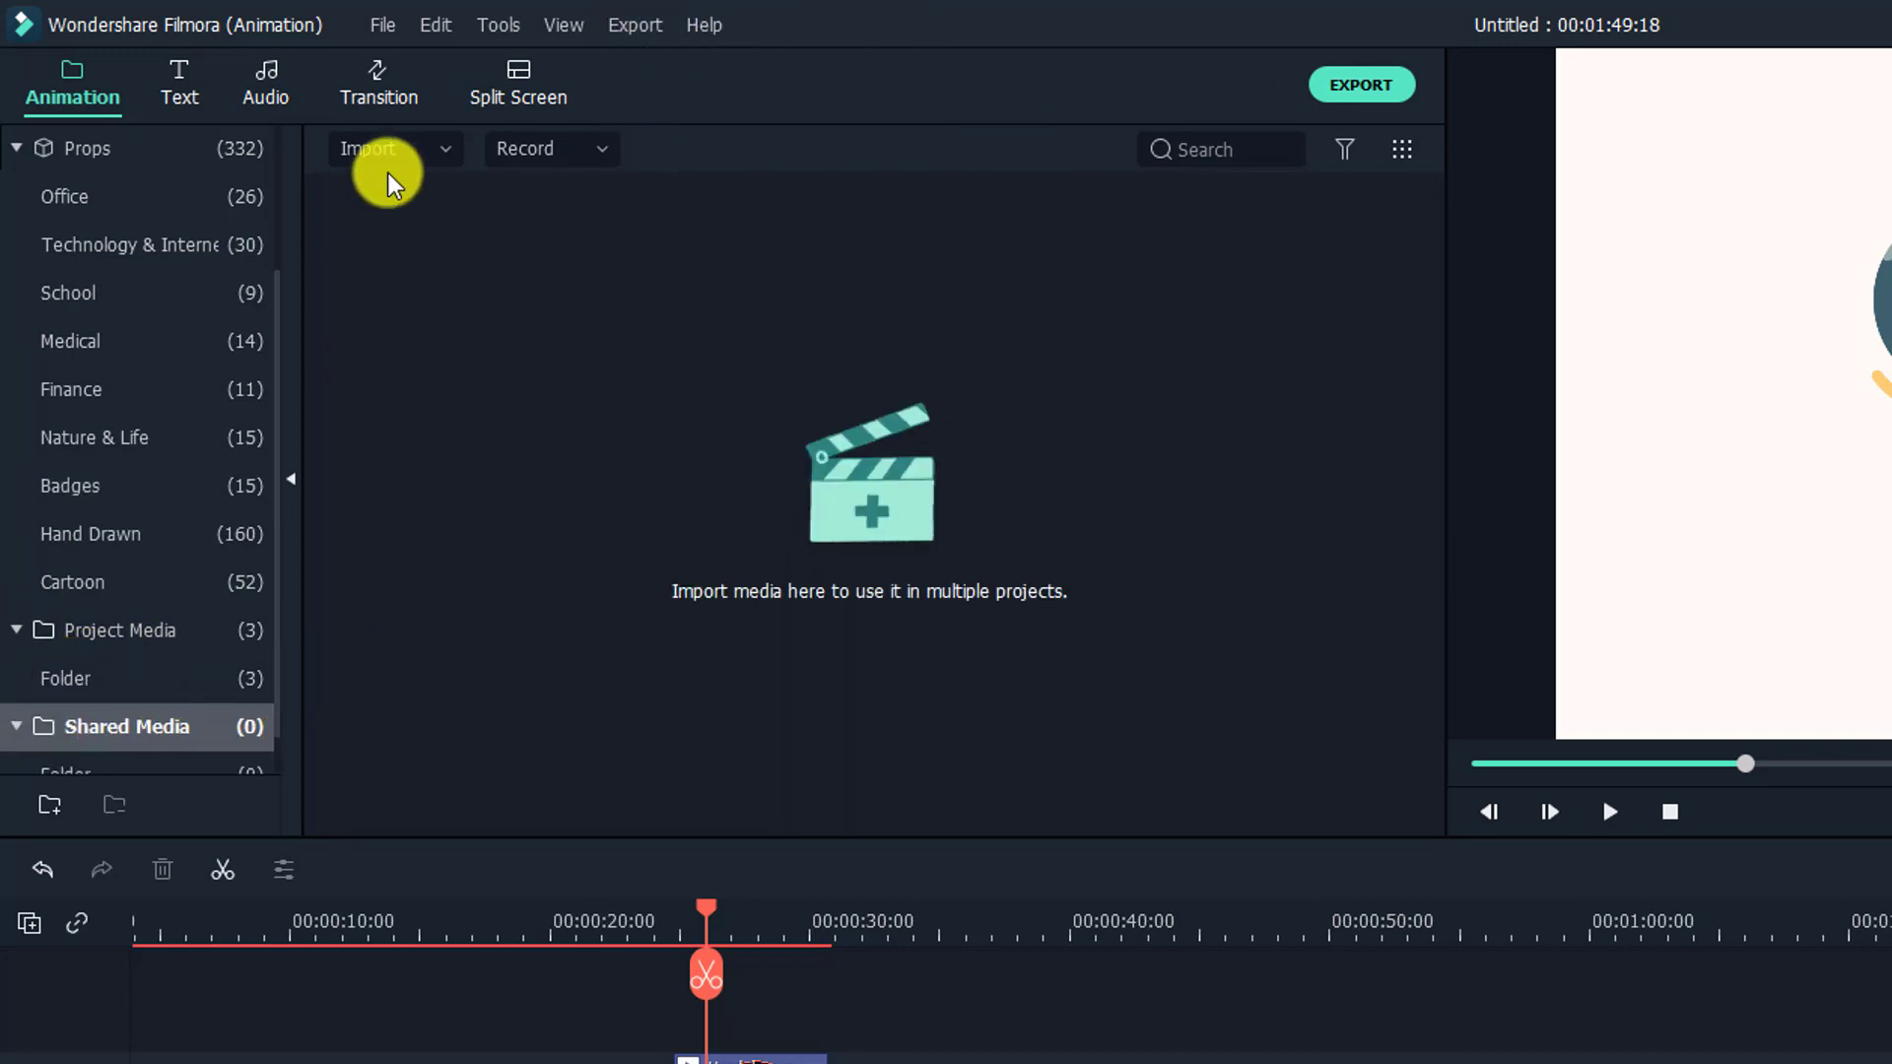
pyautogui.moveTo(471, 114)
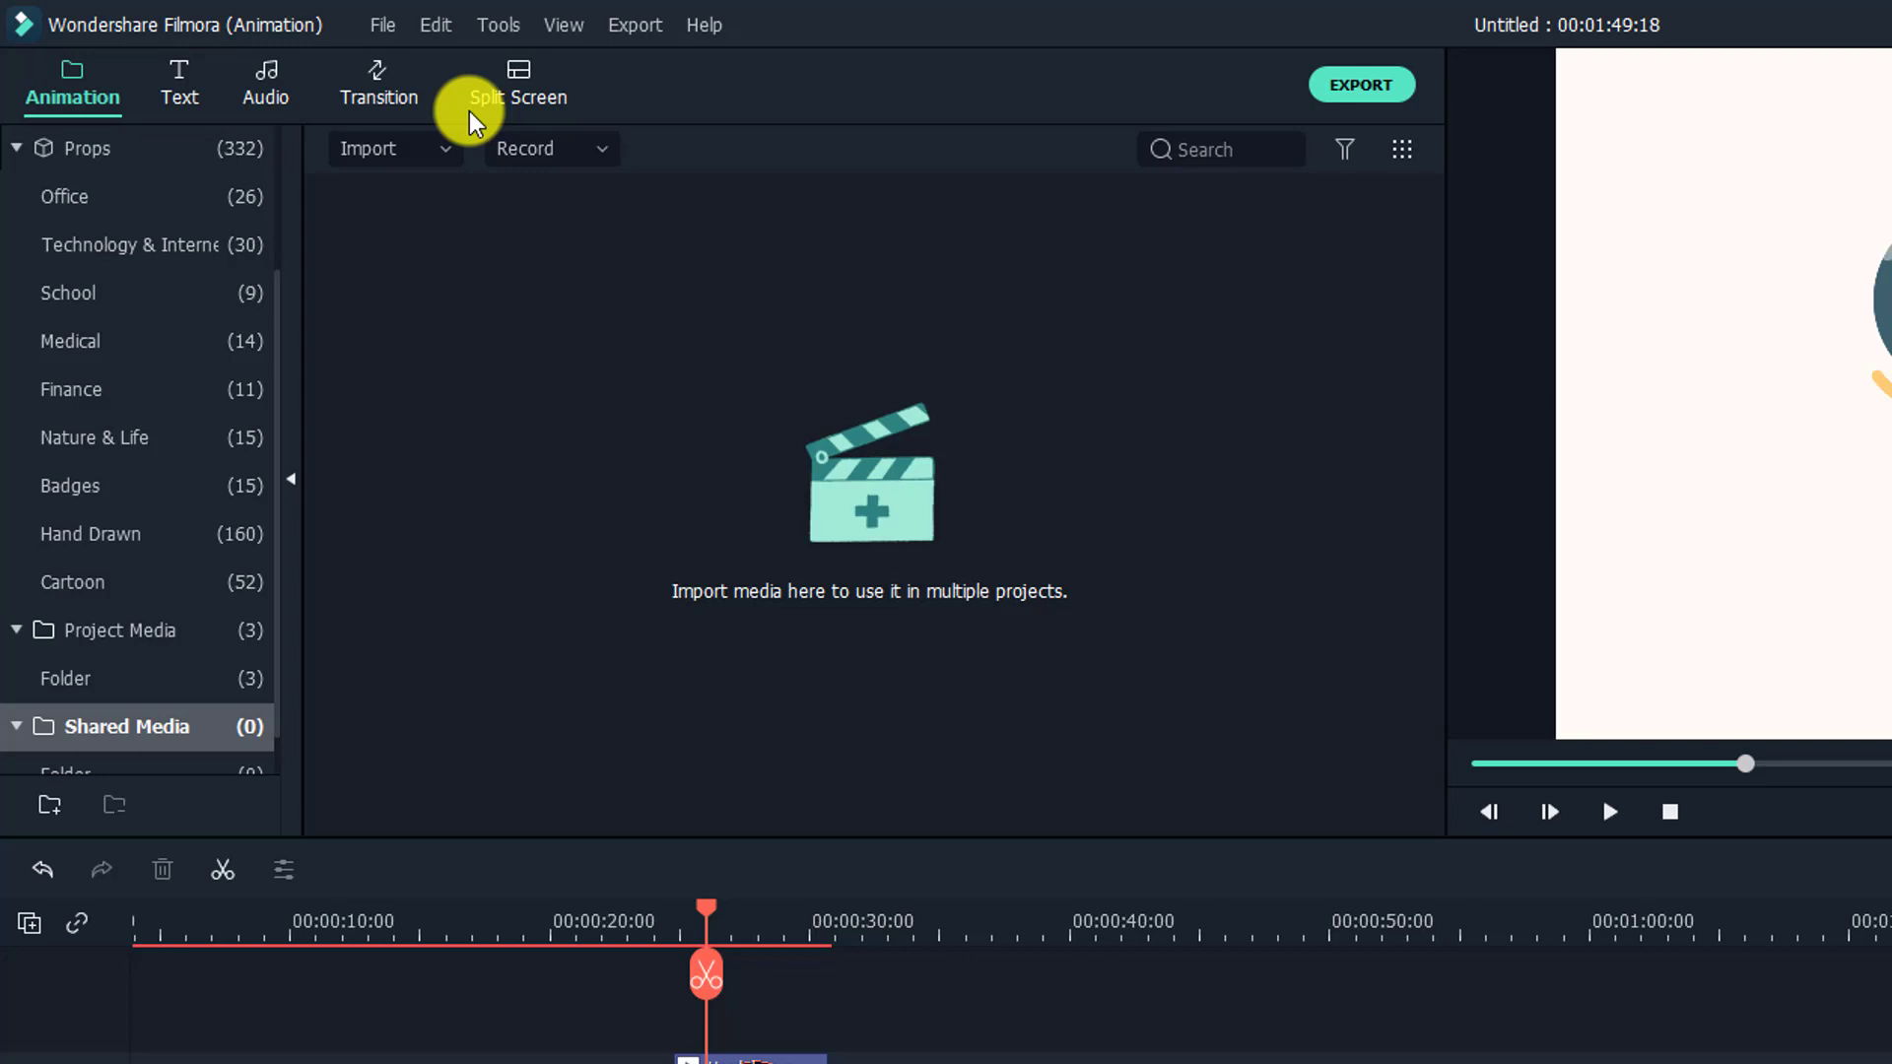
pyautogui.moveTo(458, 99)
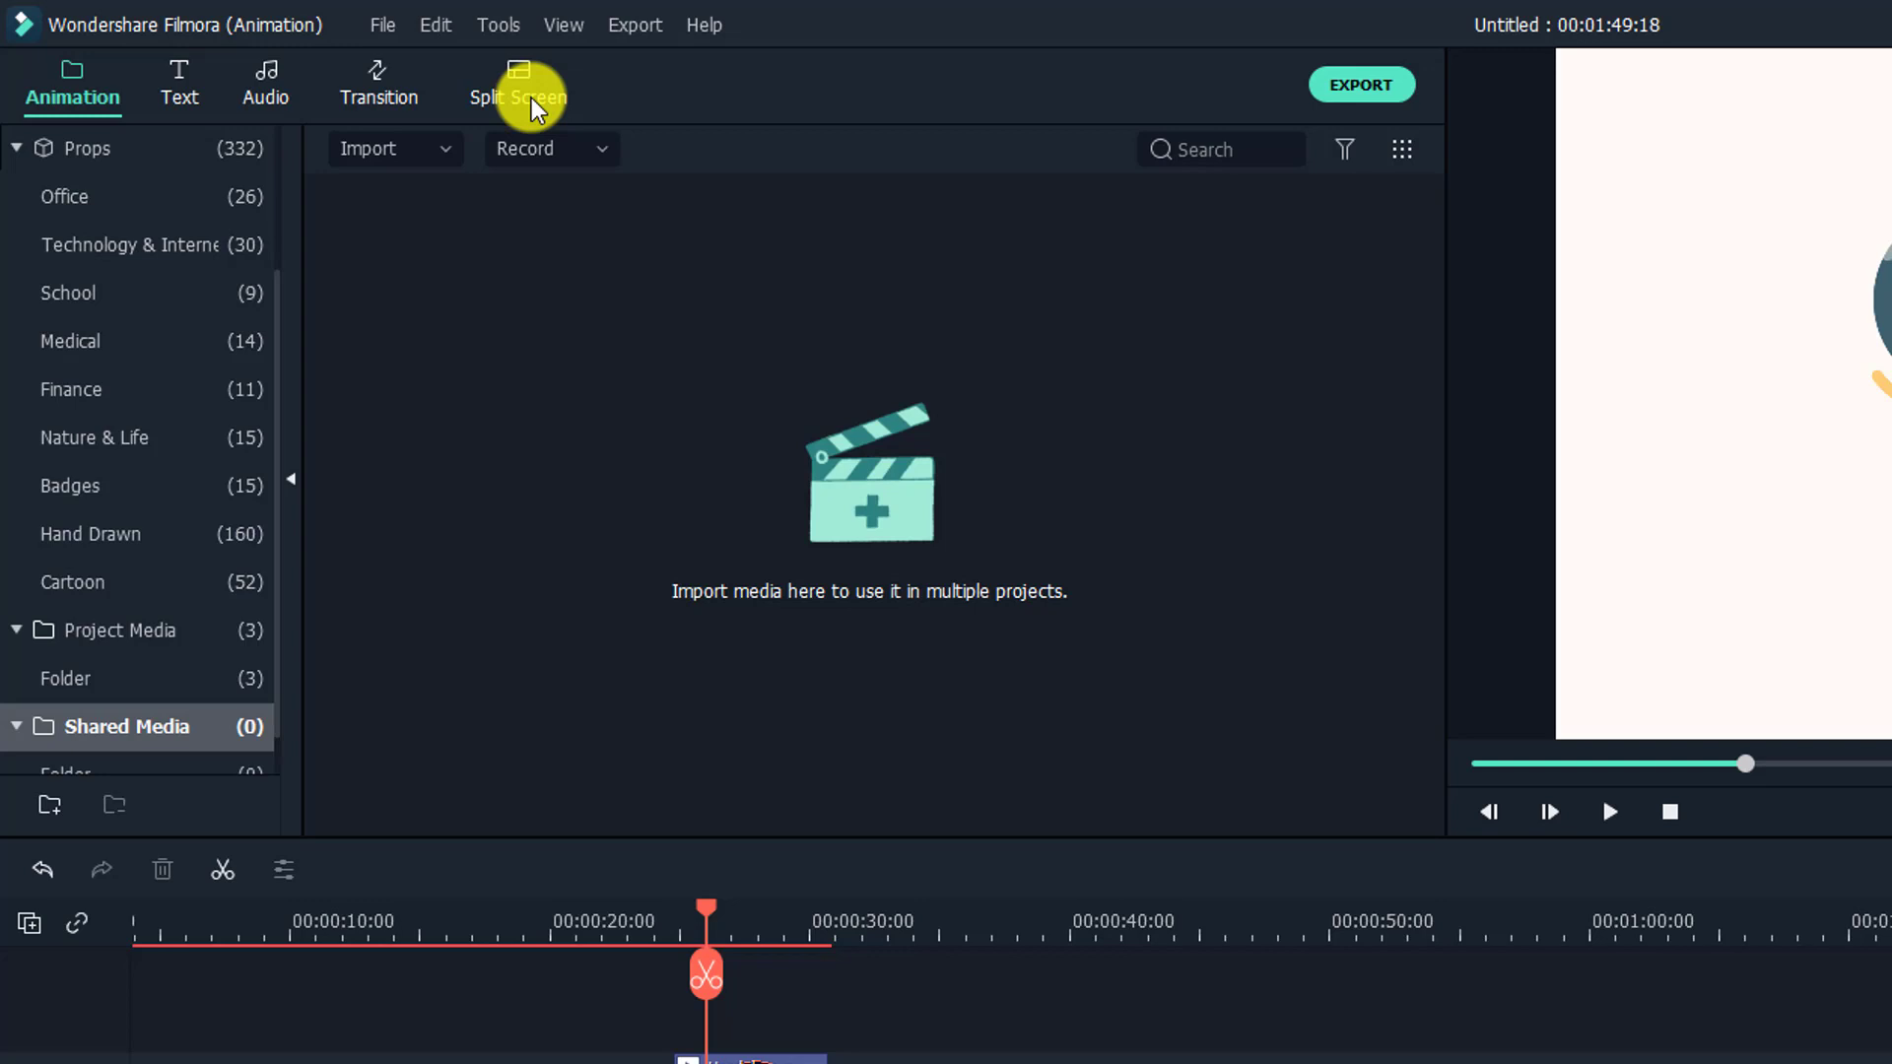
# Show the Split Screen layout presets and select the bottom-track element clip.
pyautogui.click(517, 85)
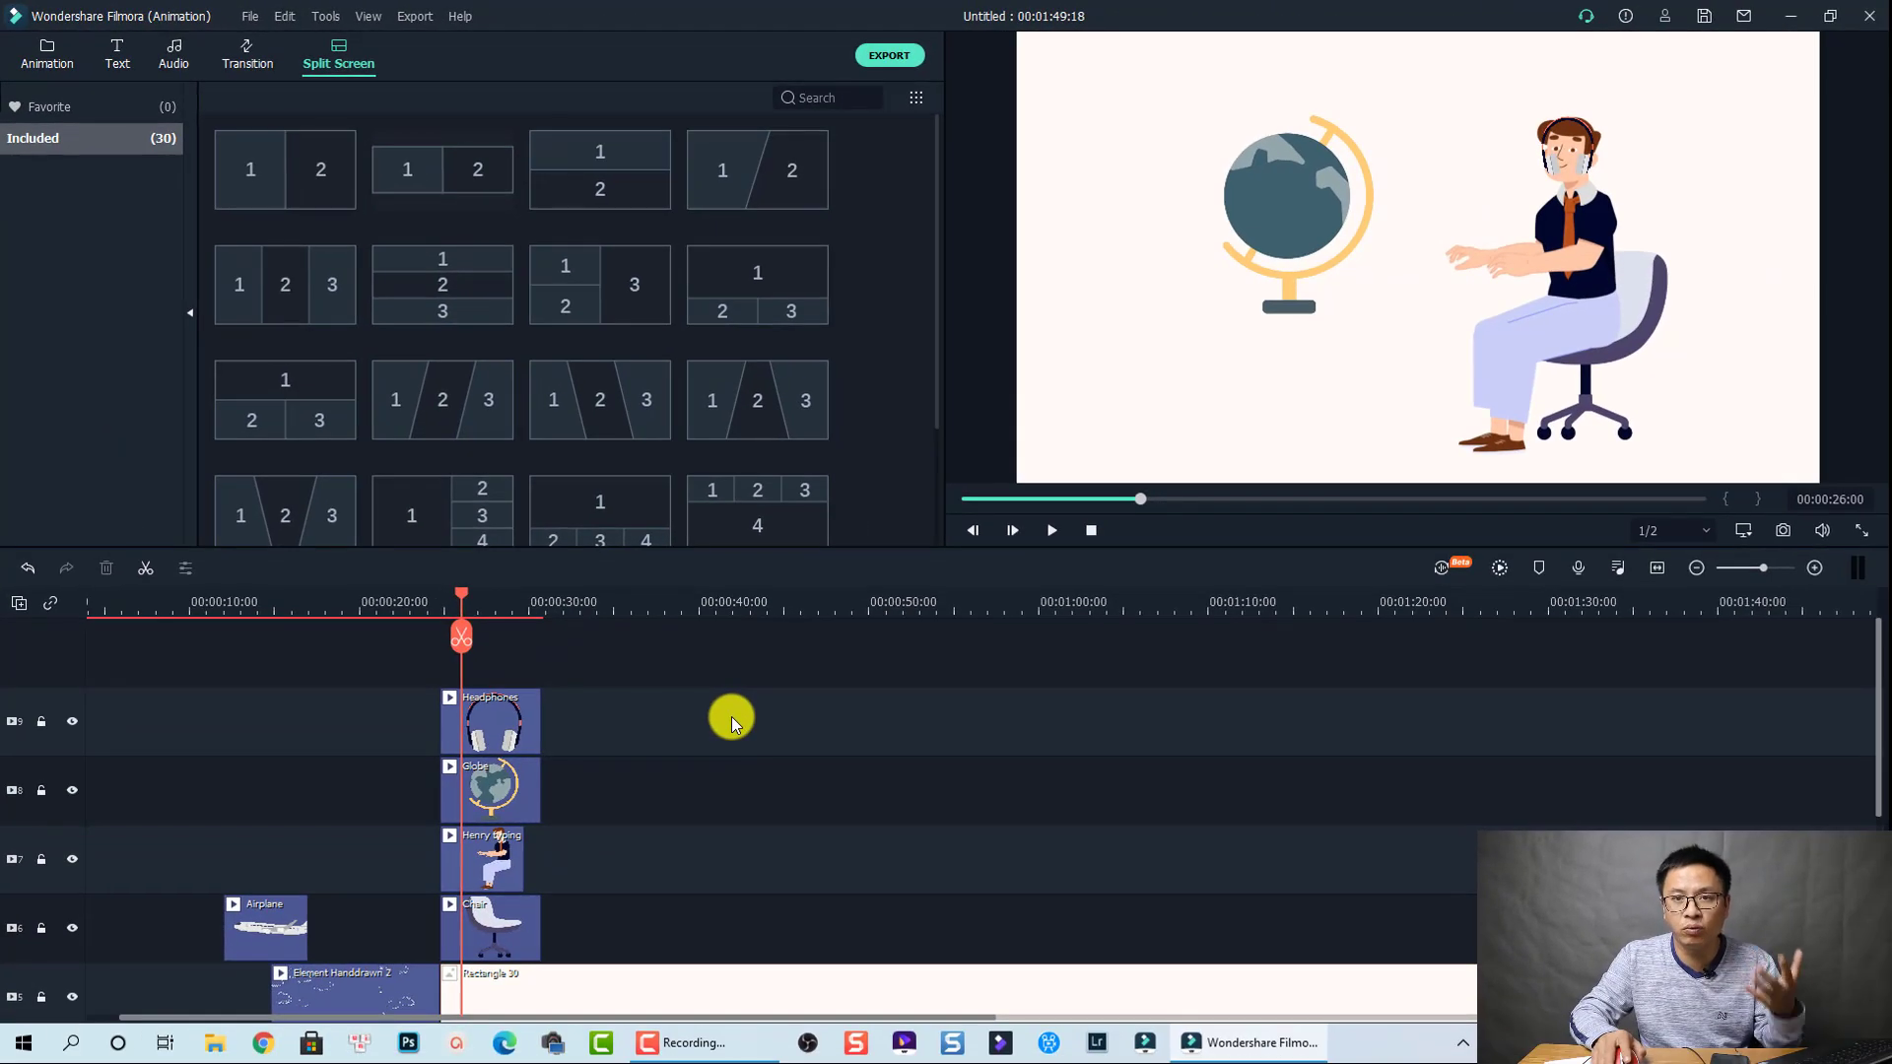
pyautogui.moveTo(742, 672)
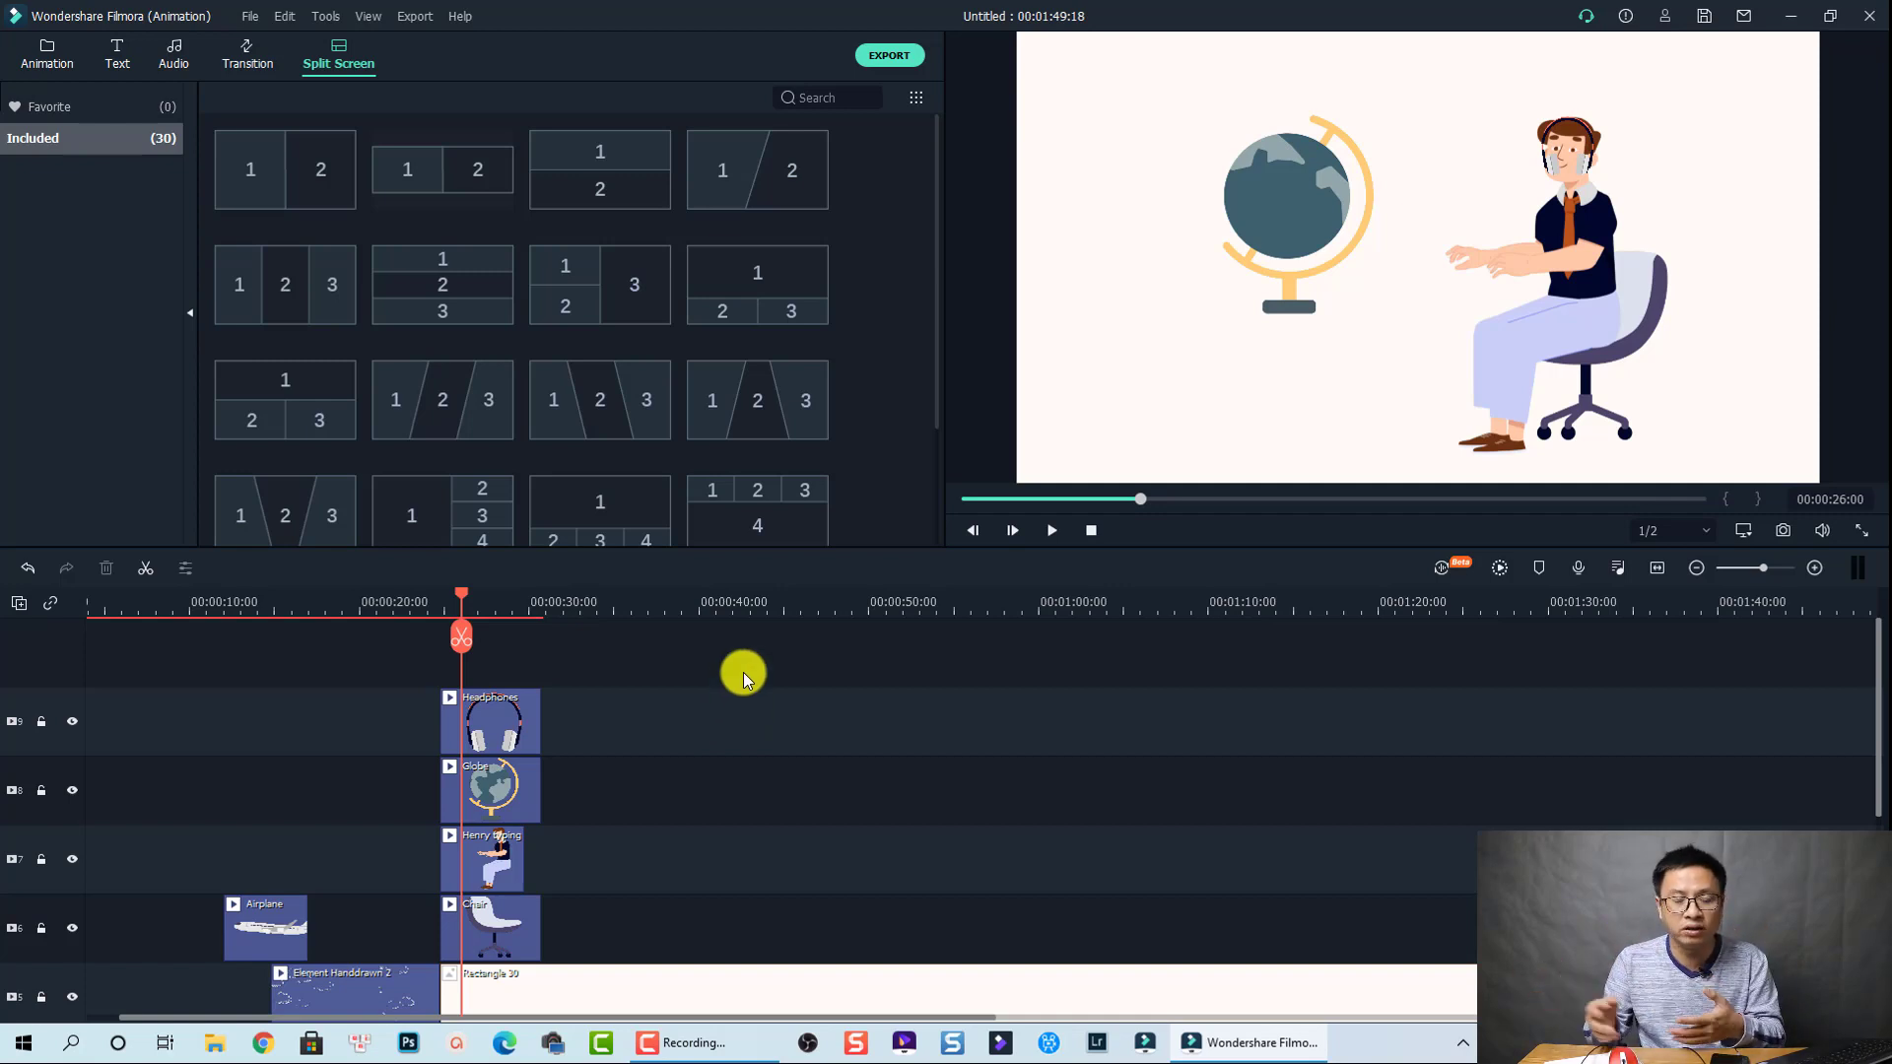
pyautogui.click(361, 989)
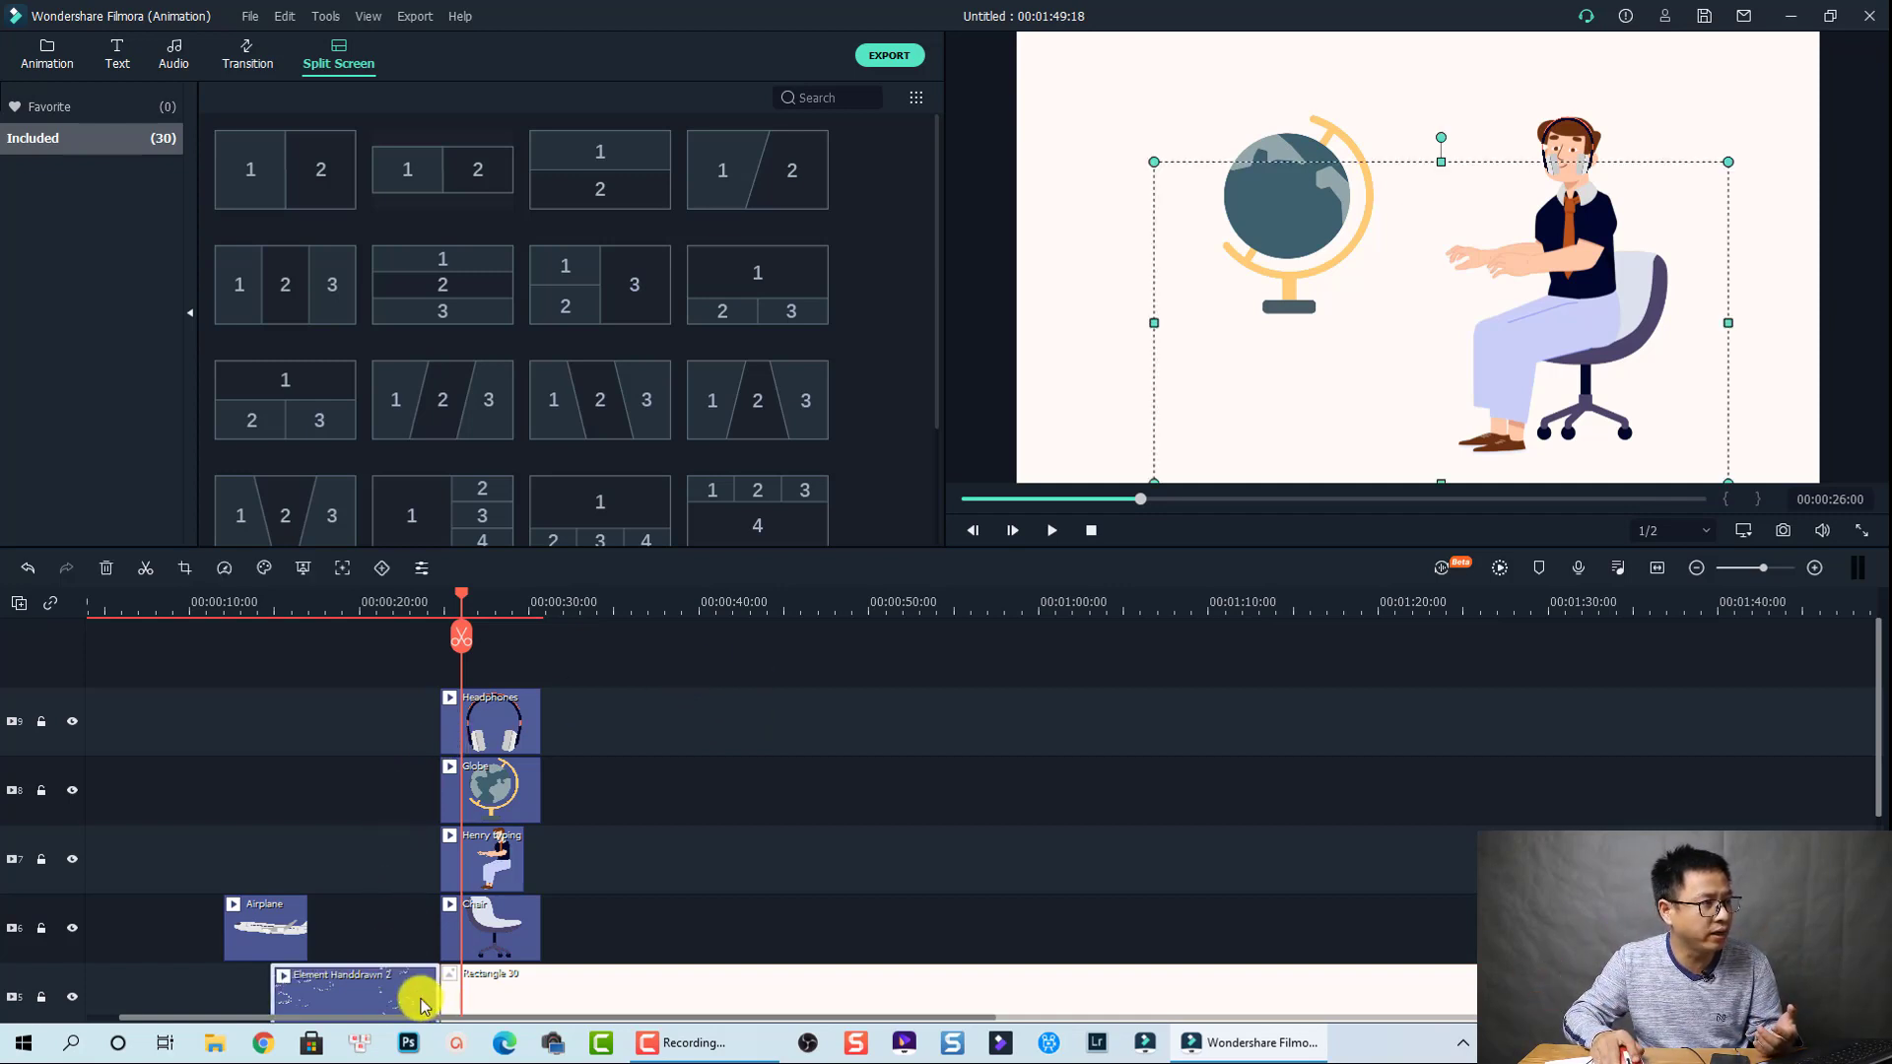
pyautogui.moveTo(342, 569)
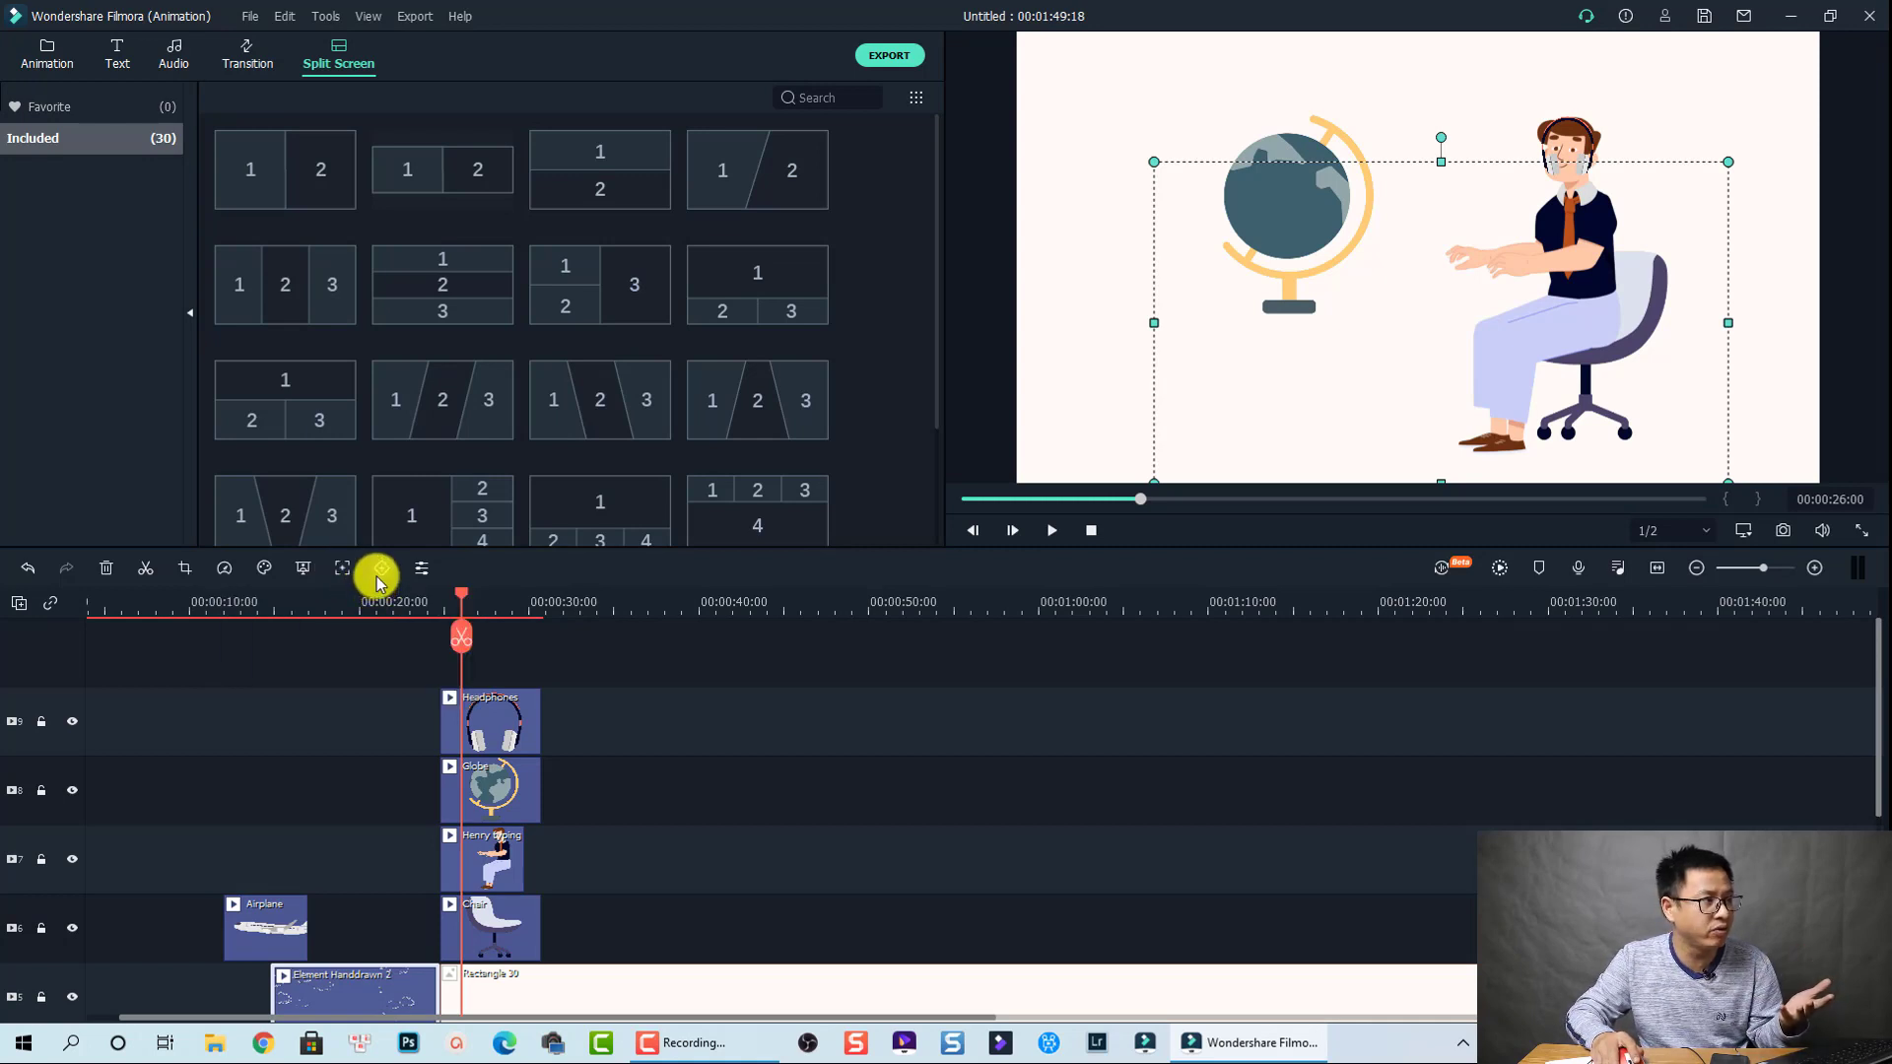
pyautogui.moveTo(225, 568)
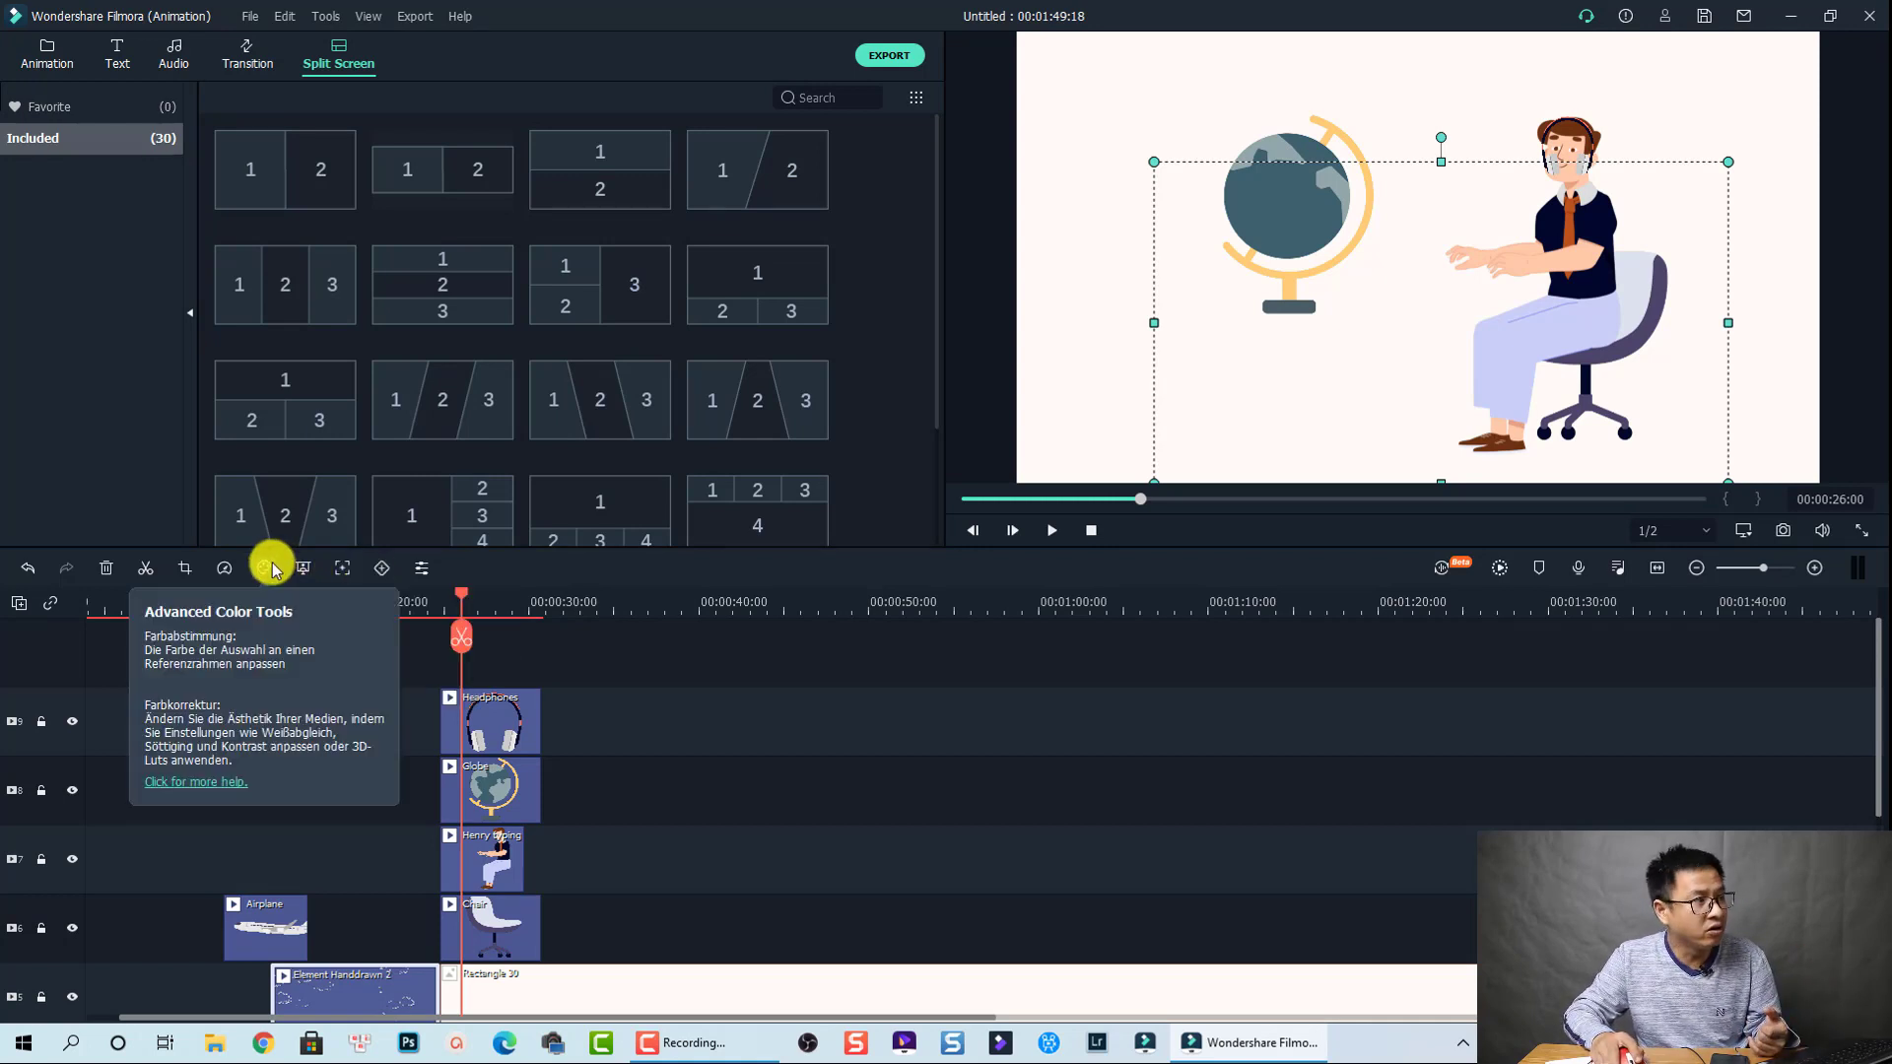
pyautogui.moveTo(225, 567)
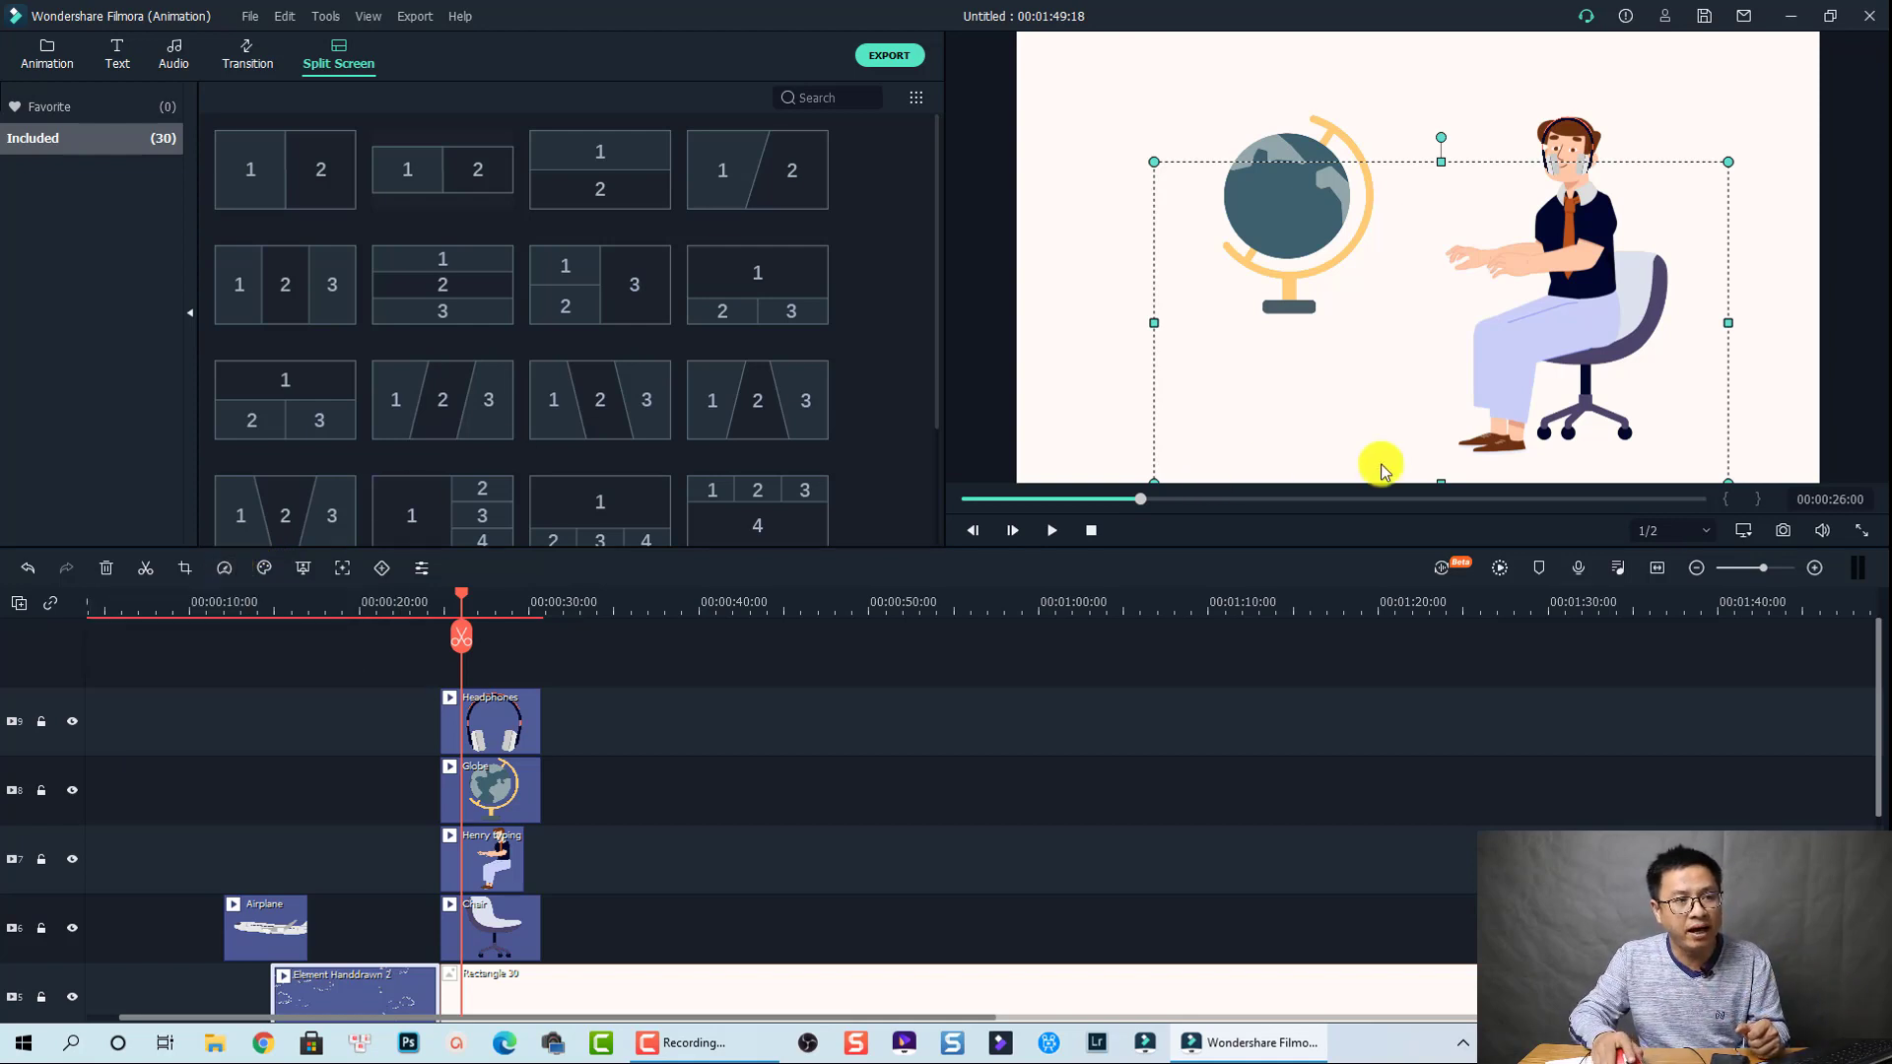
pyautogui.moveTo(1447, 570)
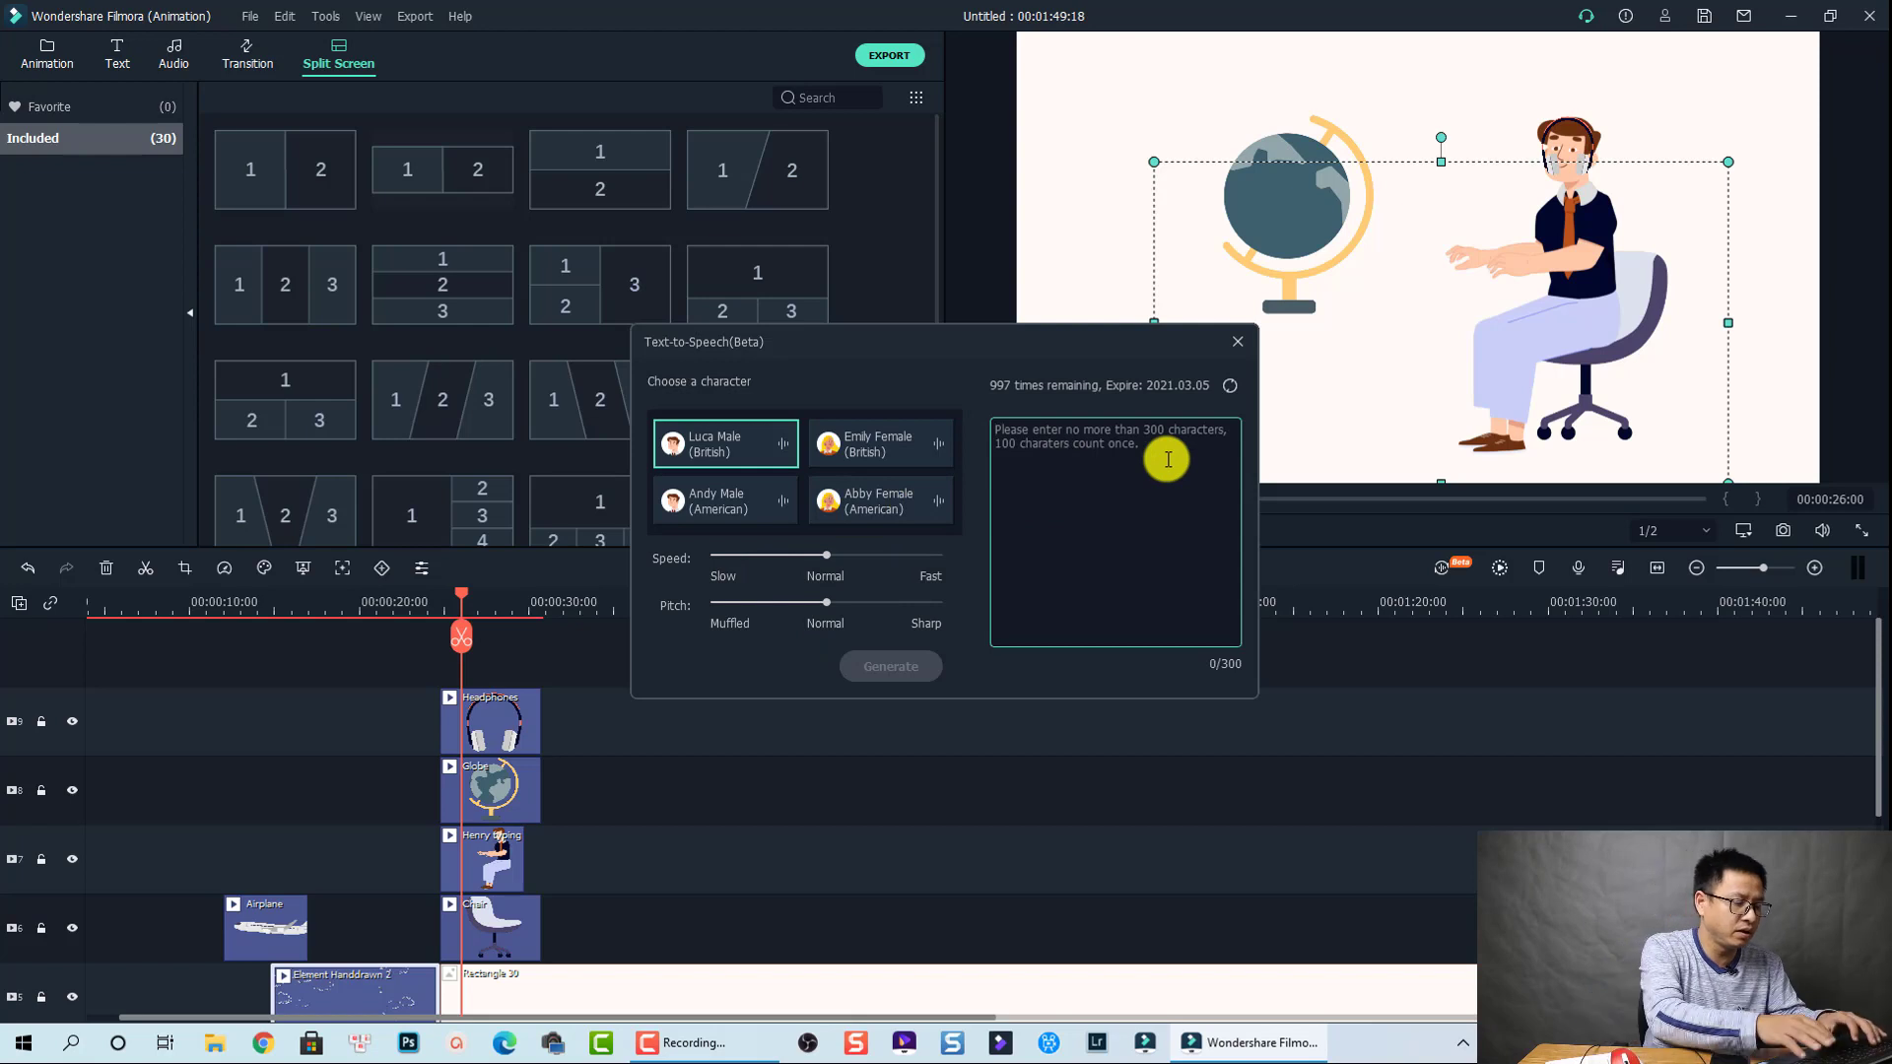
# Generate a text-to-speech audio clip from the words 'Hello friends'.
pyautogui.write('Hello')
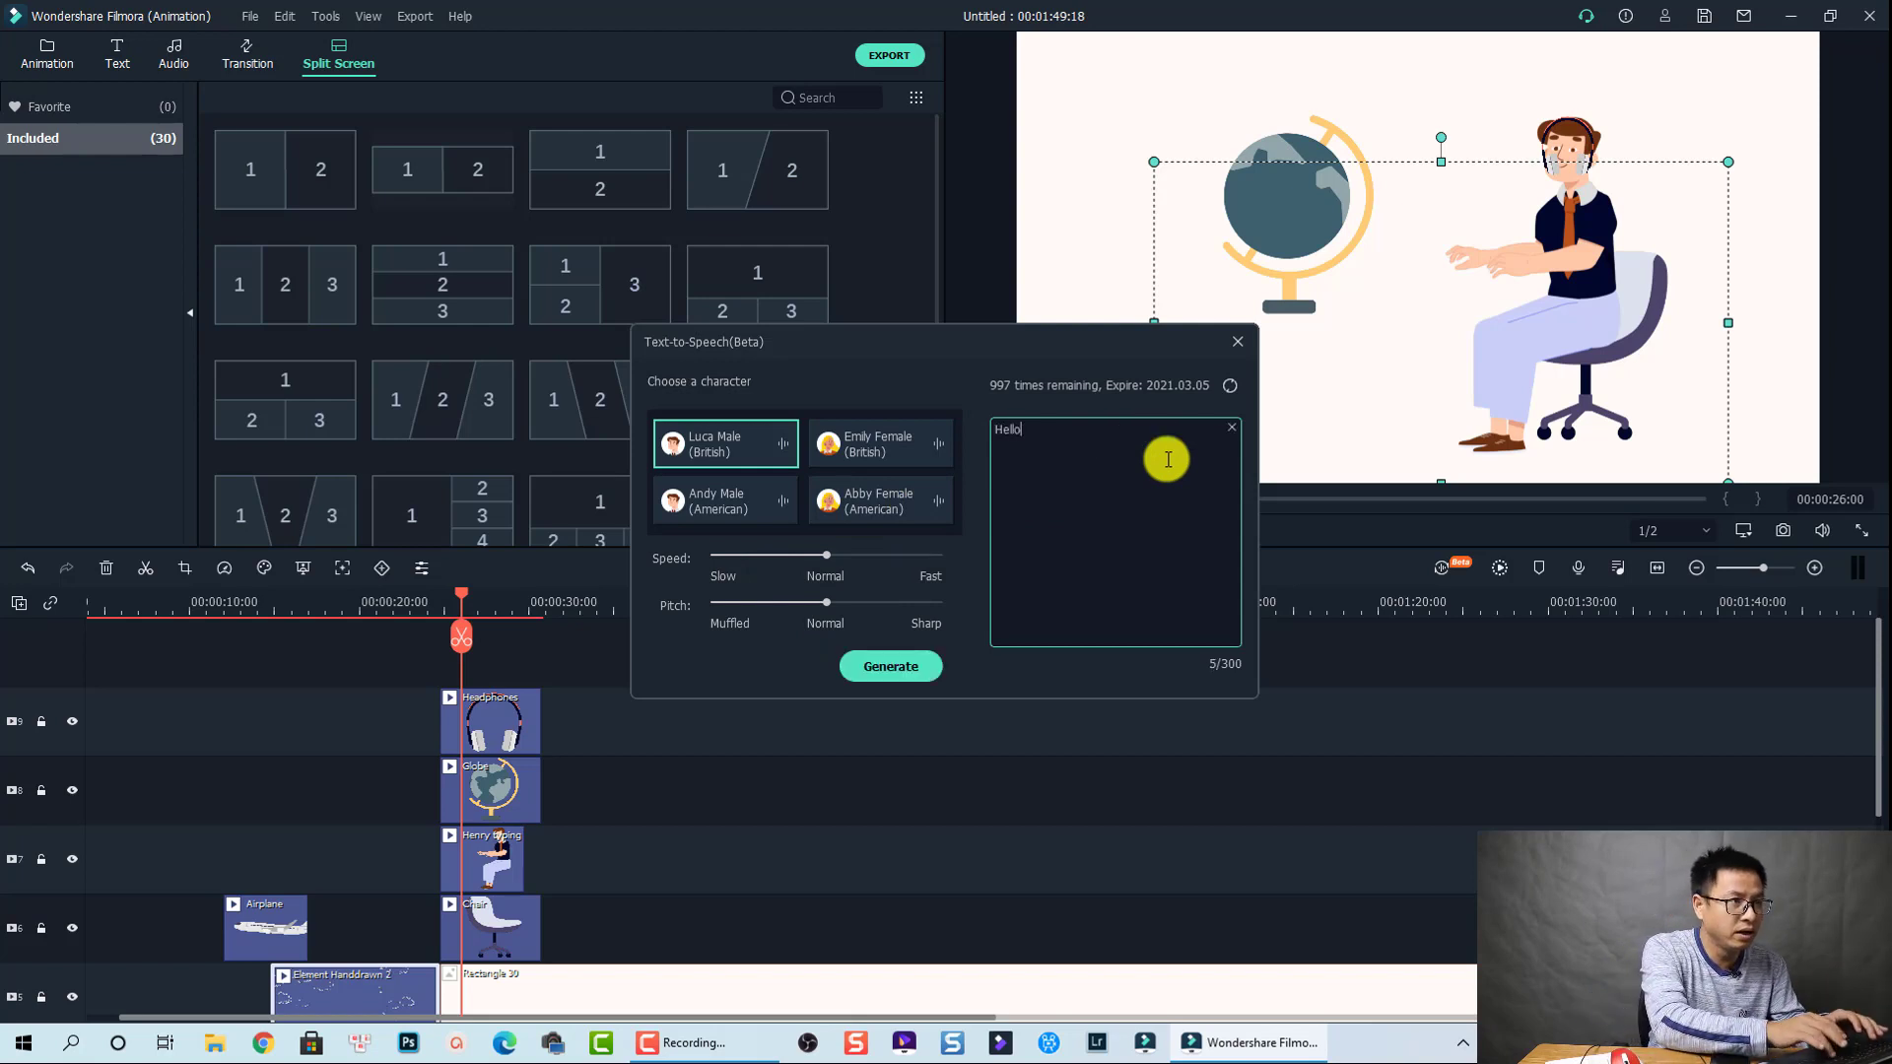
pyautogui.write('friends')
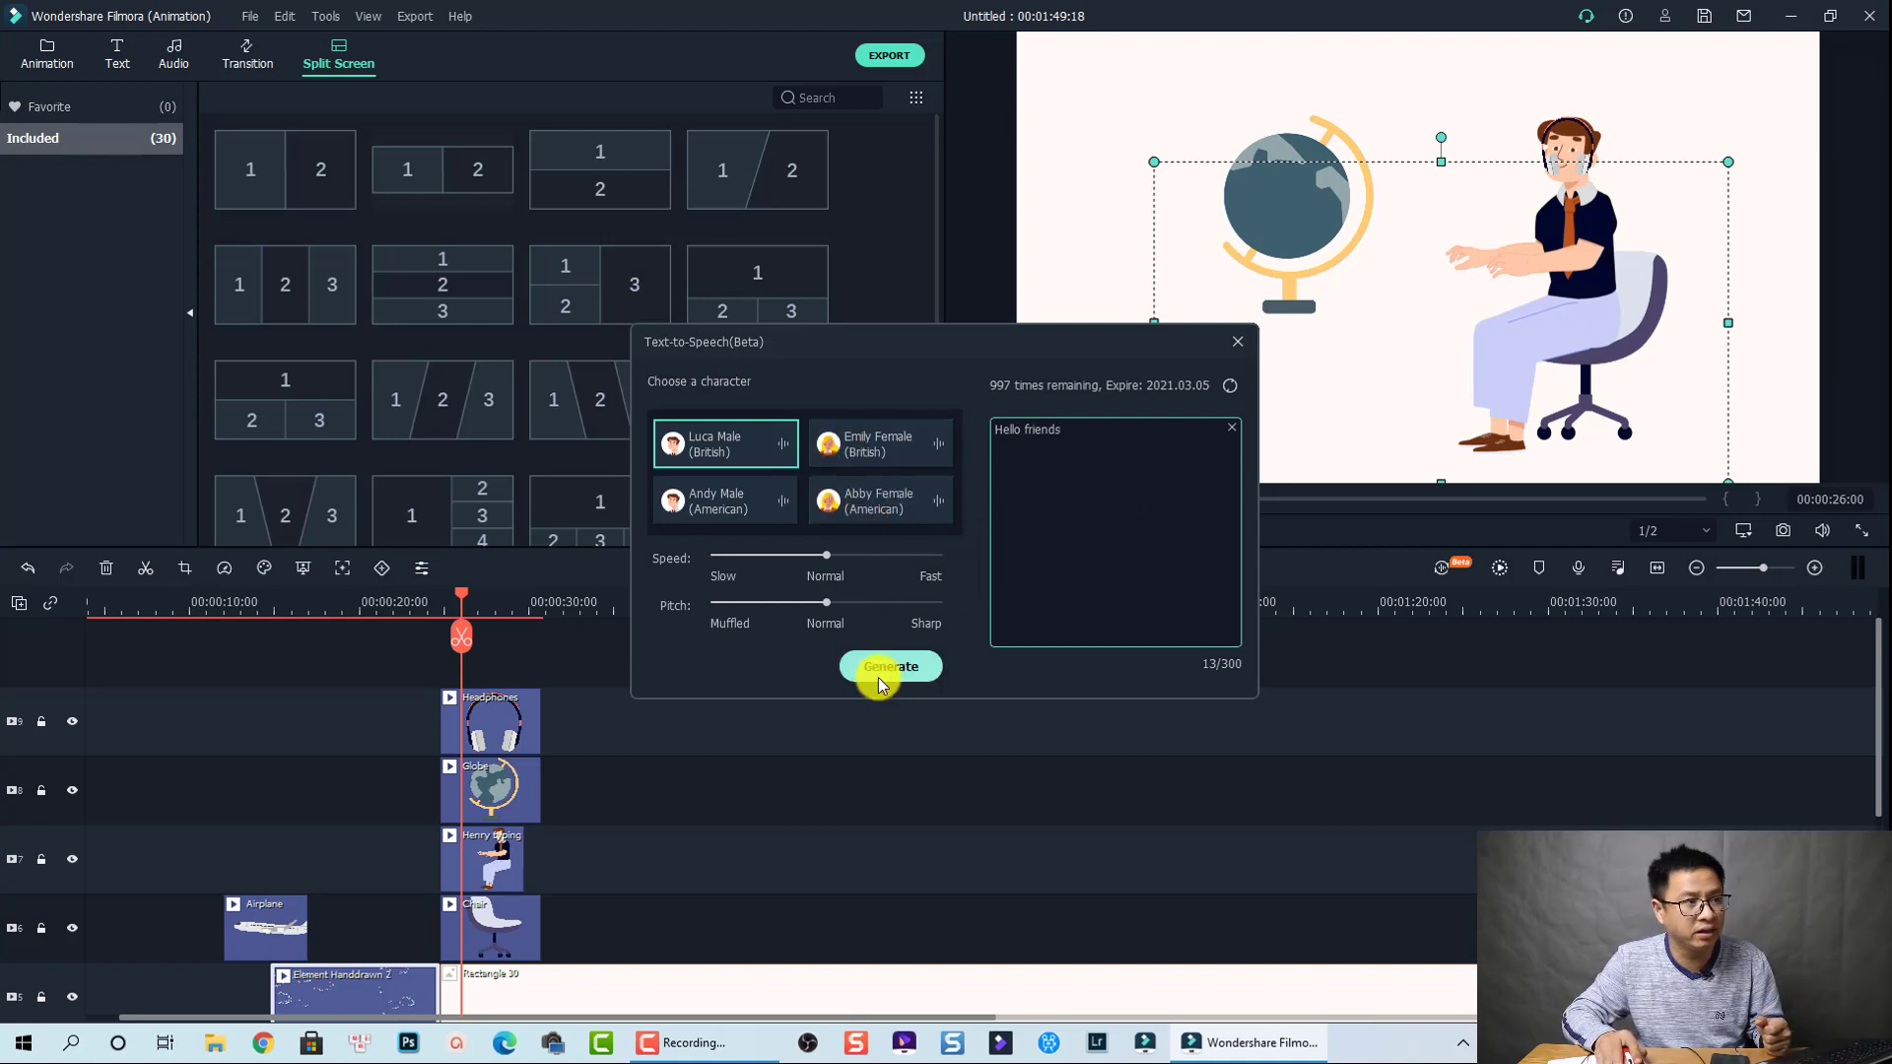
pyautogui.click(891, 666)
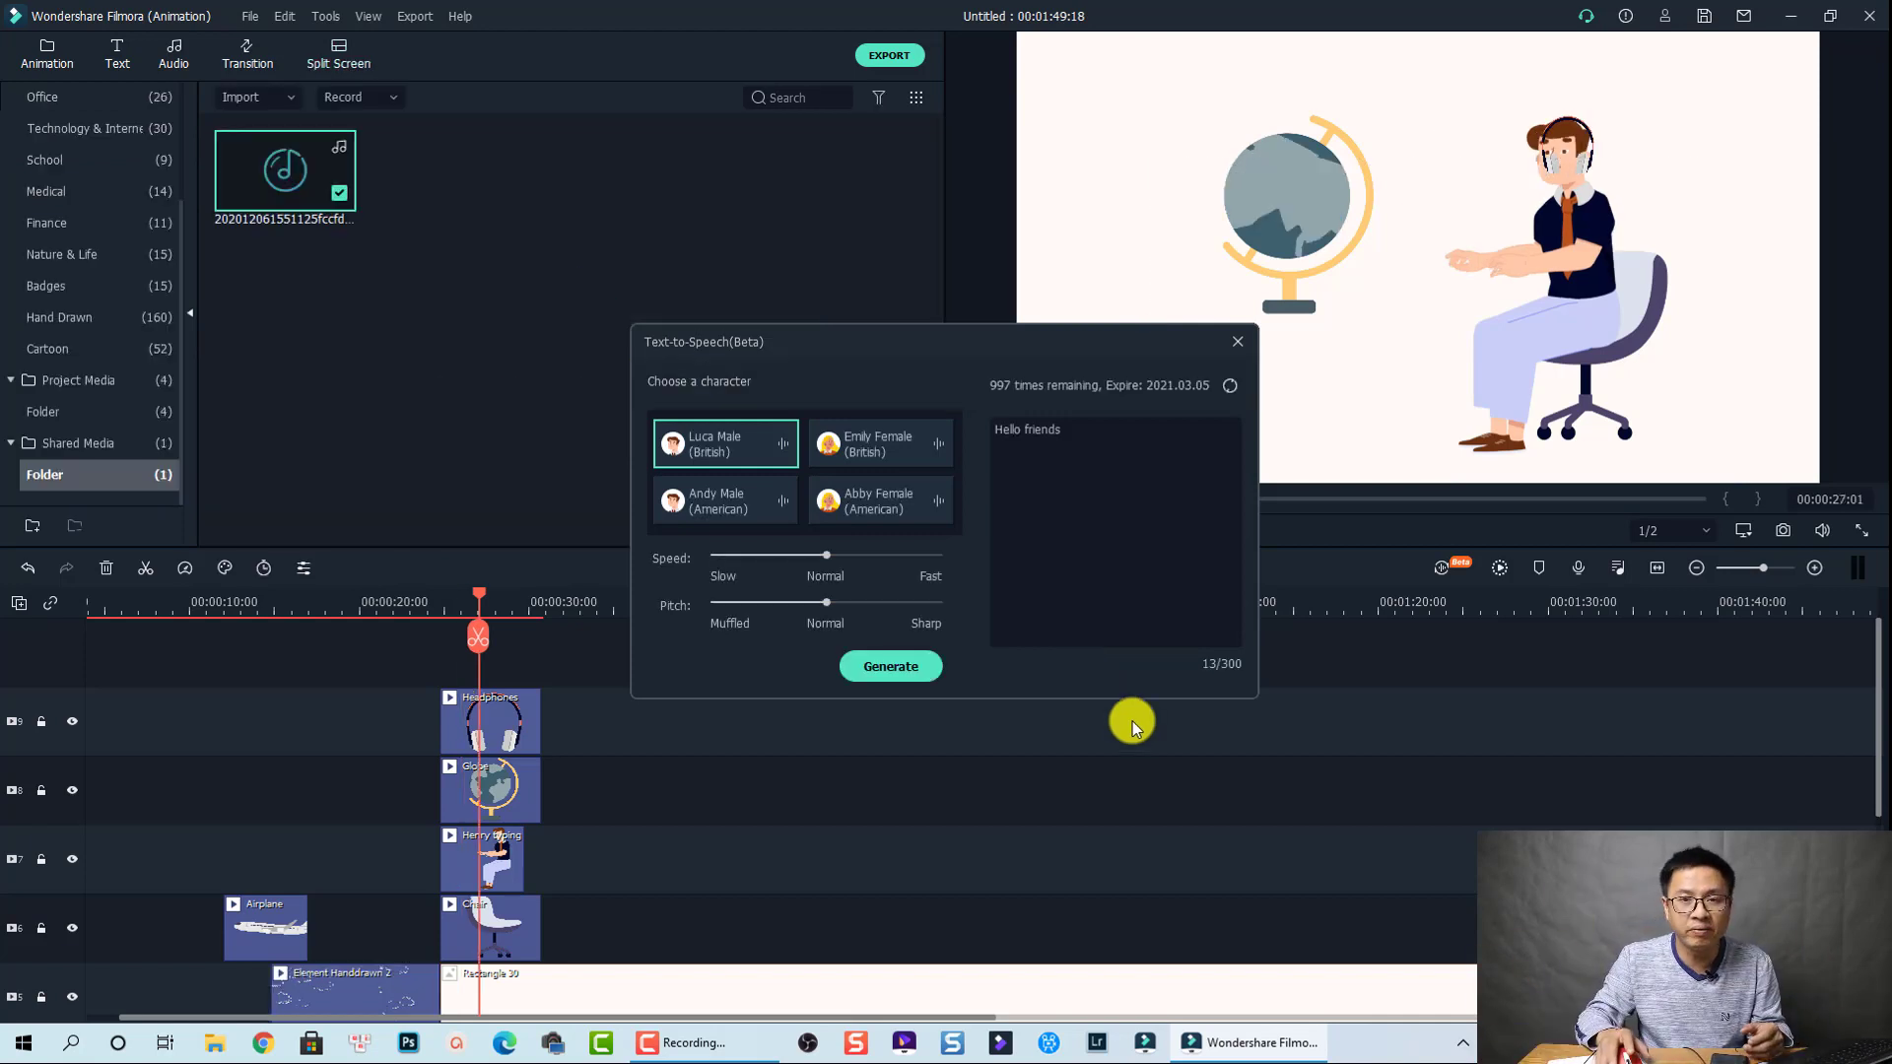
pyautogui.moveTo(1191, 639)
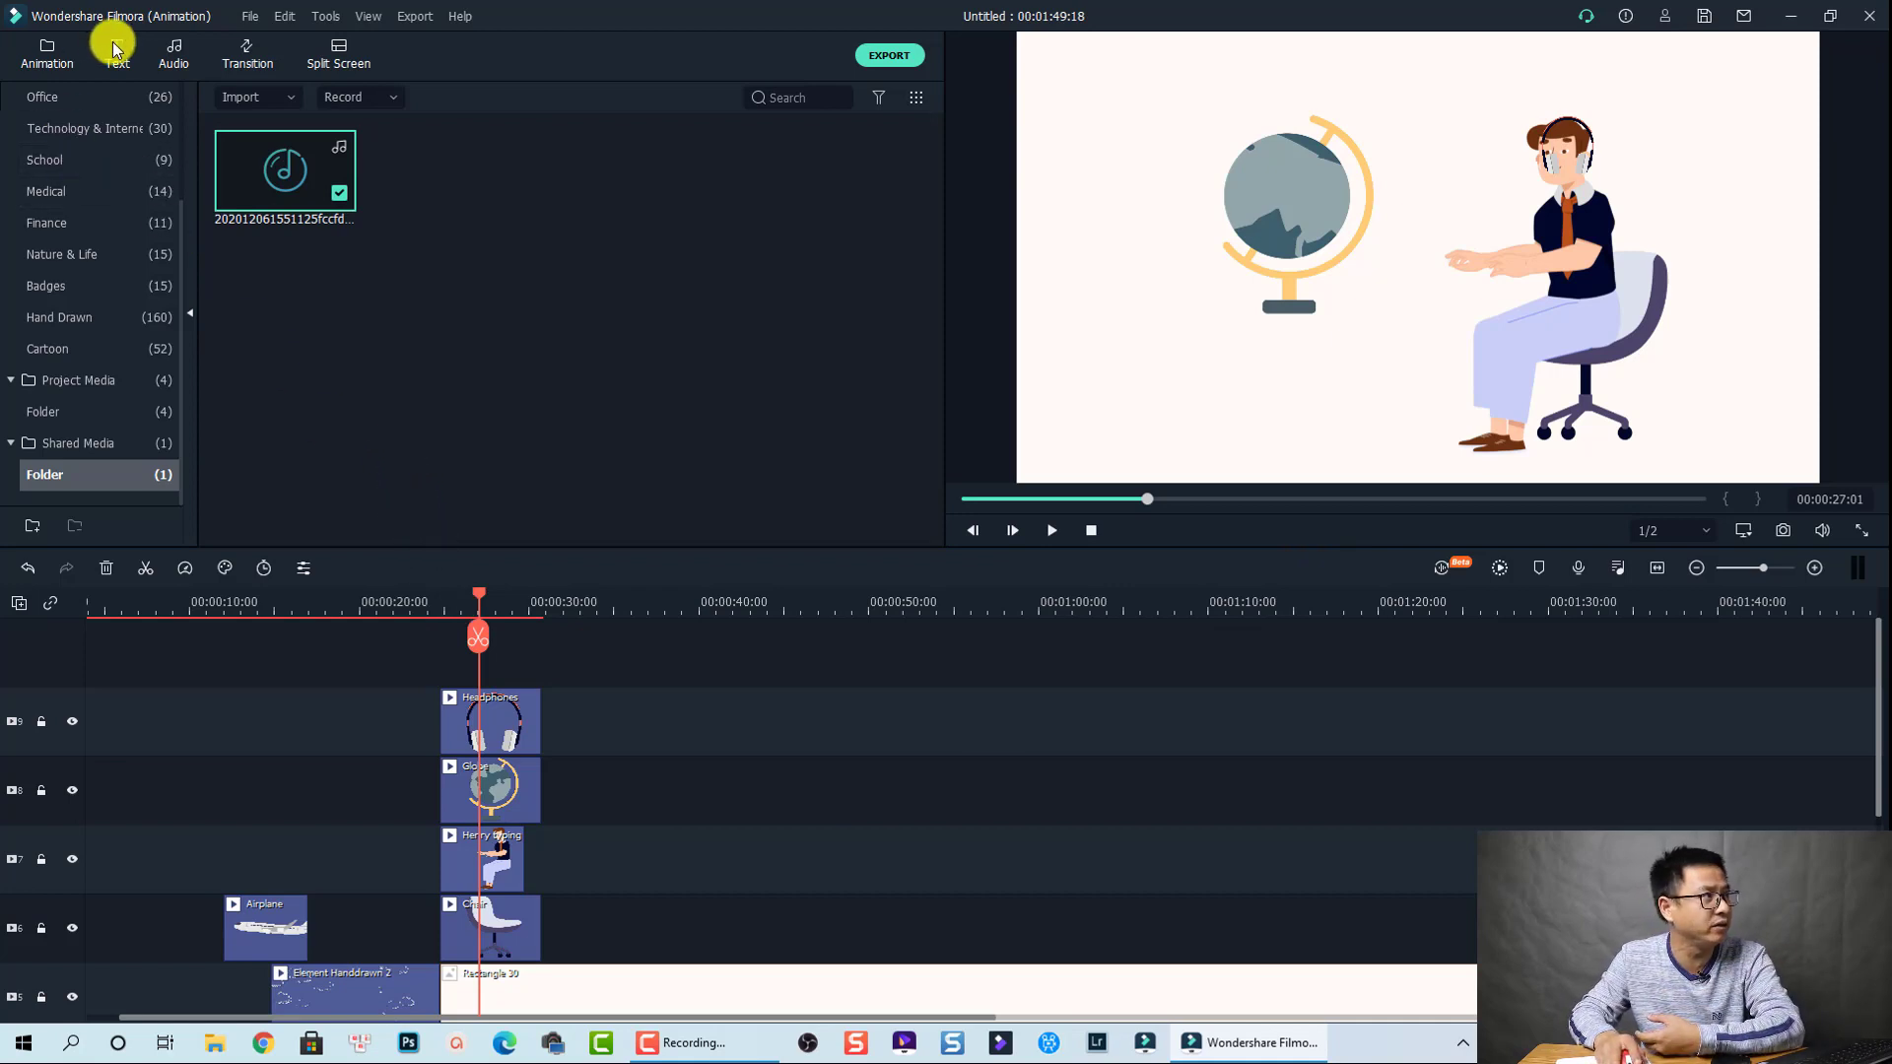
# Browse Subtitles and New Concept text presets, the Audio library, then Transitions.
pyautogui.click(117, 53)
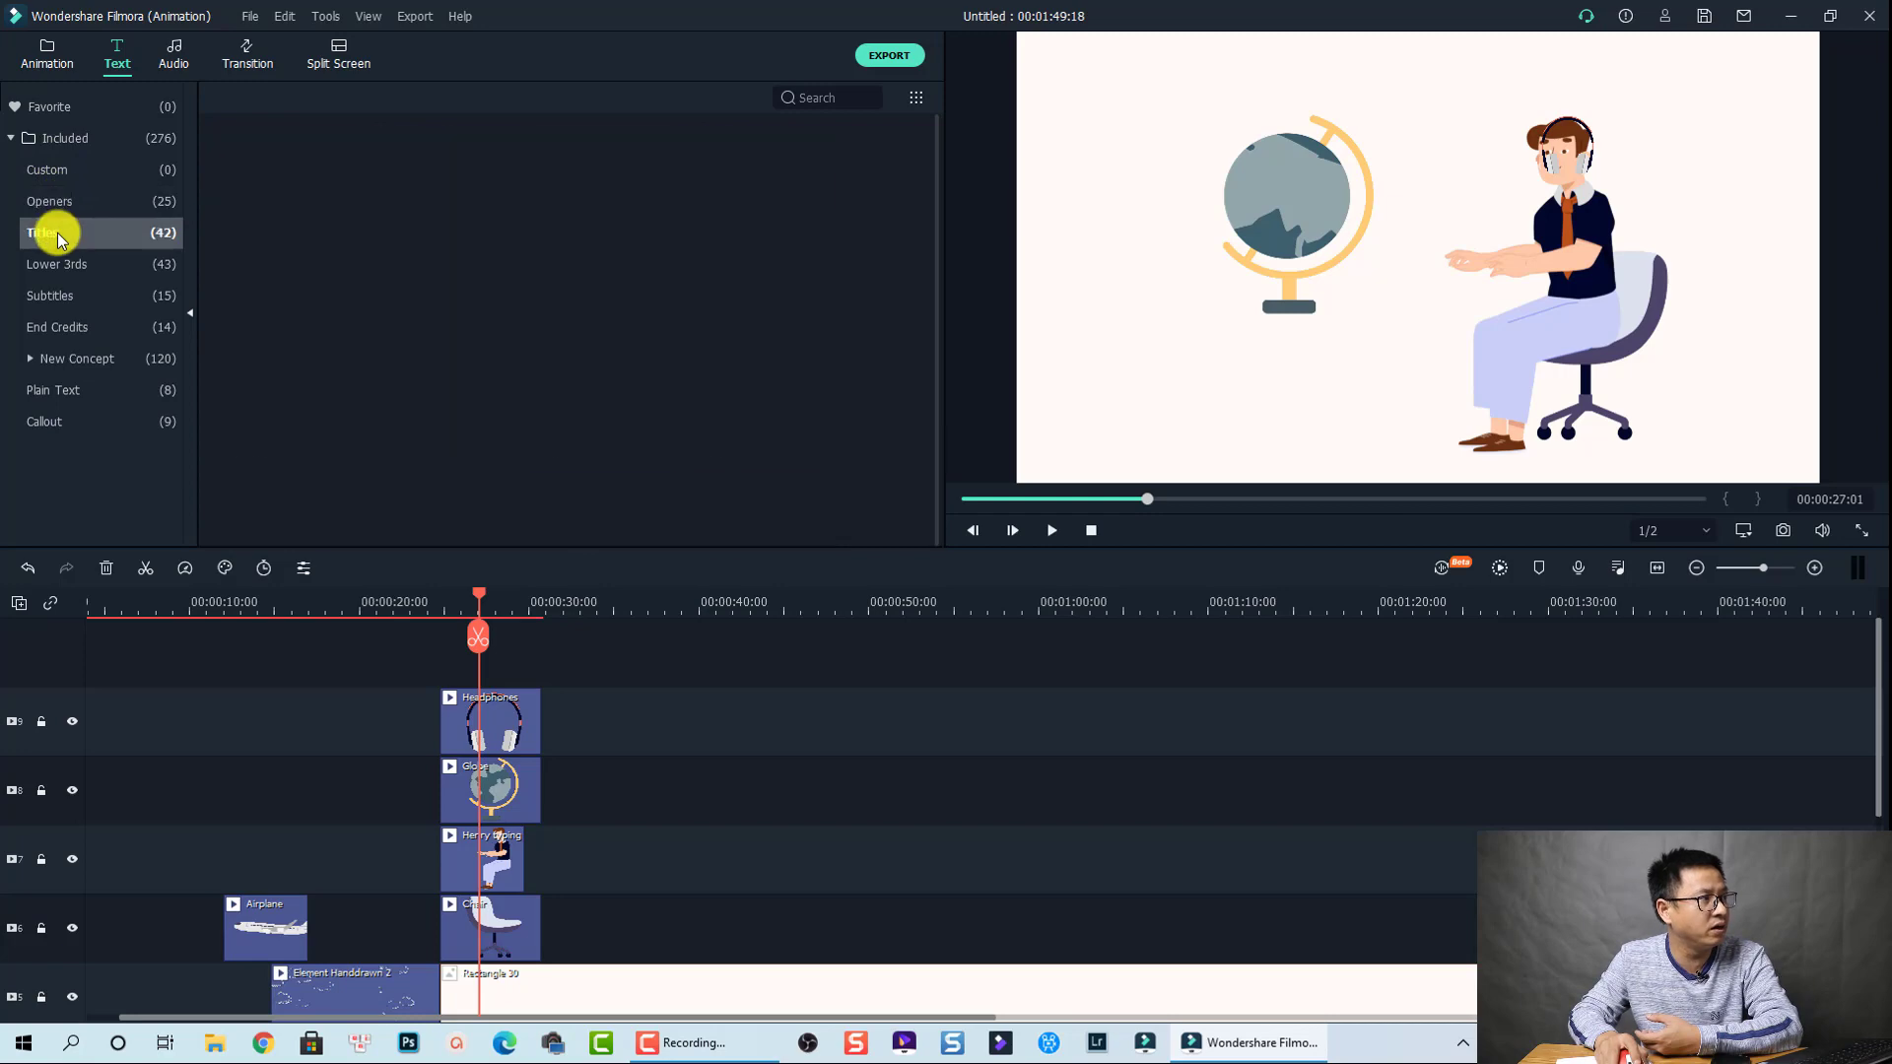
pyautogui.click(50, 296)
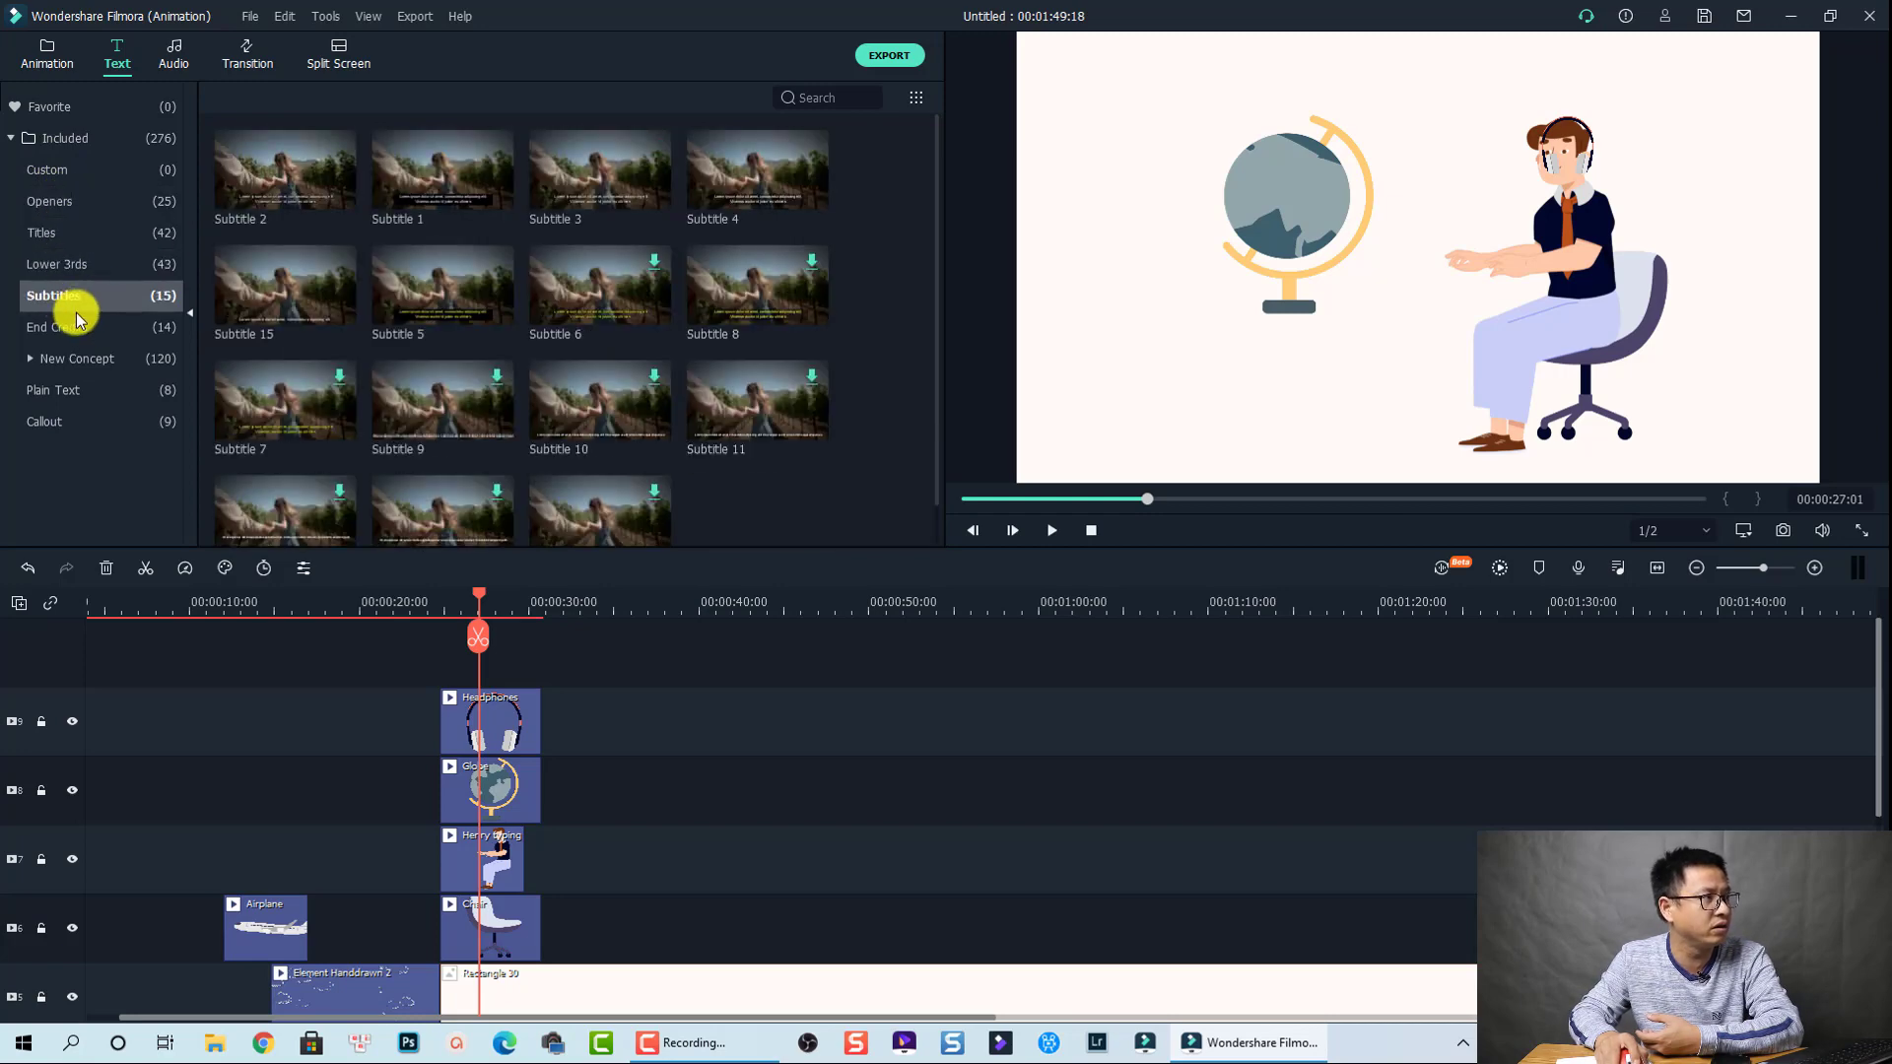
pyautogui.click(76, 358)
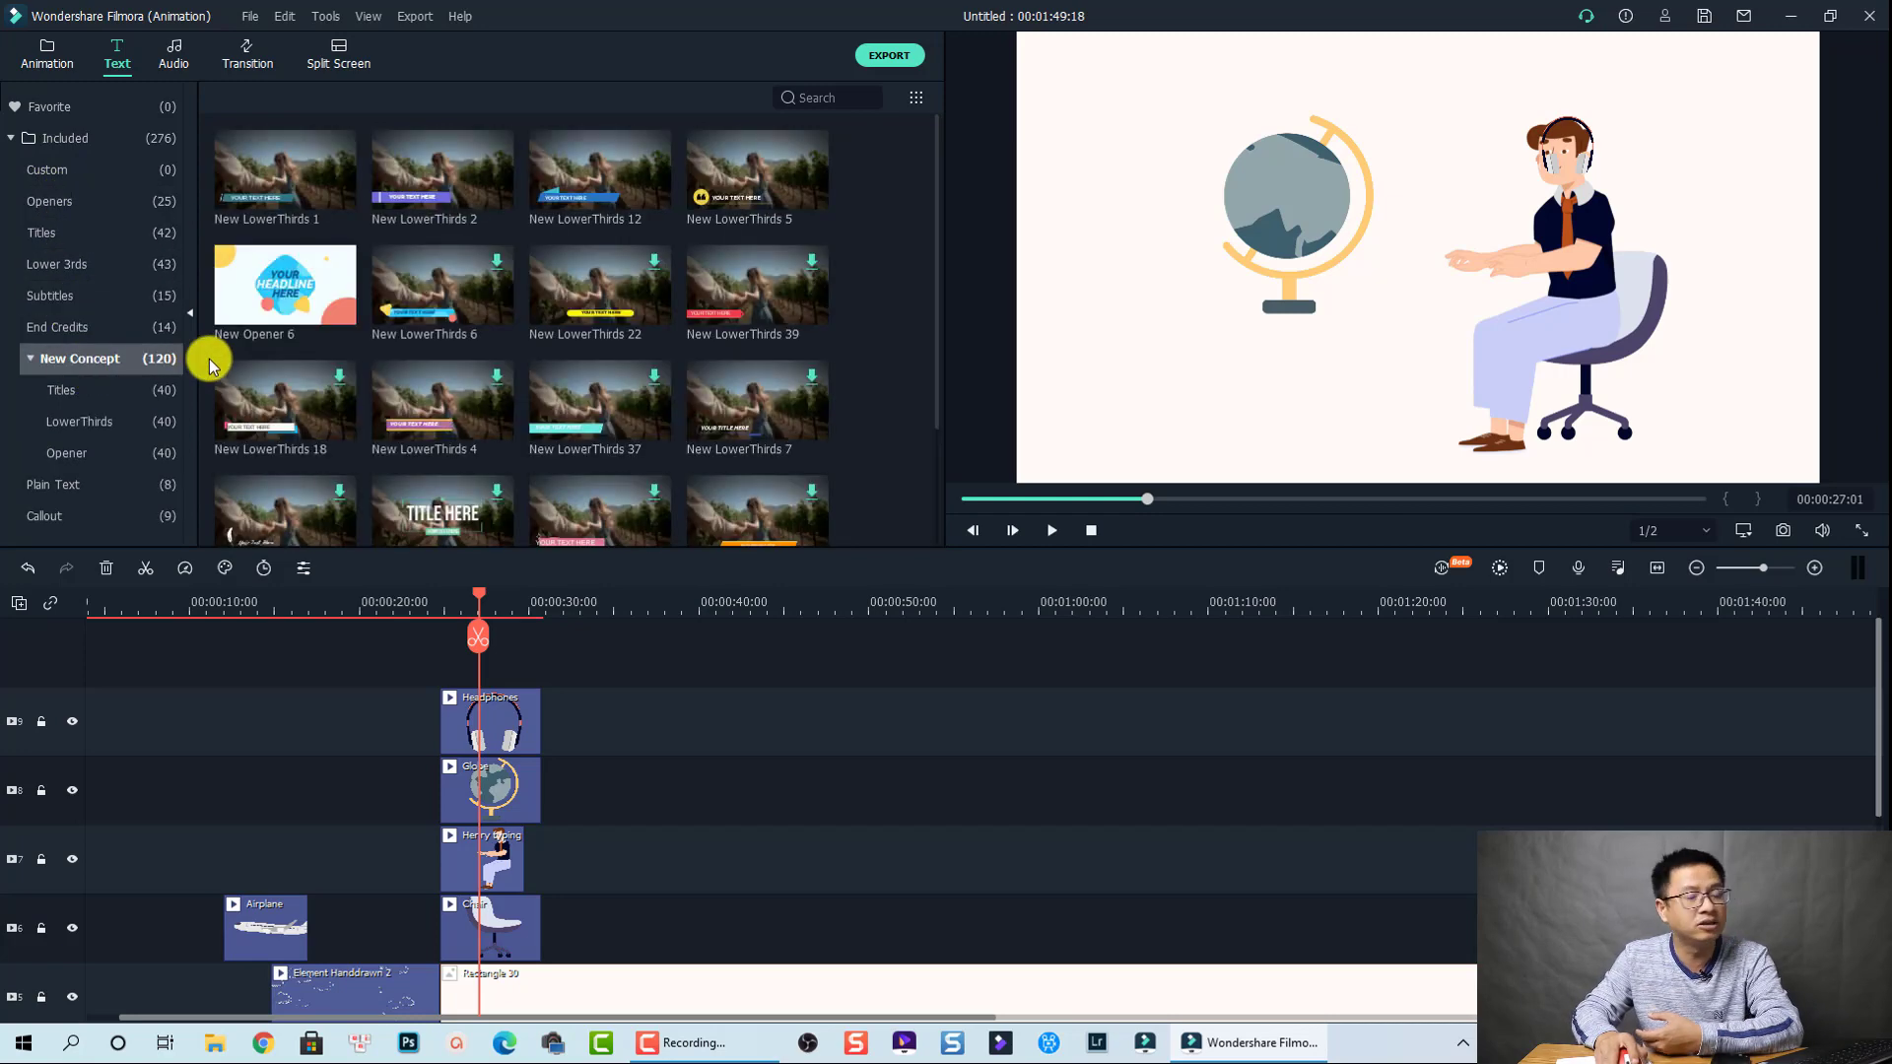
pyautogui.click(173, 53)
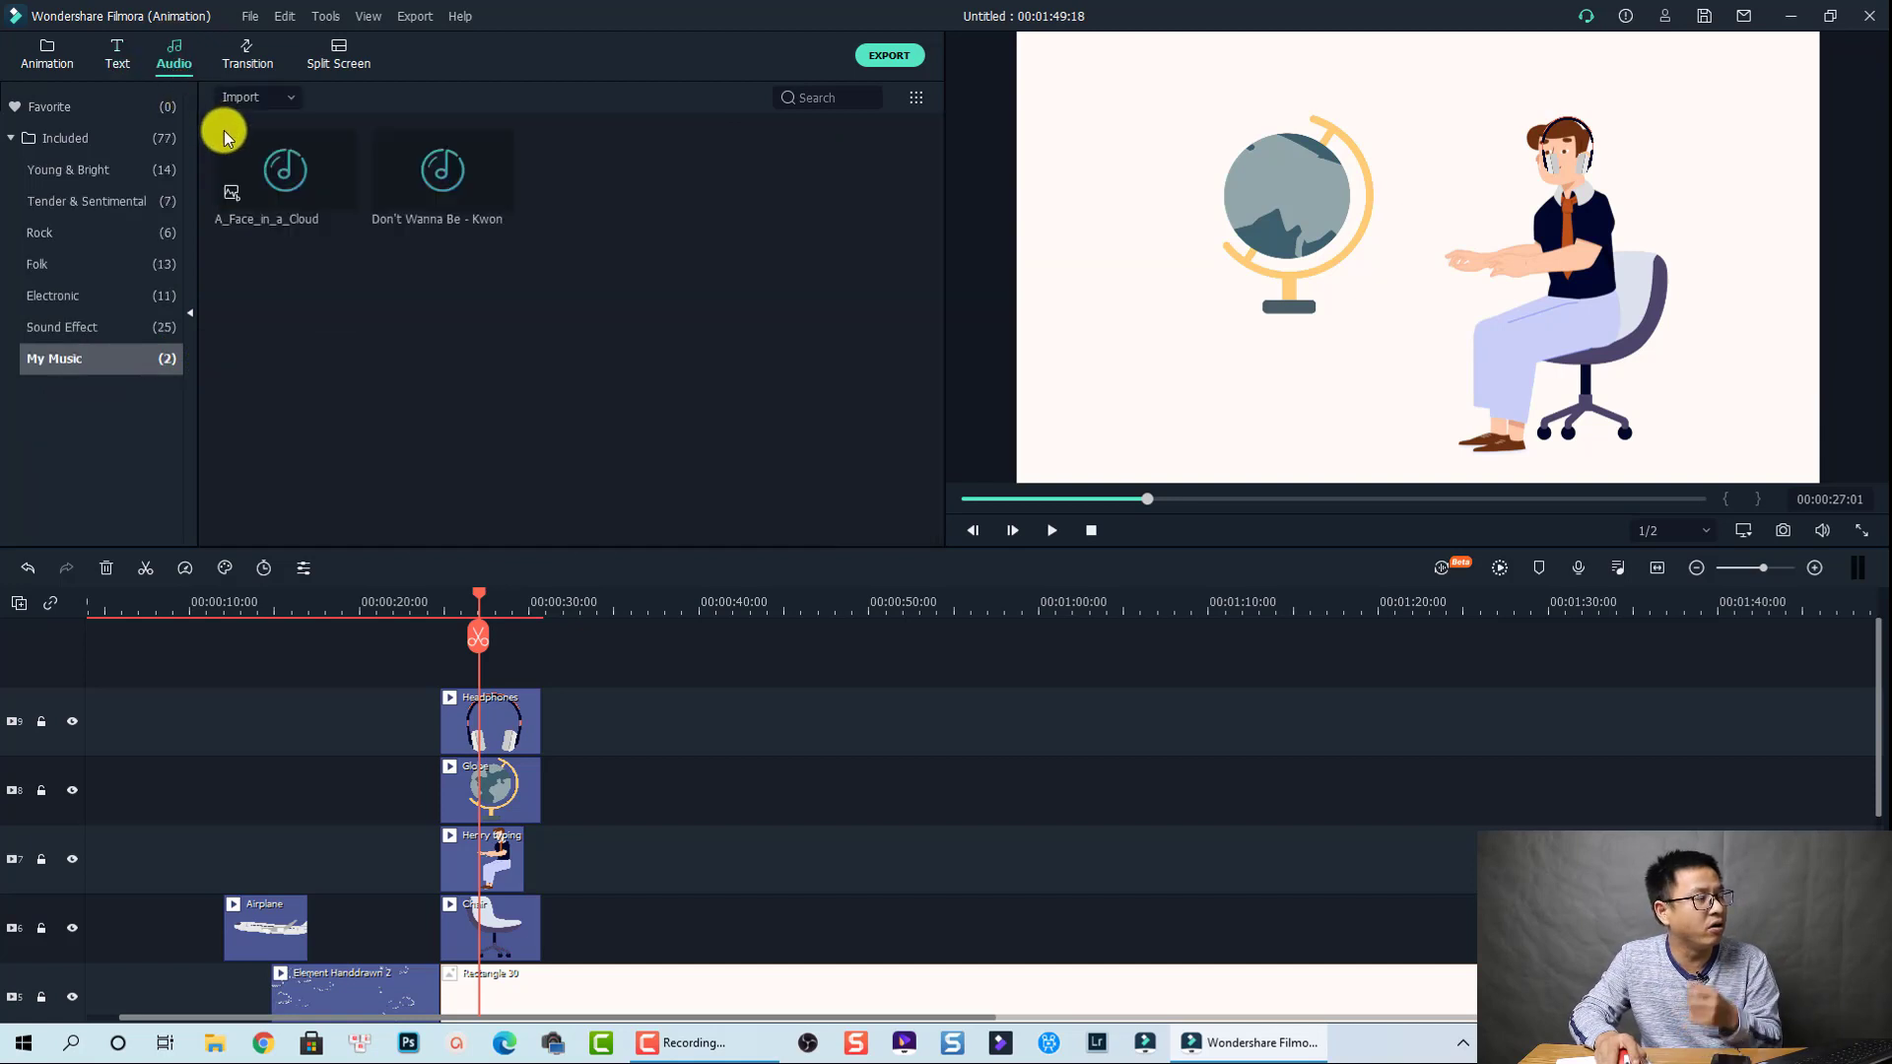
pyautogui.moveTo(247, 175)
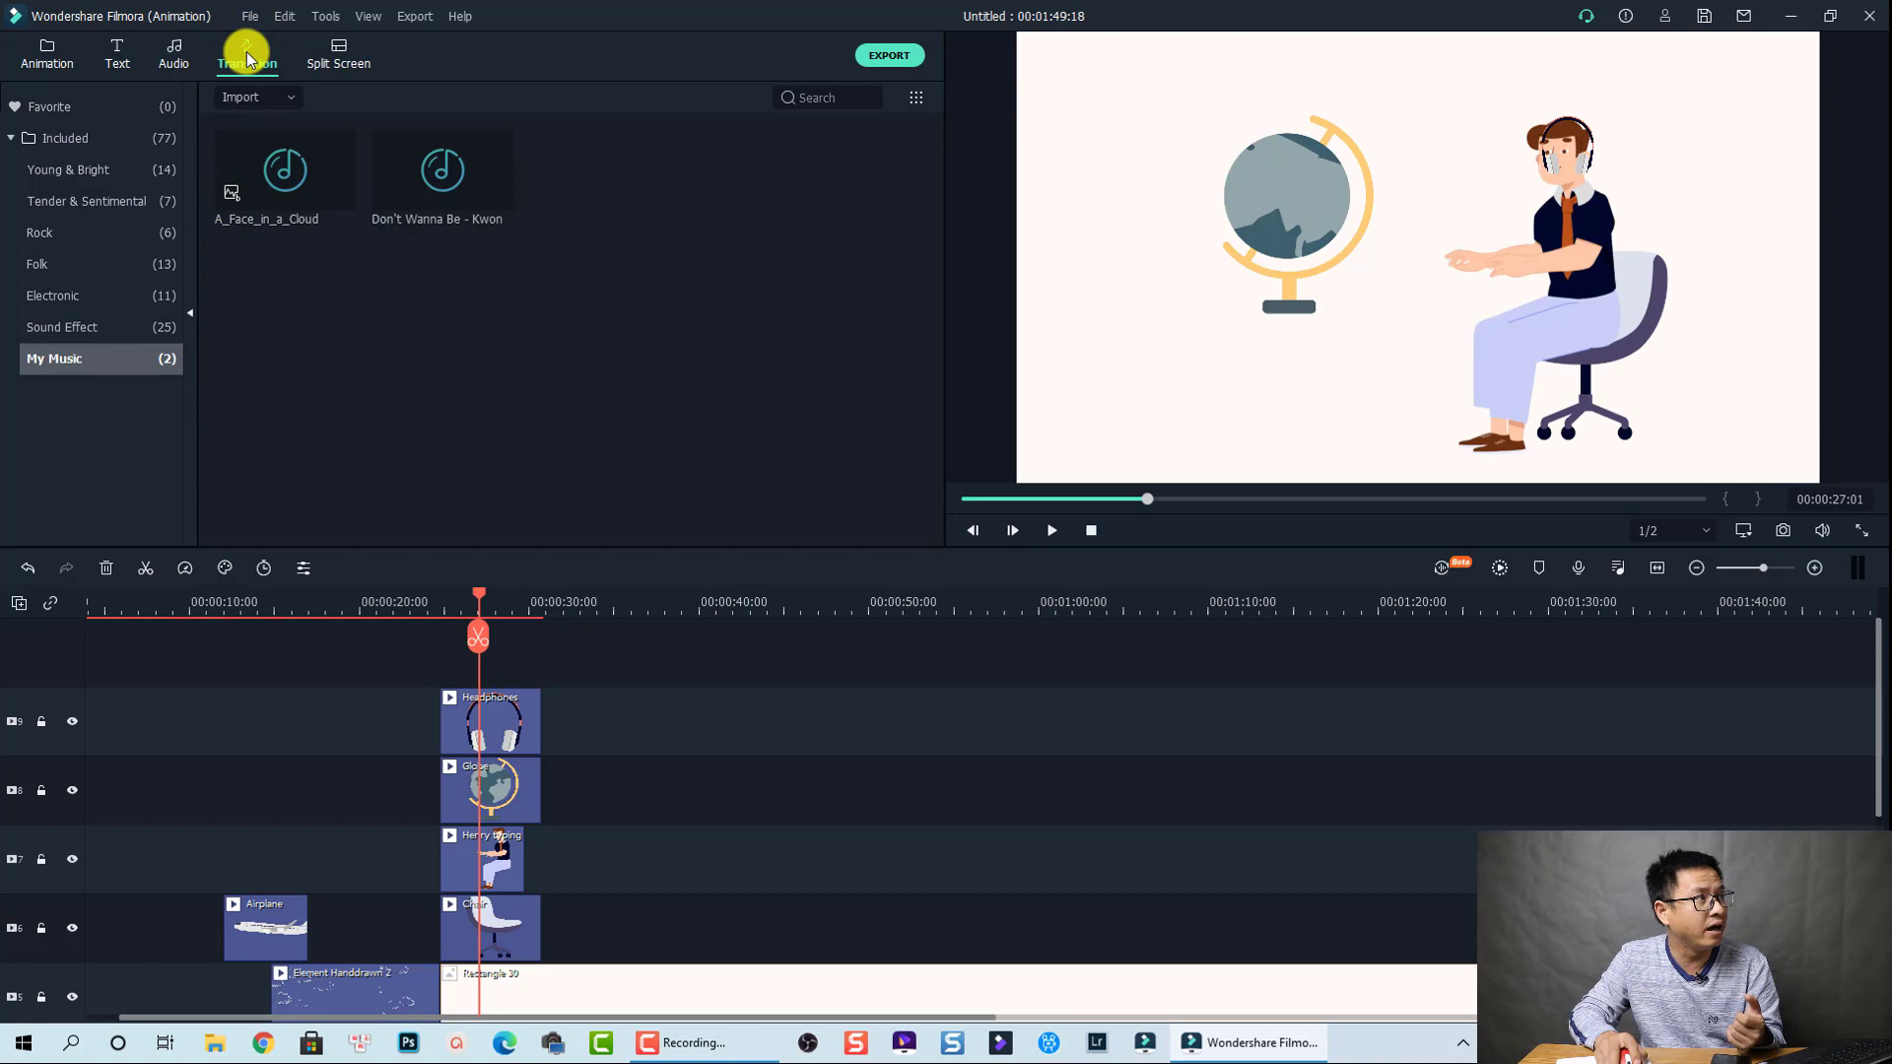
pyautogui.click(247, 54)
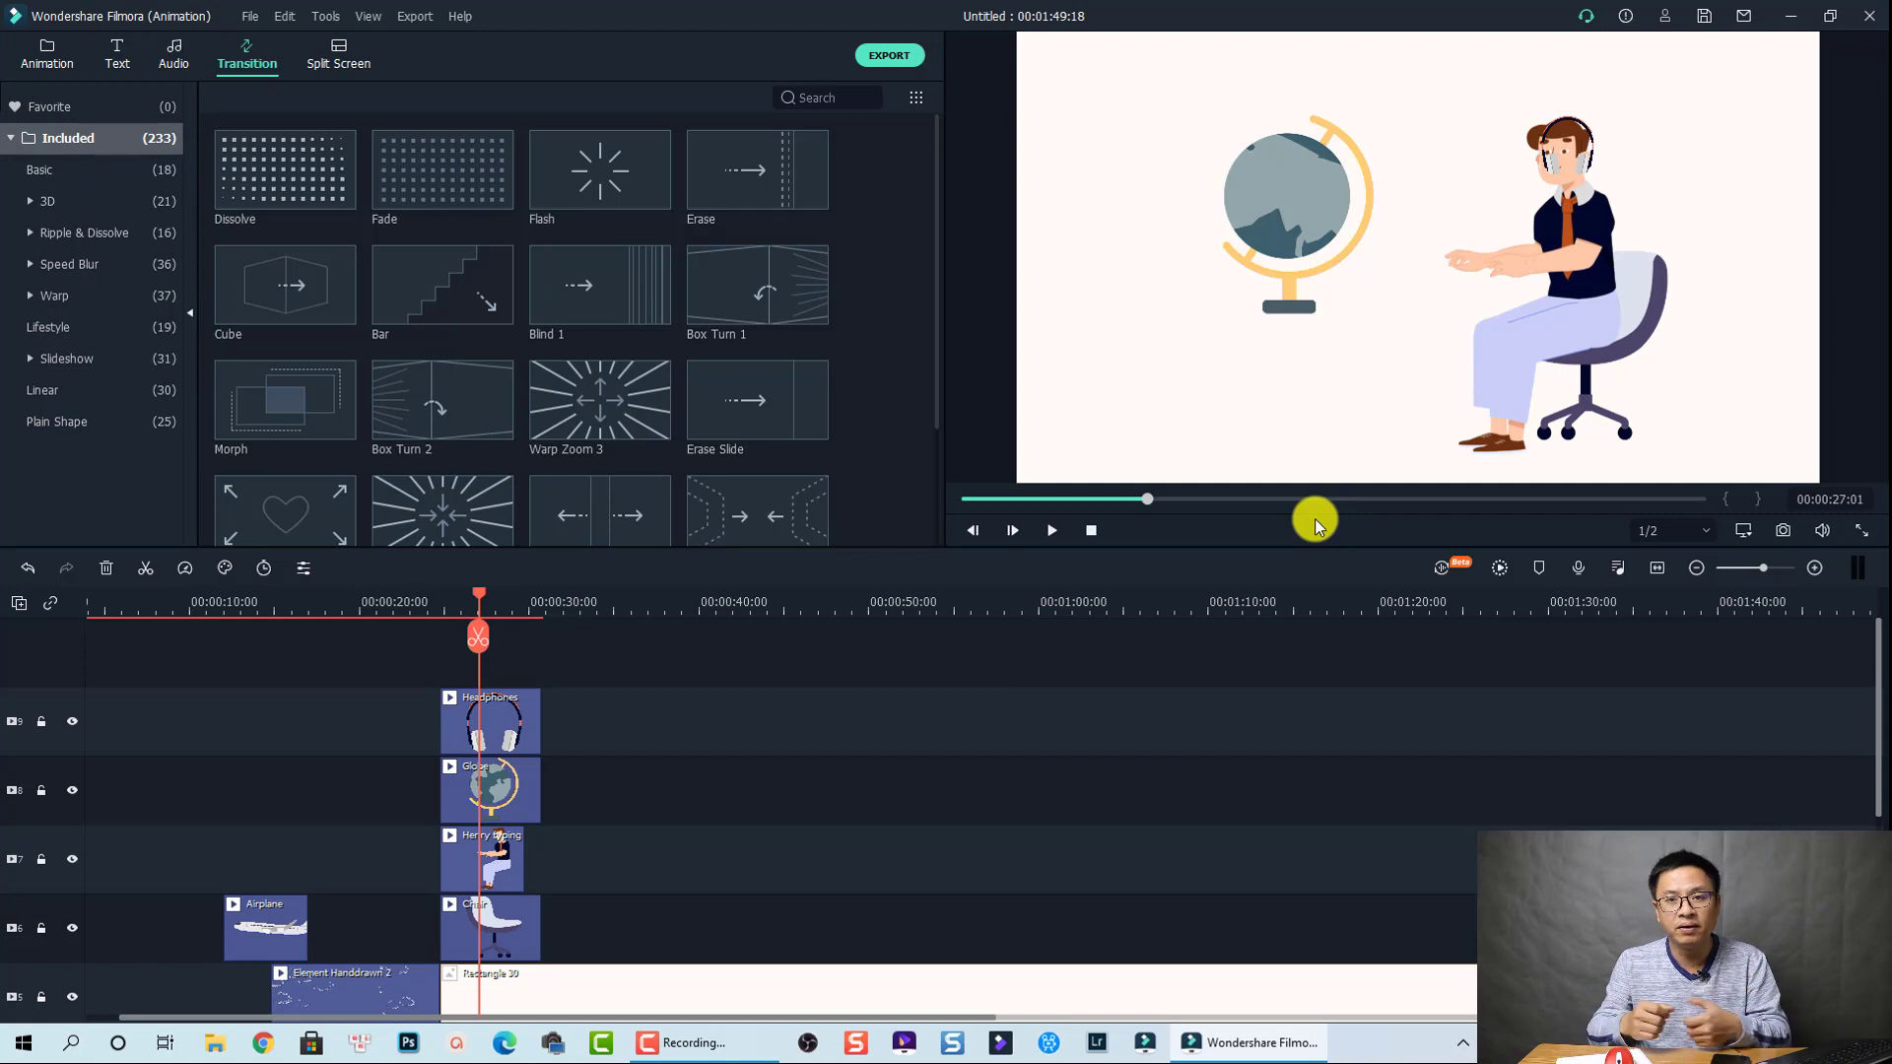
pyautogui.moveTo(1366, 456)
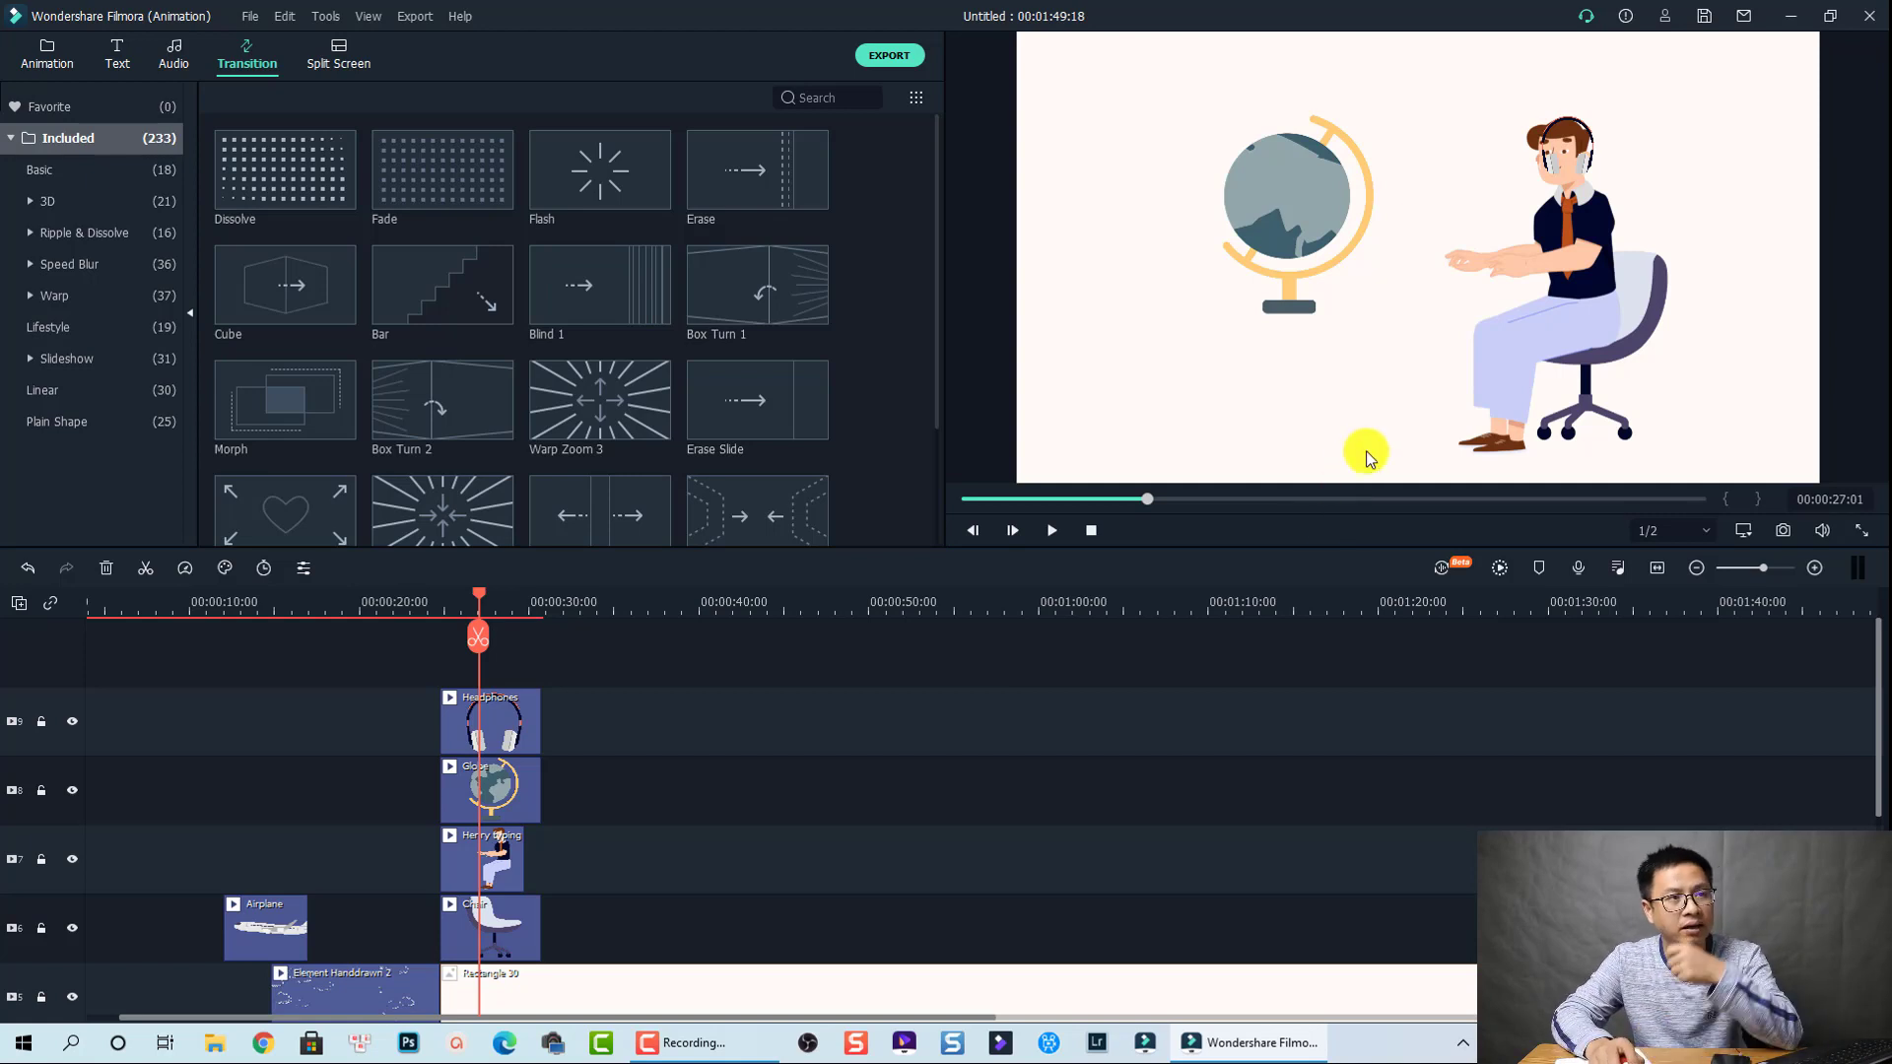
pyautogui.moveTo(1695, 10)
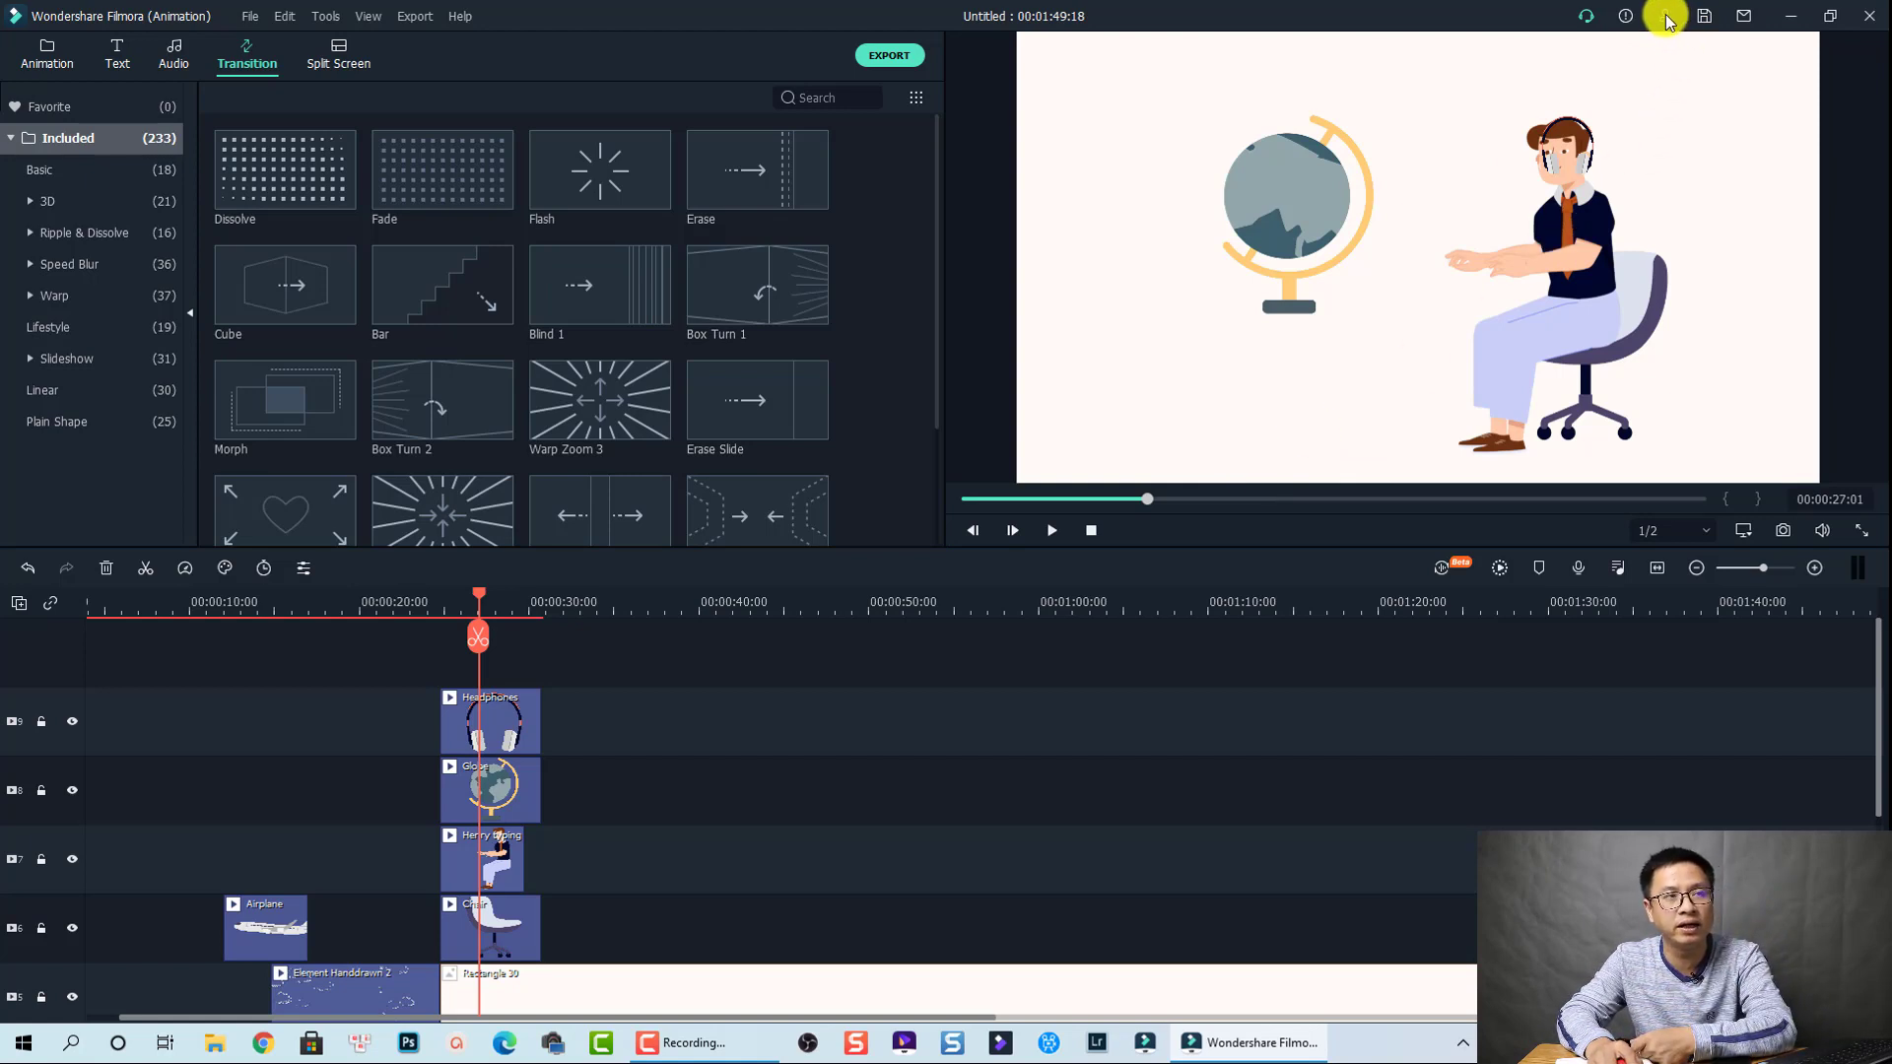
# Open the account panel showing the subscription expiry date.
pyautogui.click(1664, 15)
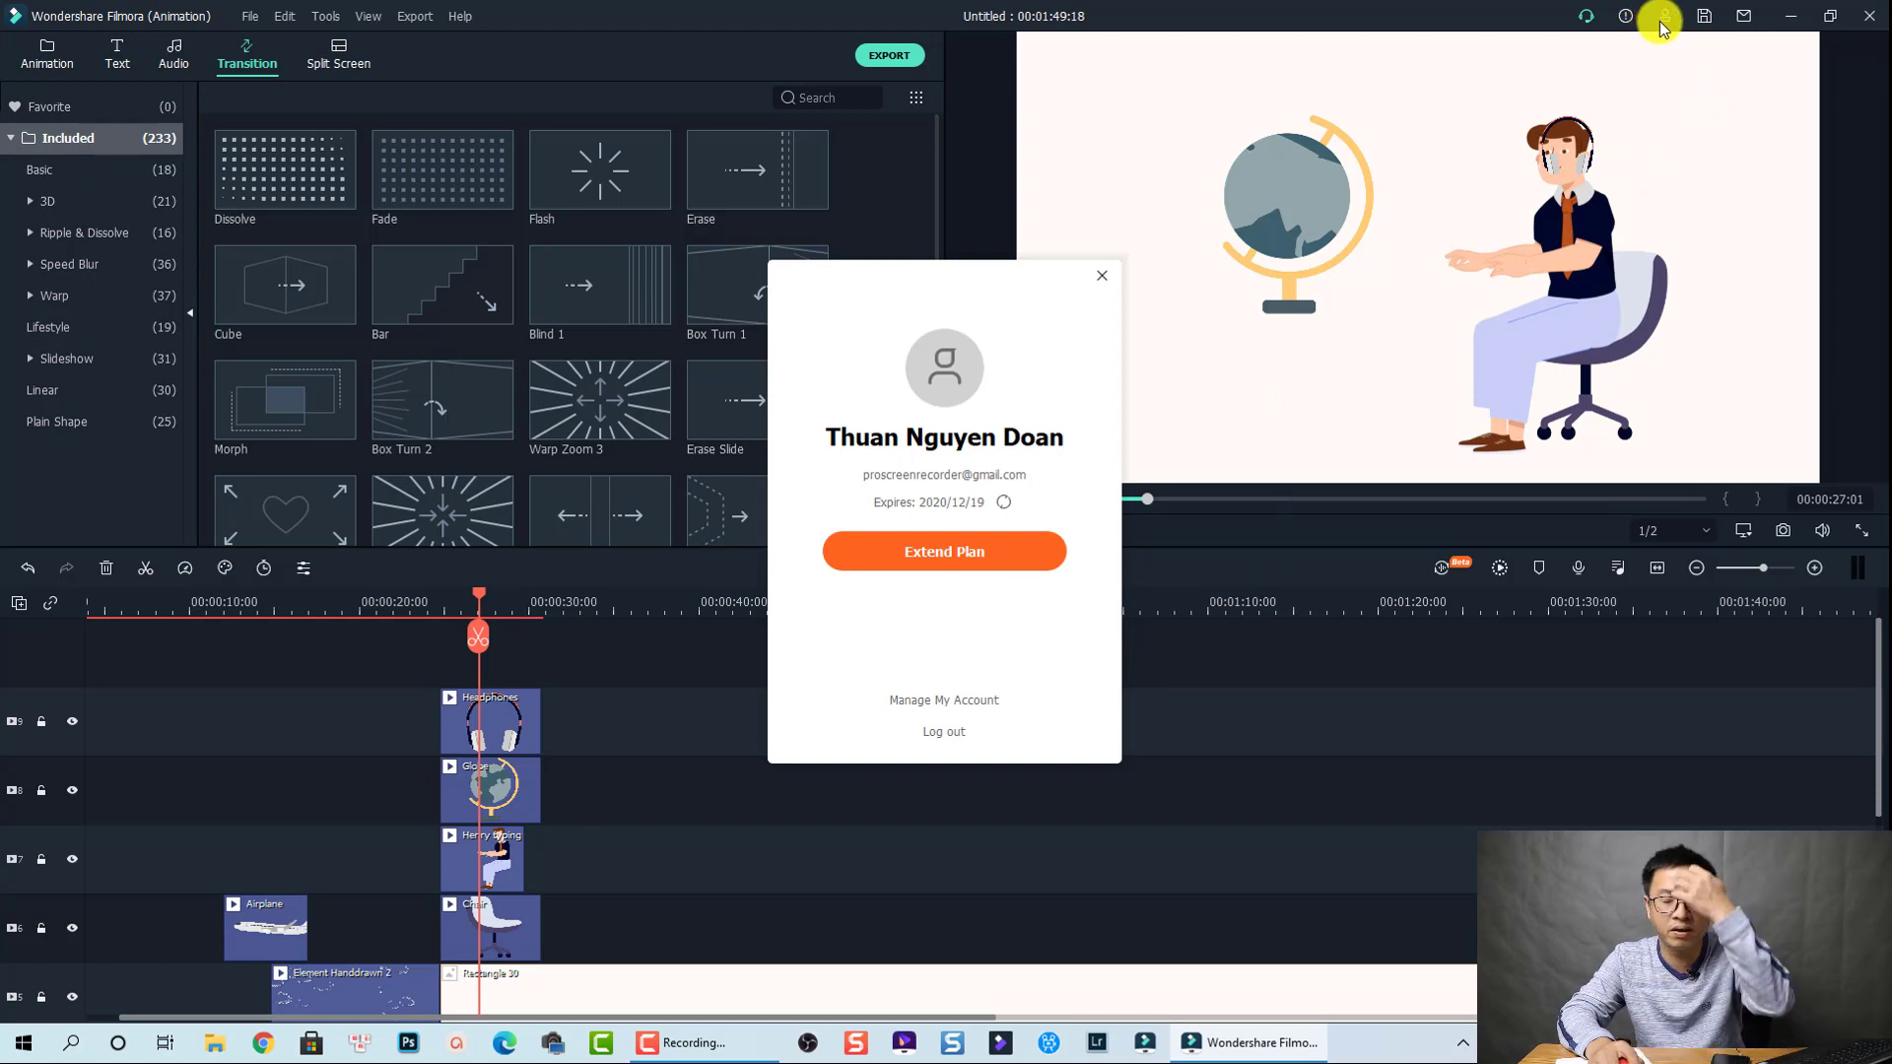
pyautogui.moveTo(944, 552)
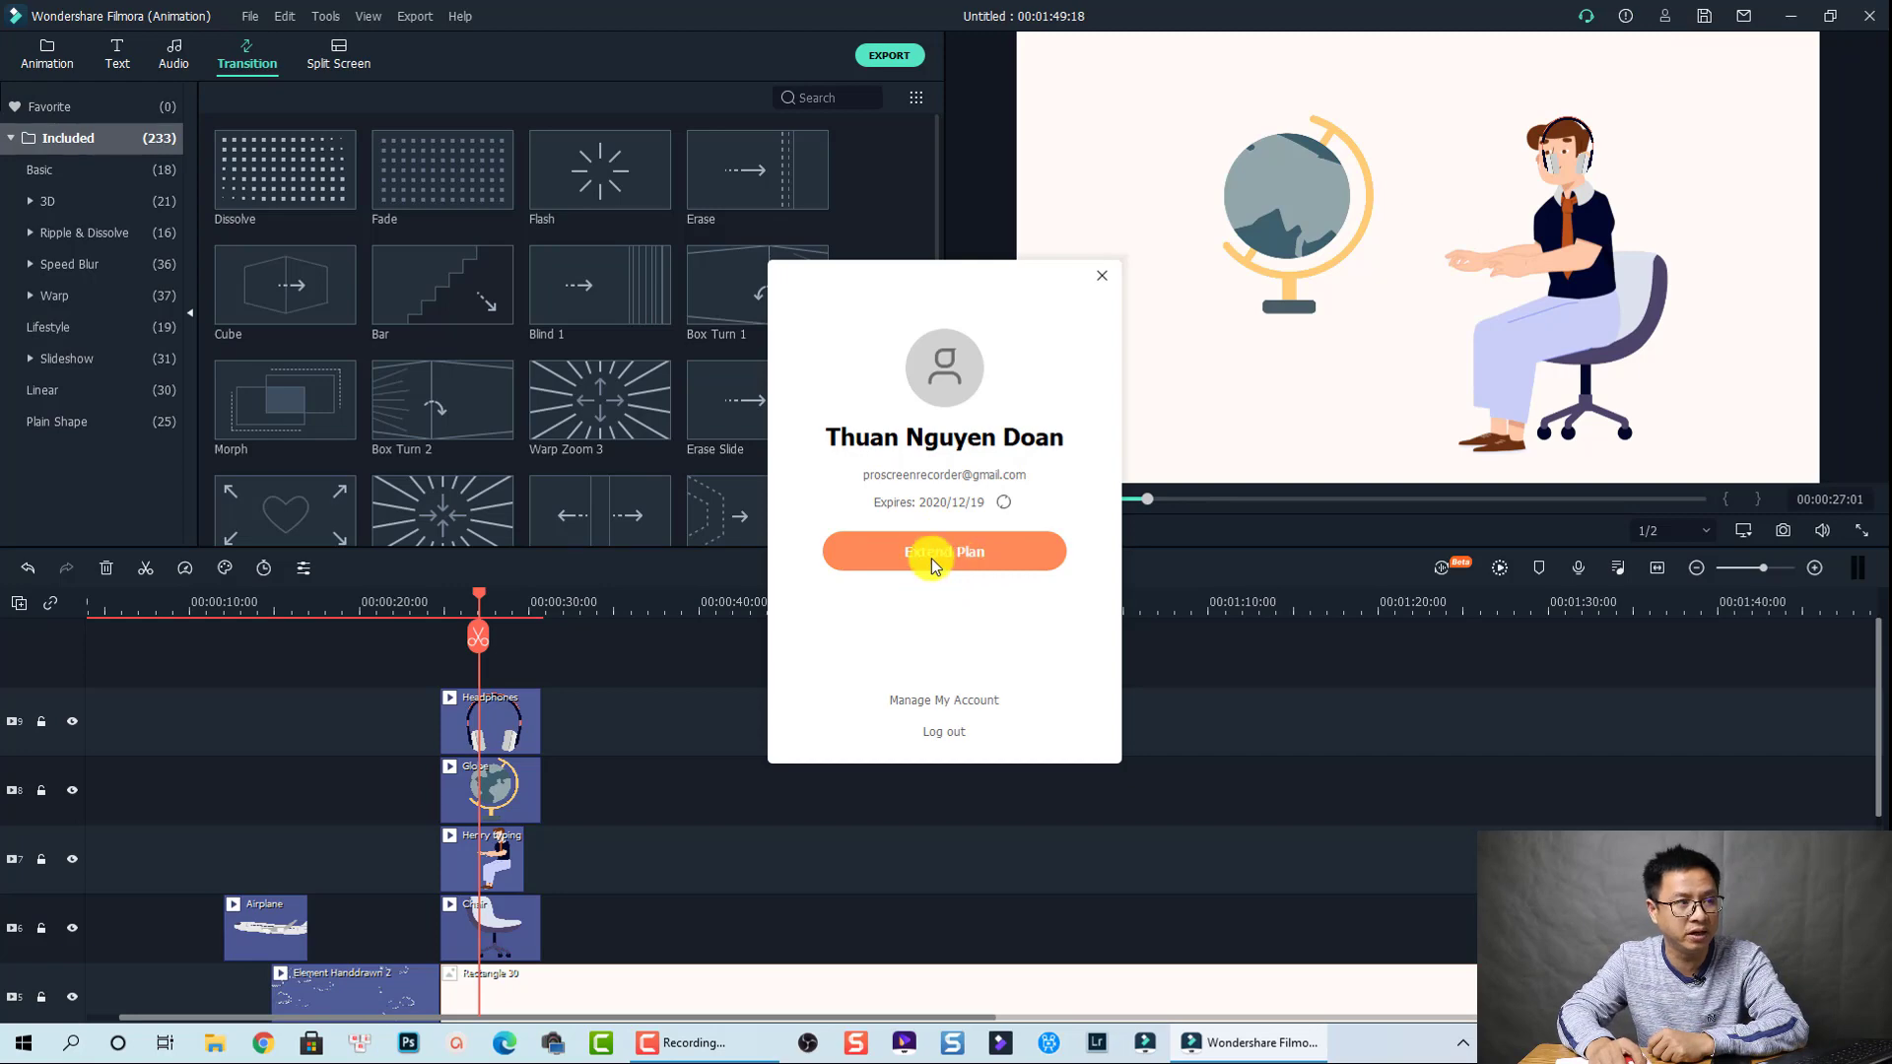
# Choose Extend Plan to reach the US$9.87/month purchase page in Chrome.
pyautogui.click(943, 552)
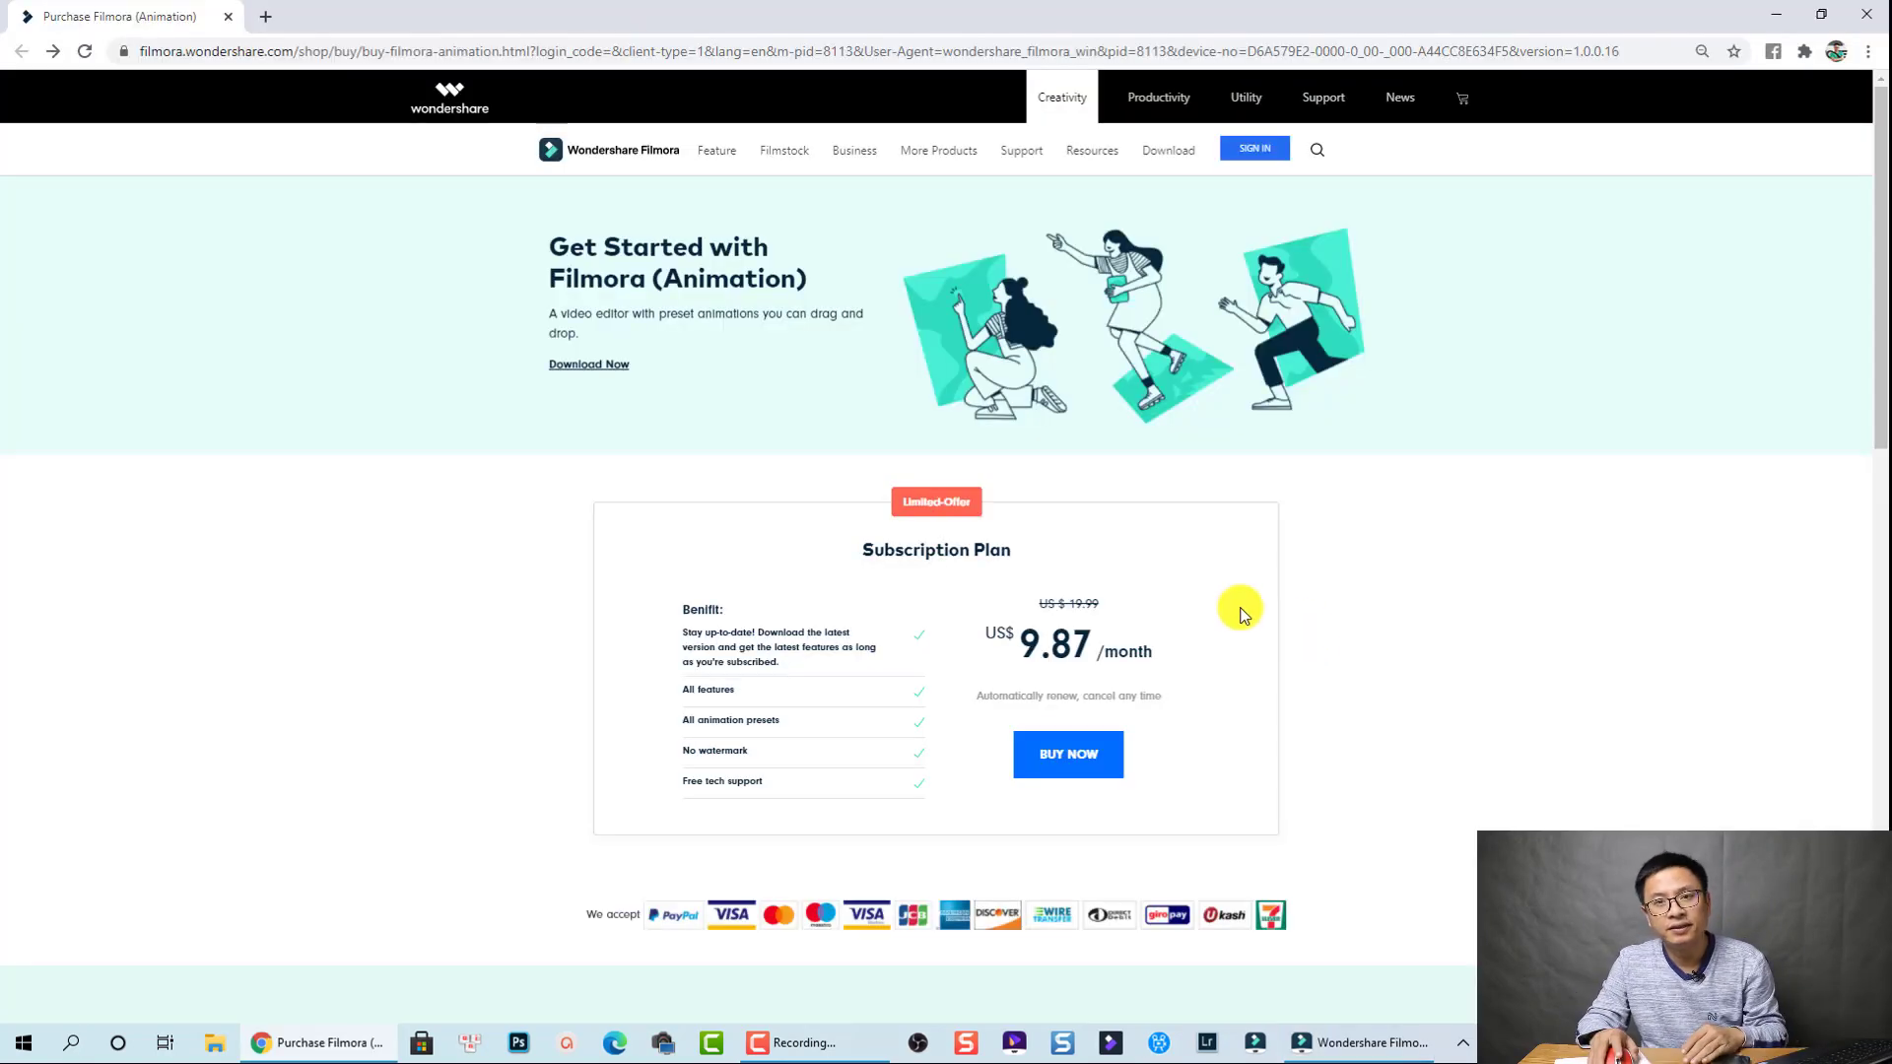
pyautogui.moveTo(1070, 652)
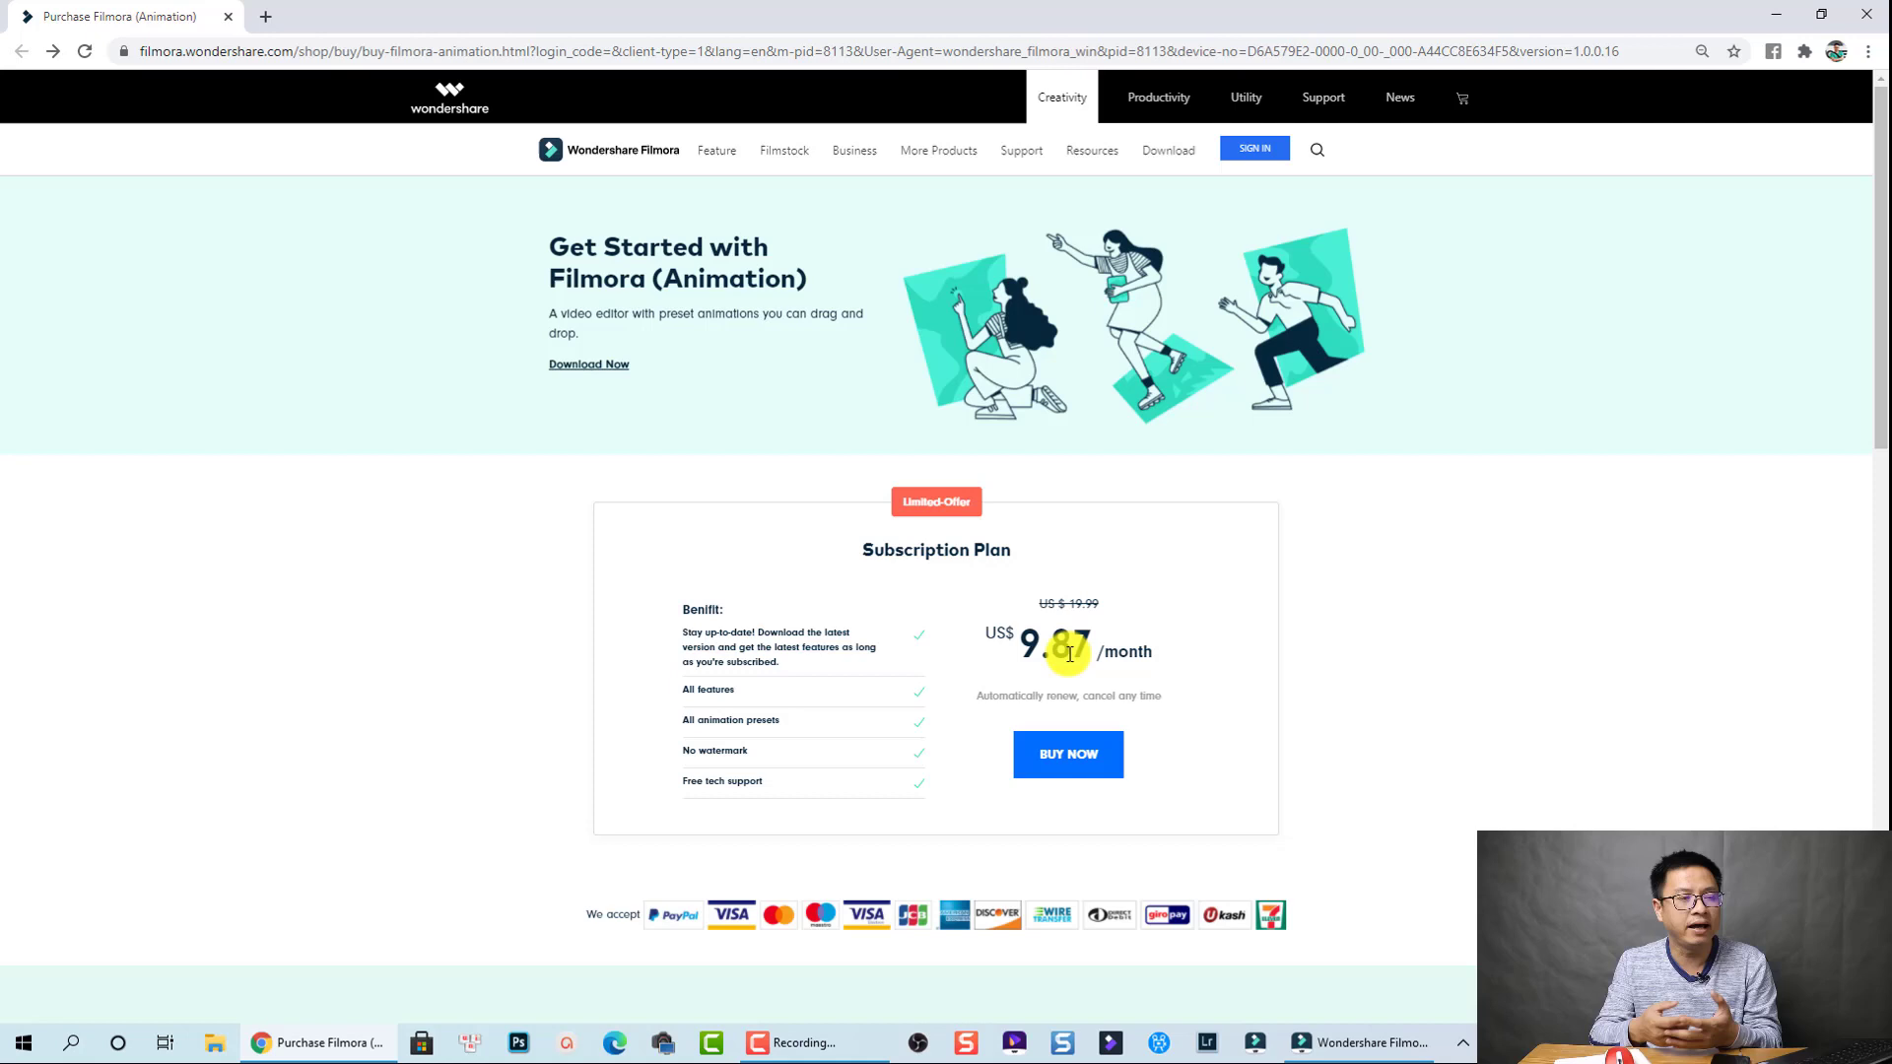
pyautogui.moveTo(1032, 763)
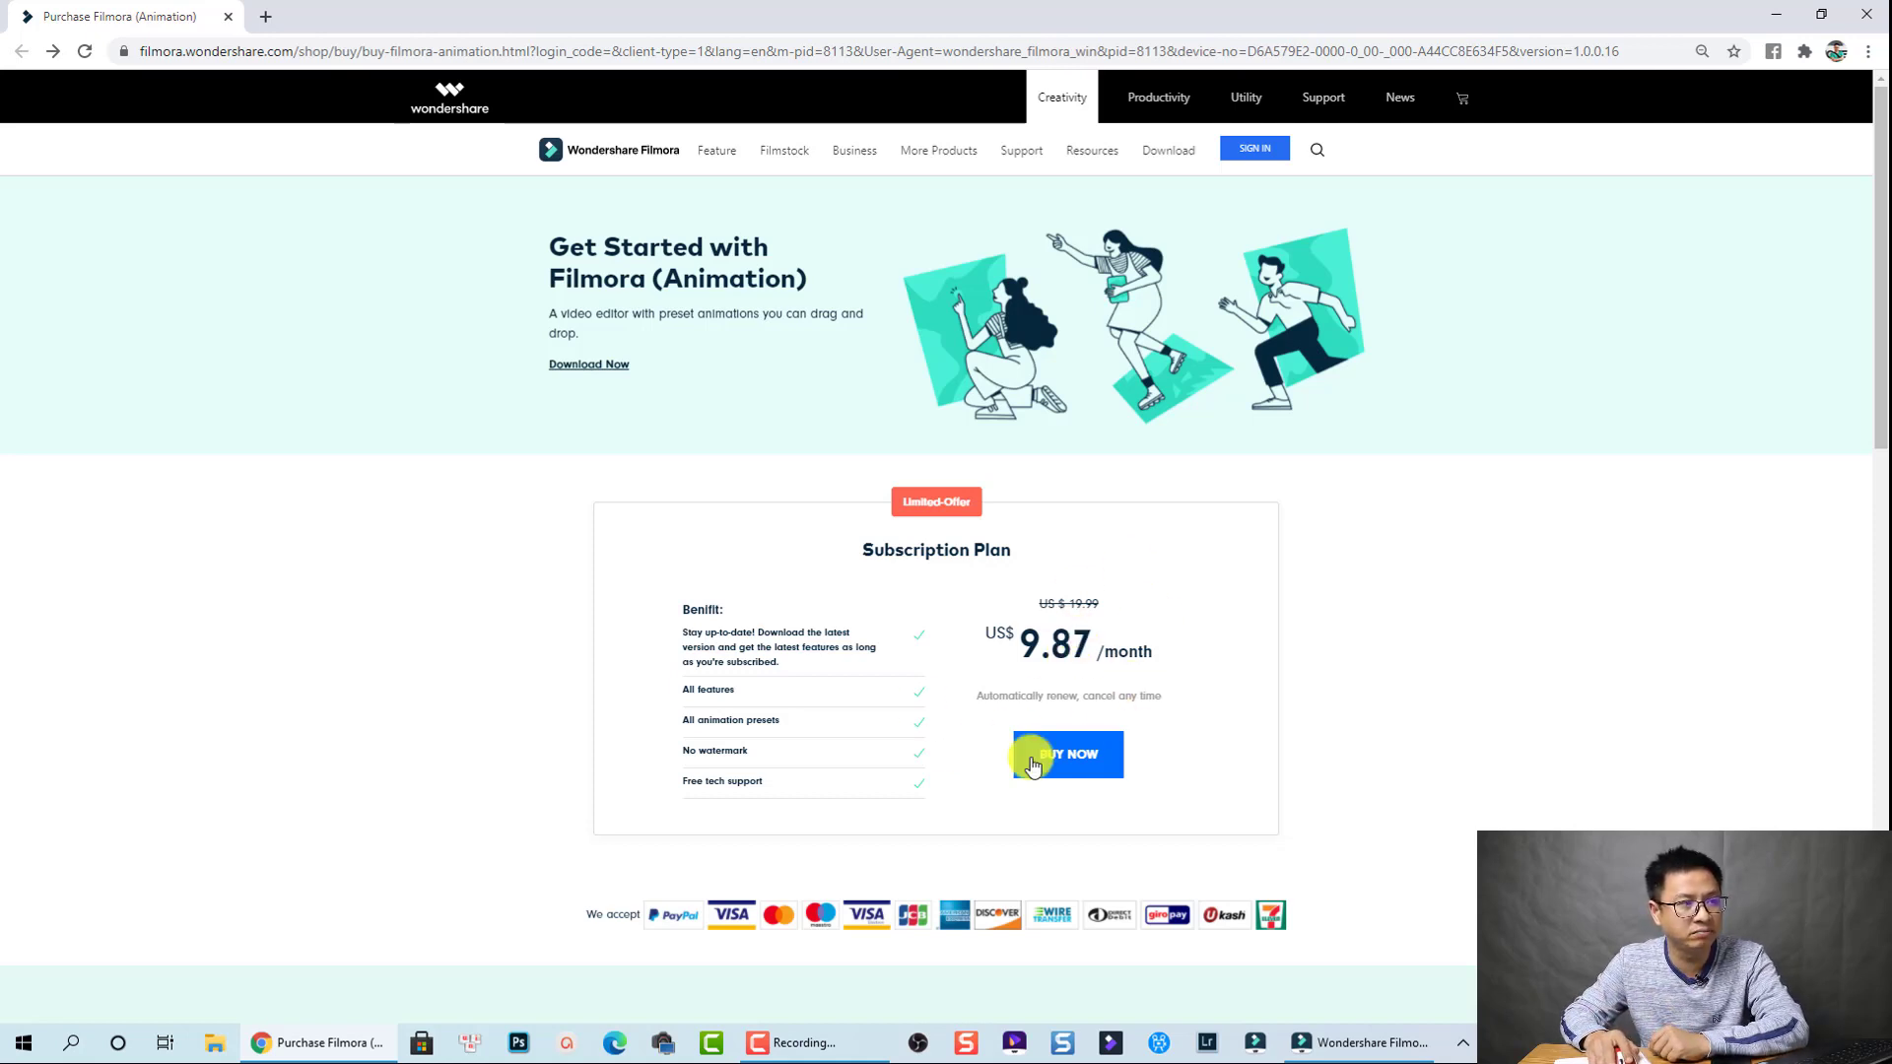
pyautogui.moveTo(1195, 673)
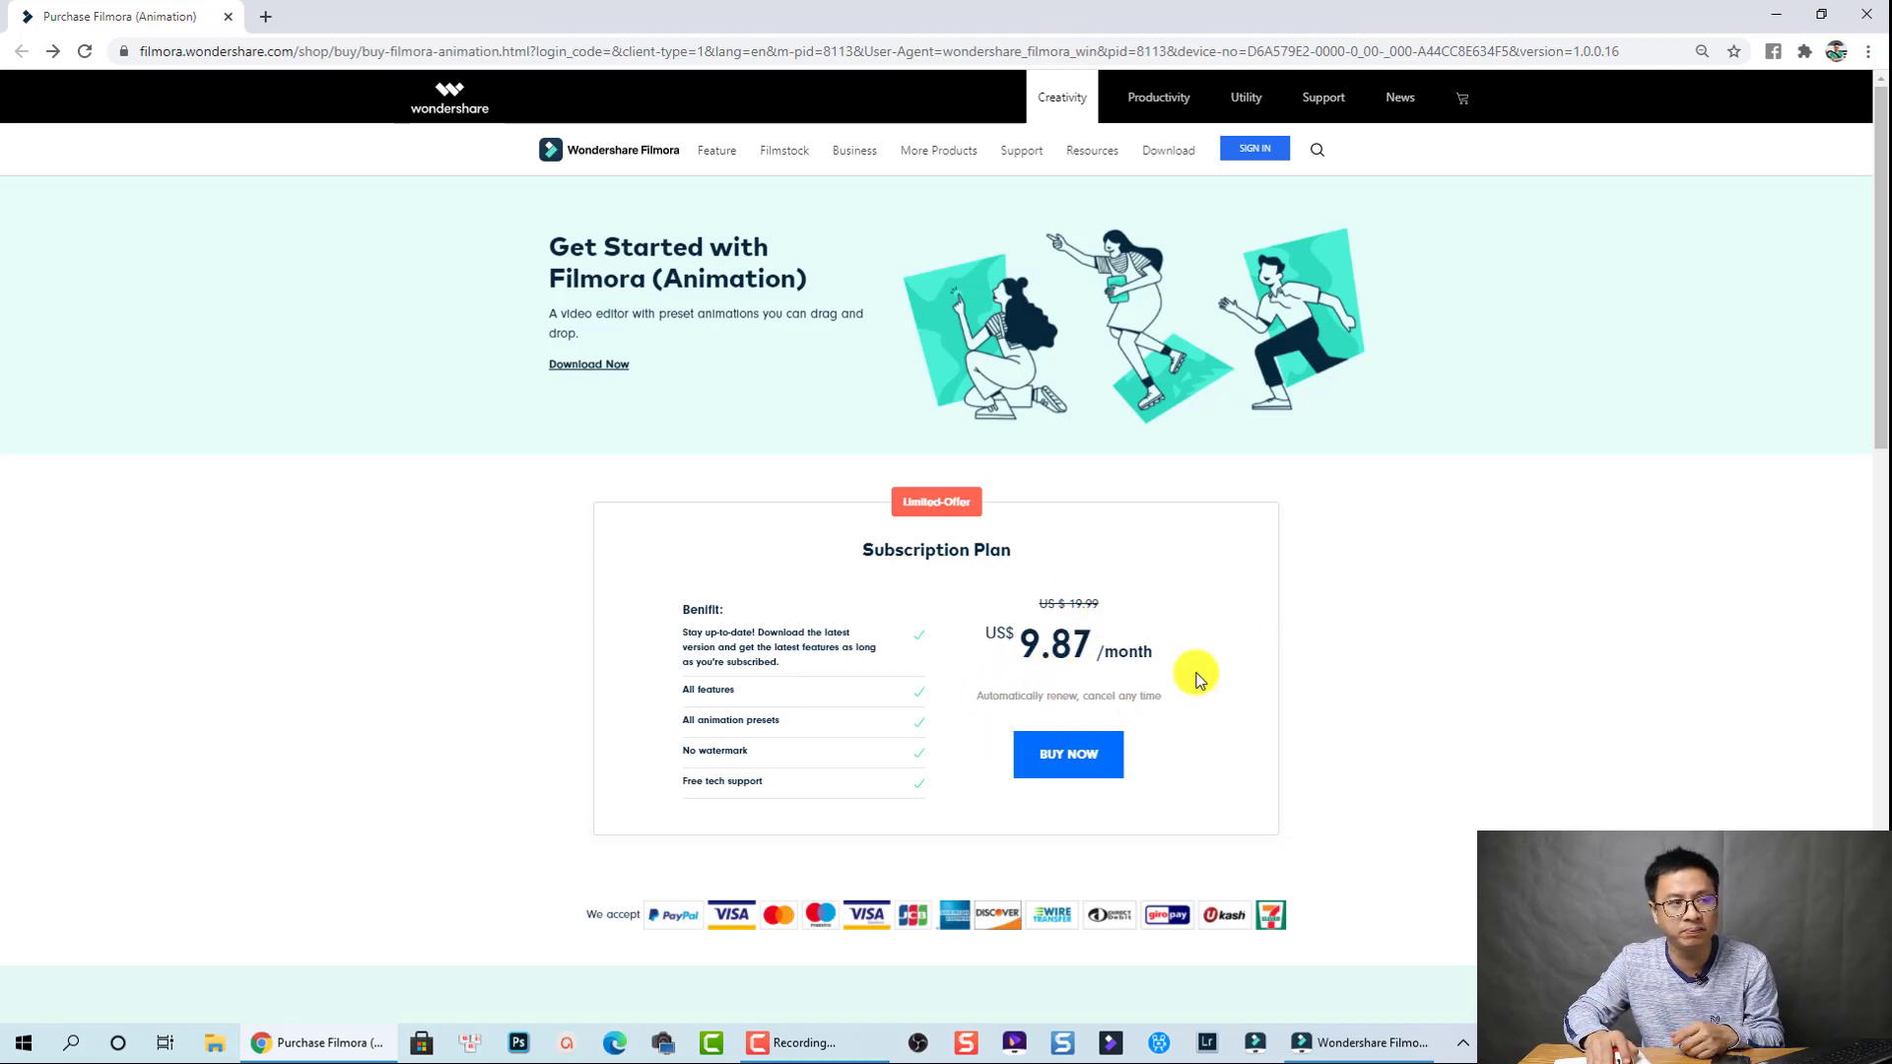